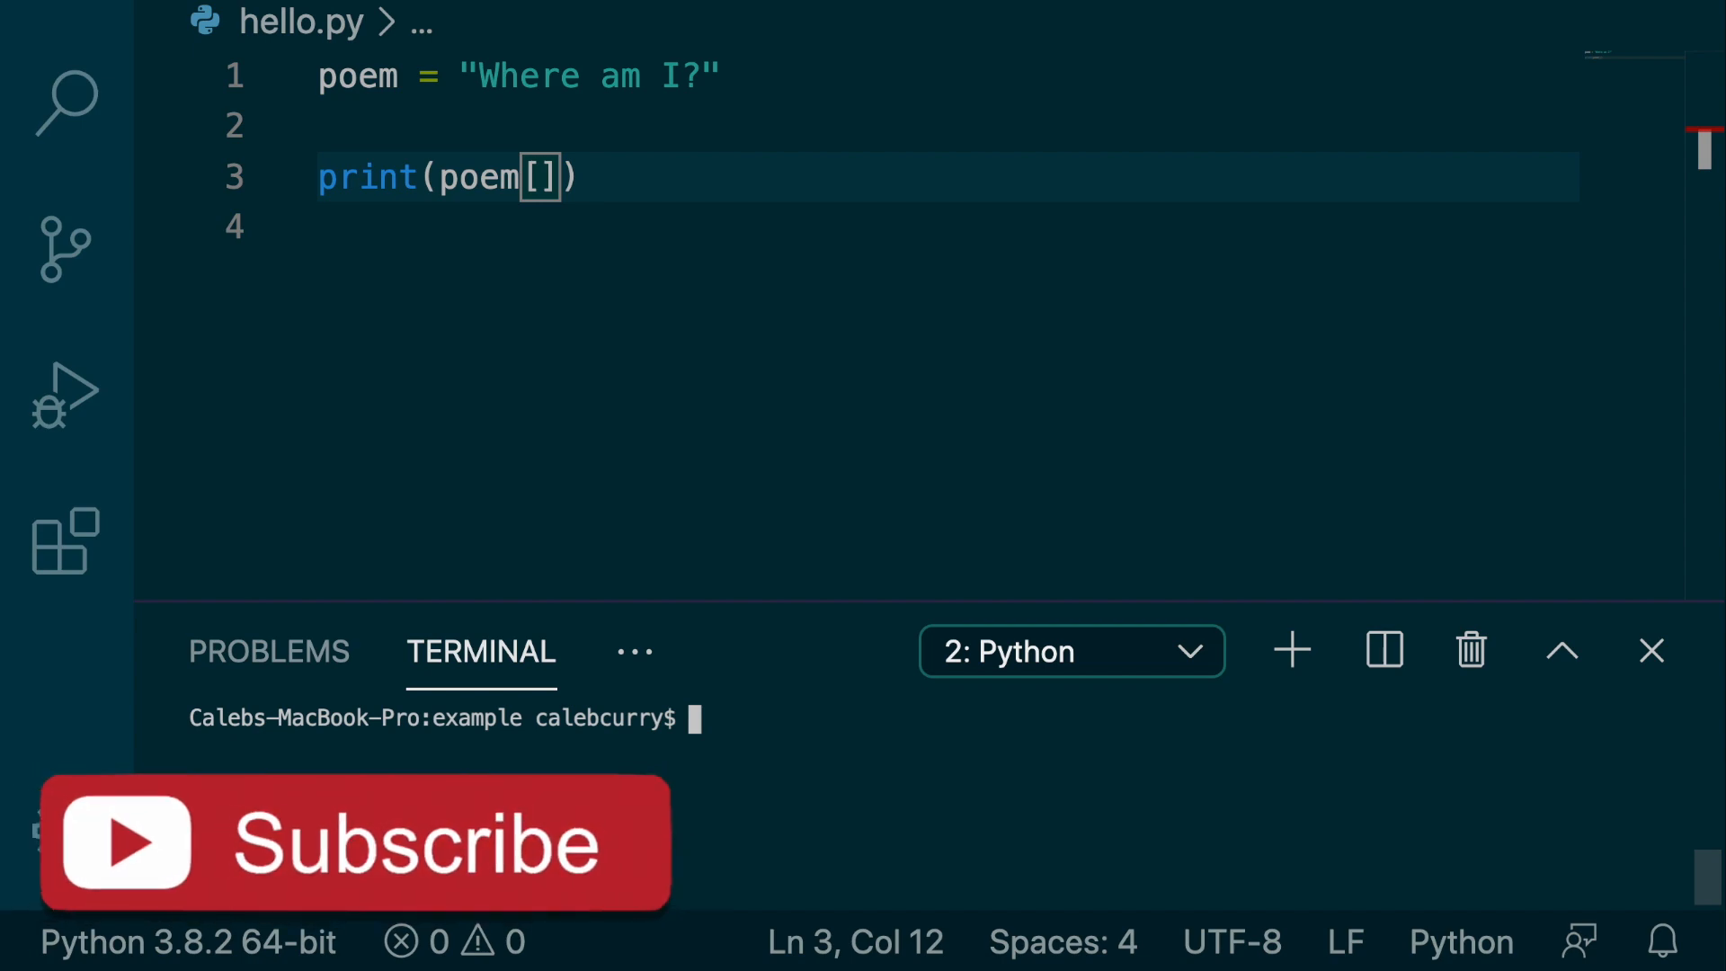
mouse_move(769, 922)
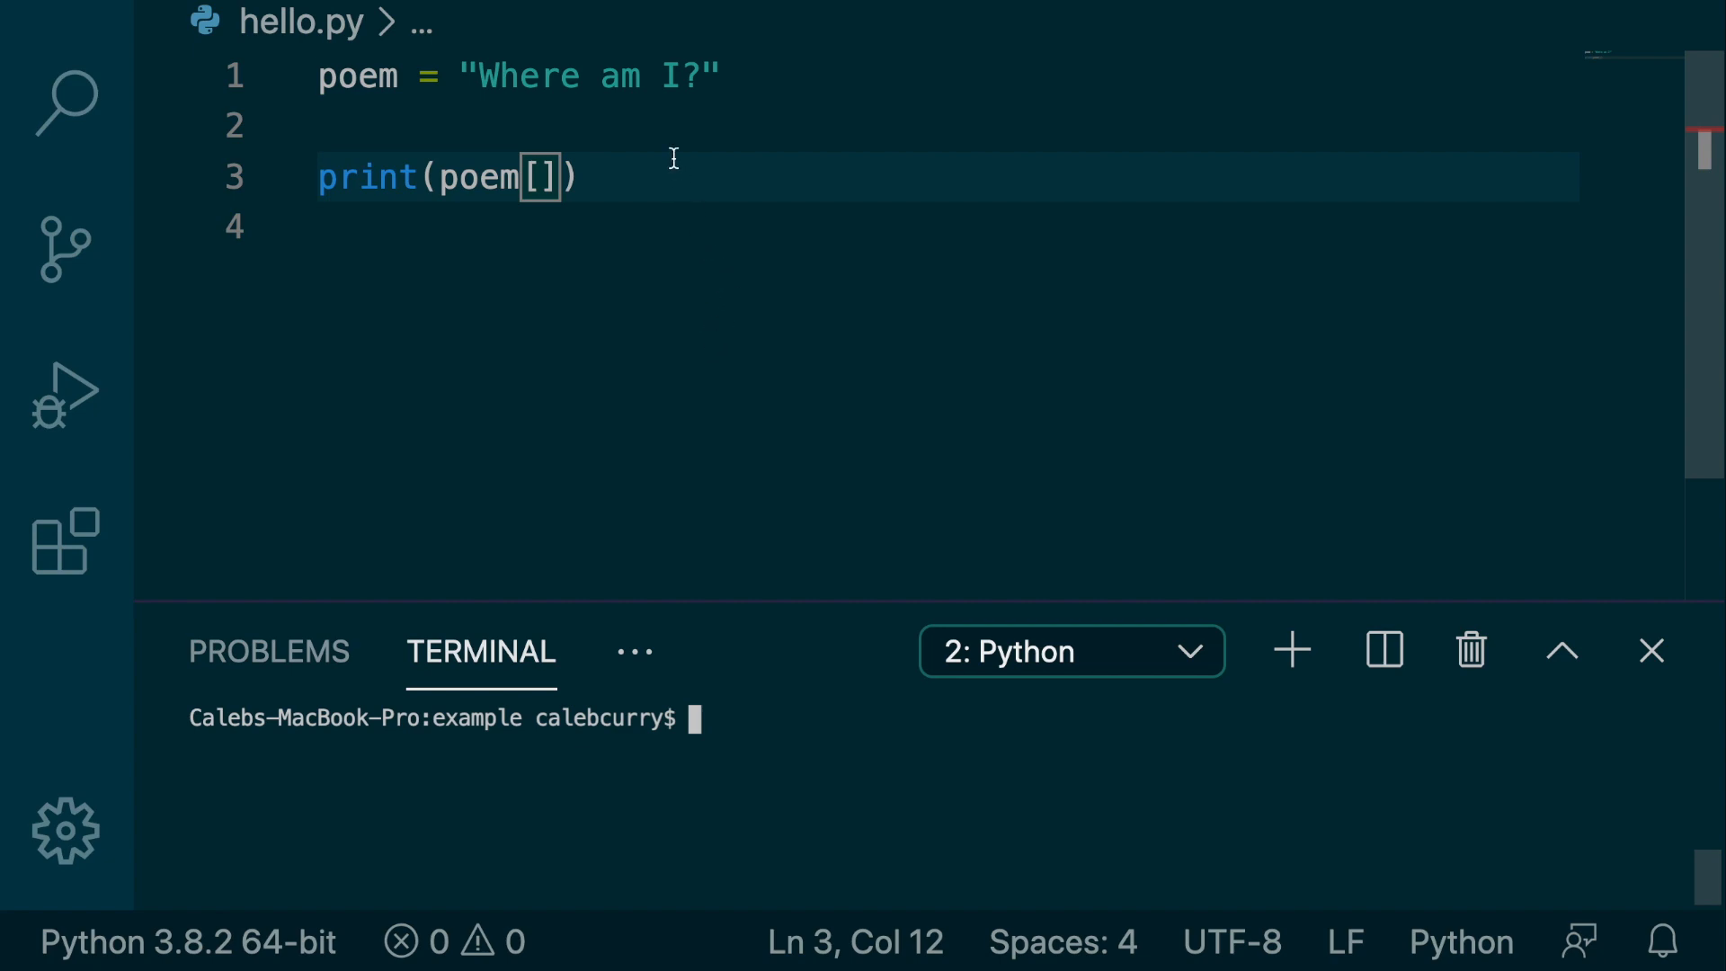
Count positions in "Where am I?" and index poem[6] so the script prints a
double_click(620, 76)
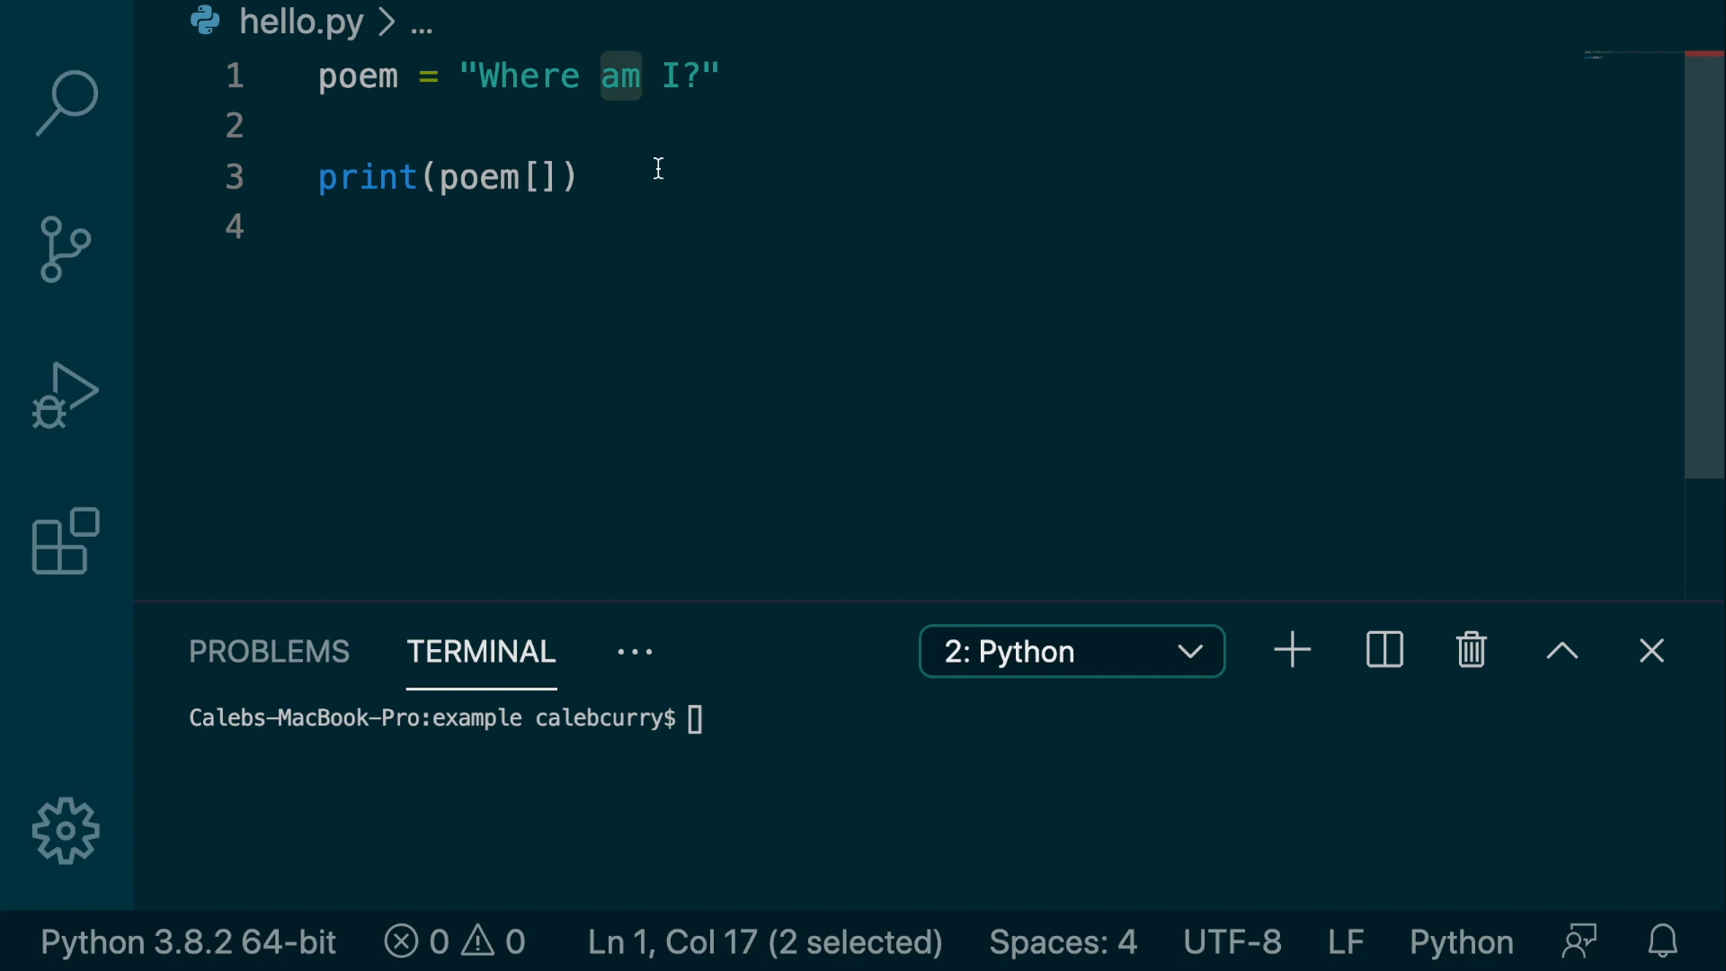
click(541, 176)
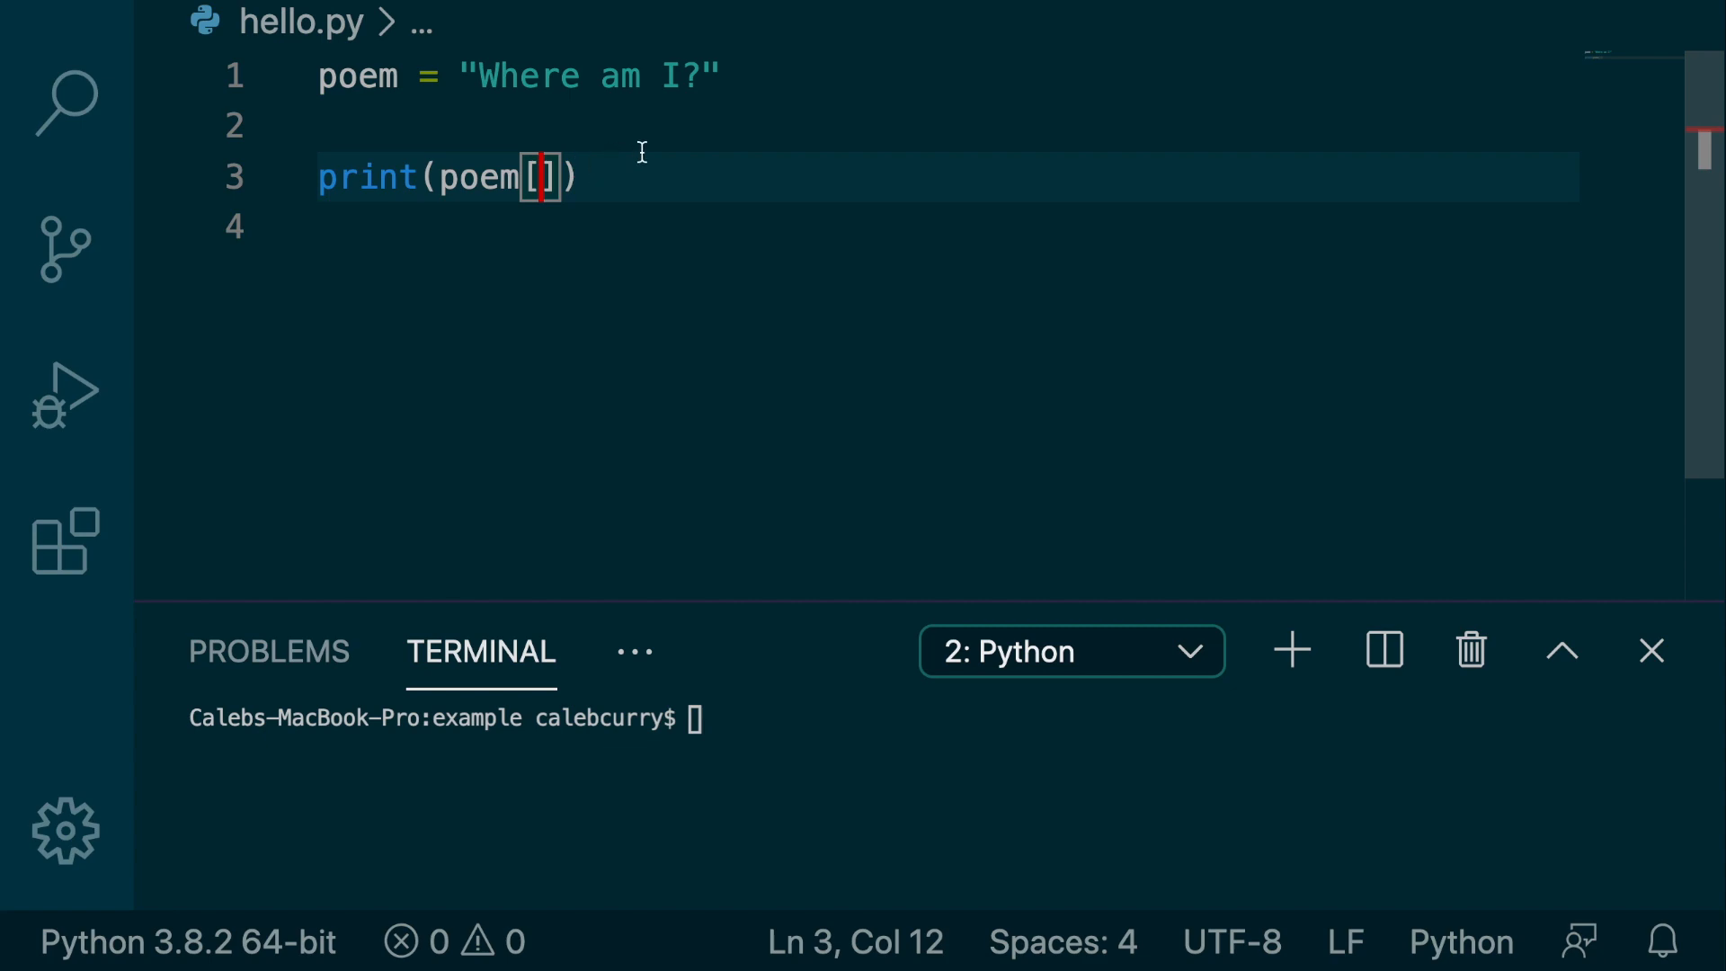
click(485, 76)
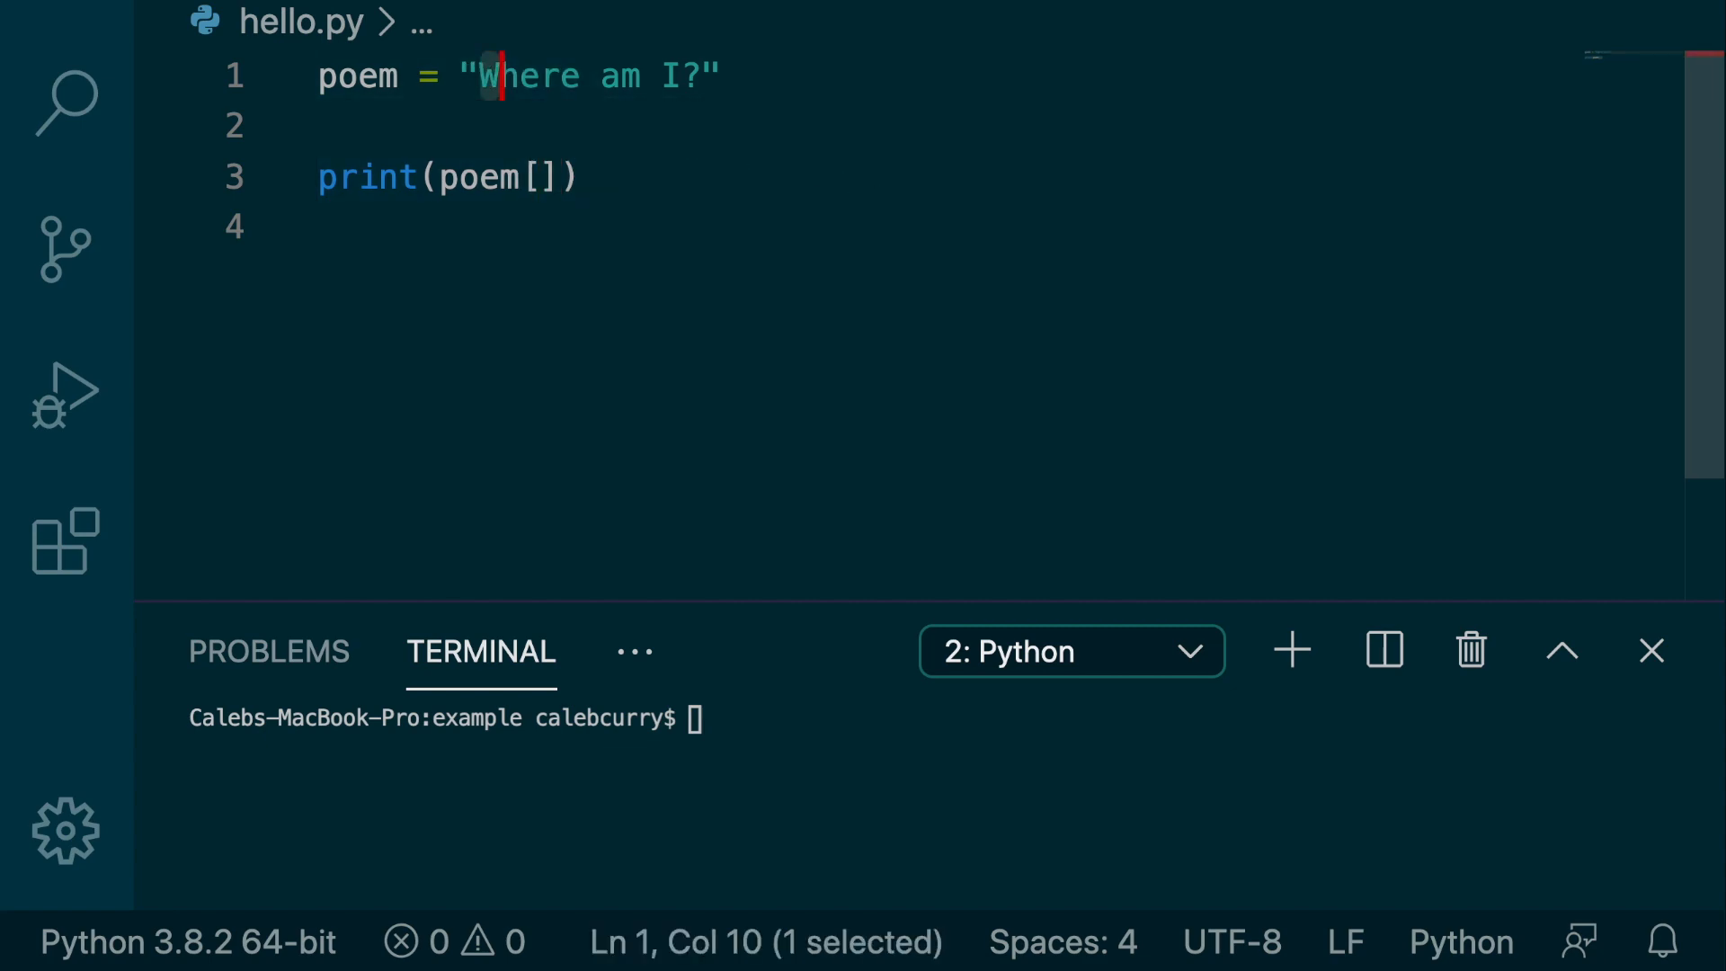
key(shift+right)
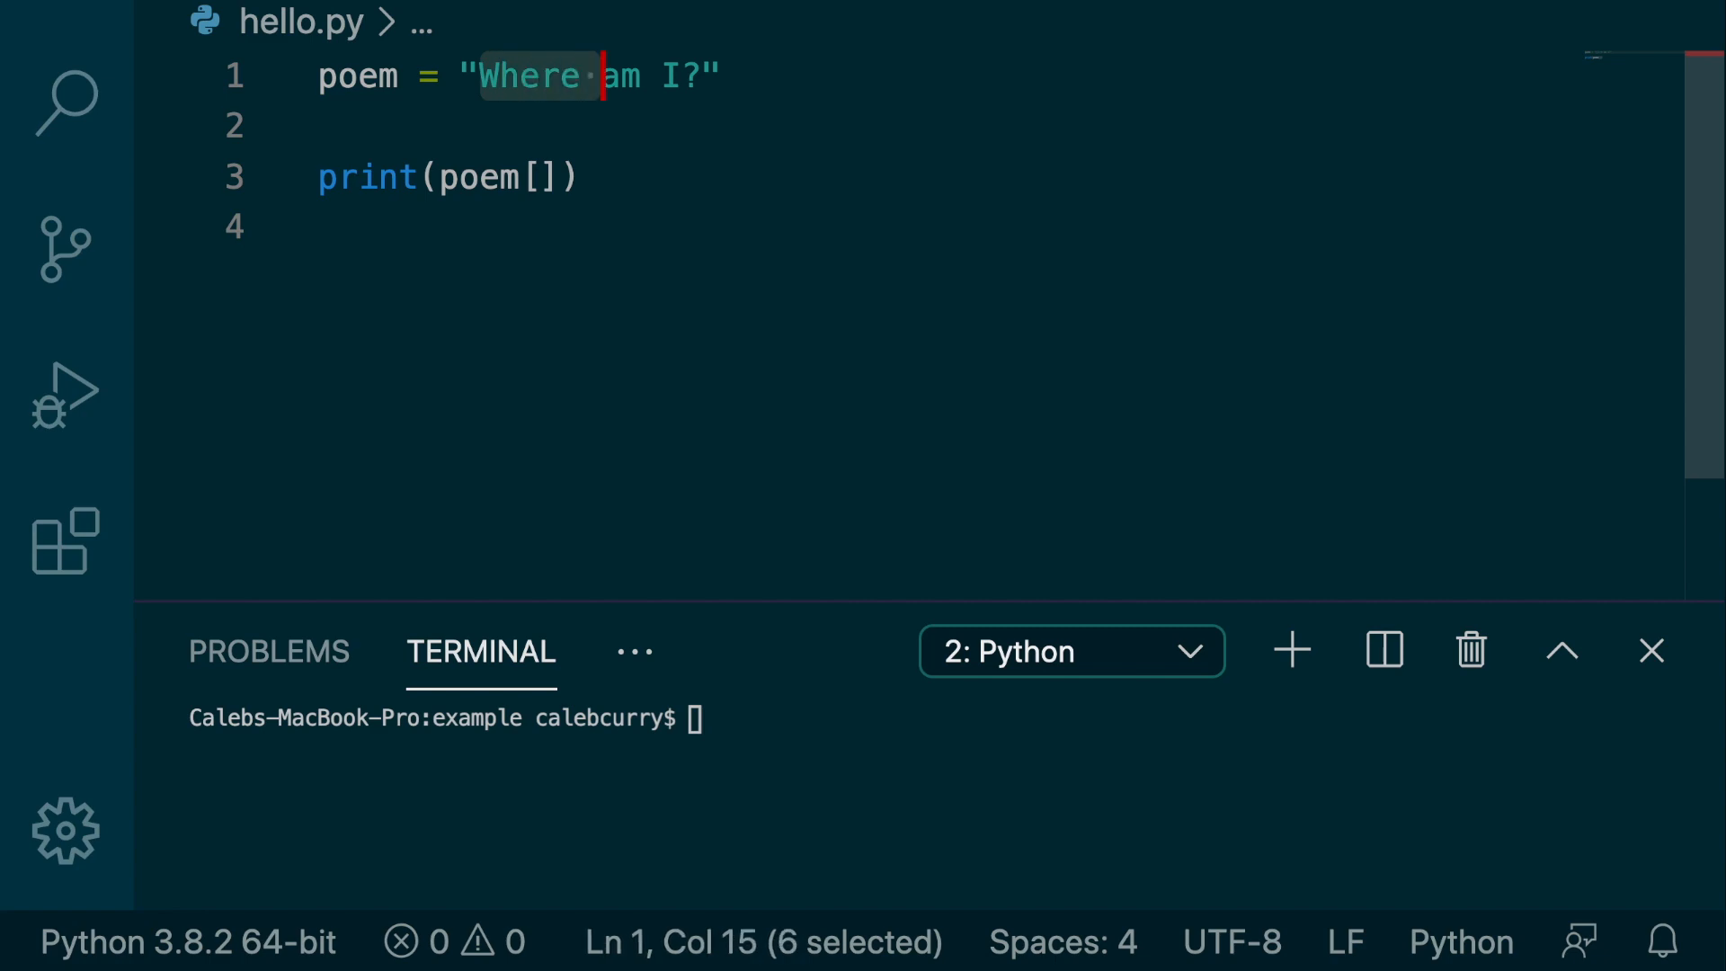
key(shift+right)
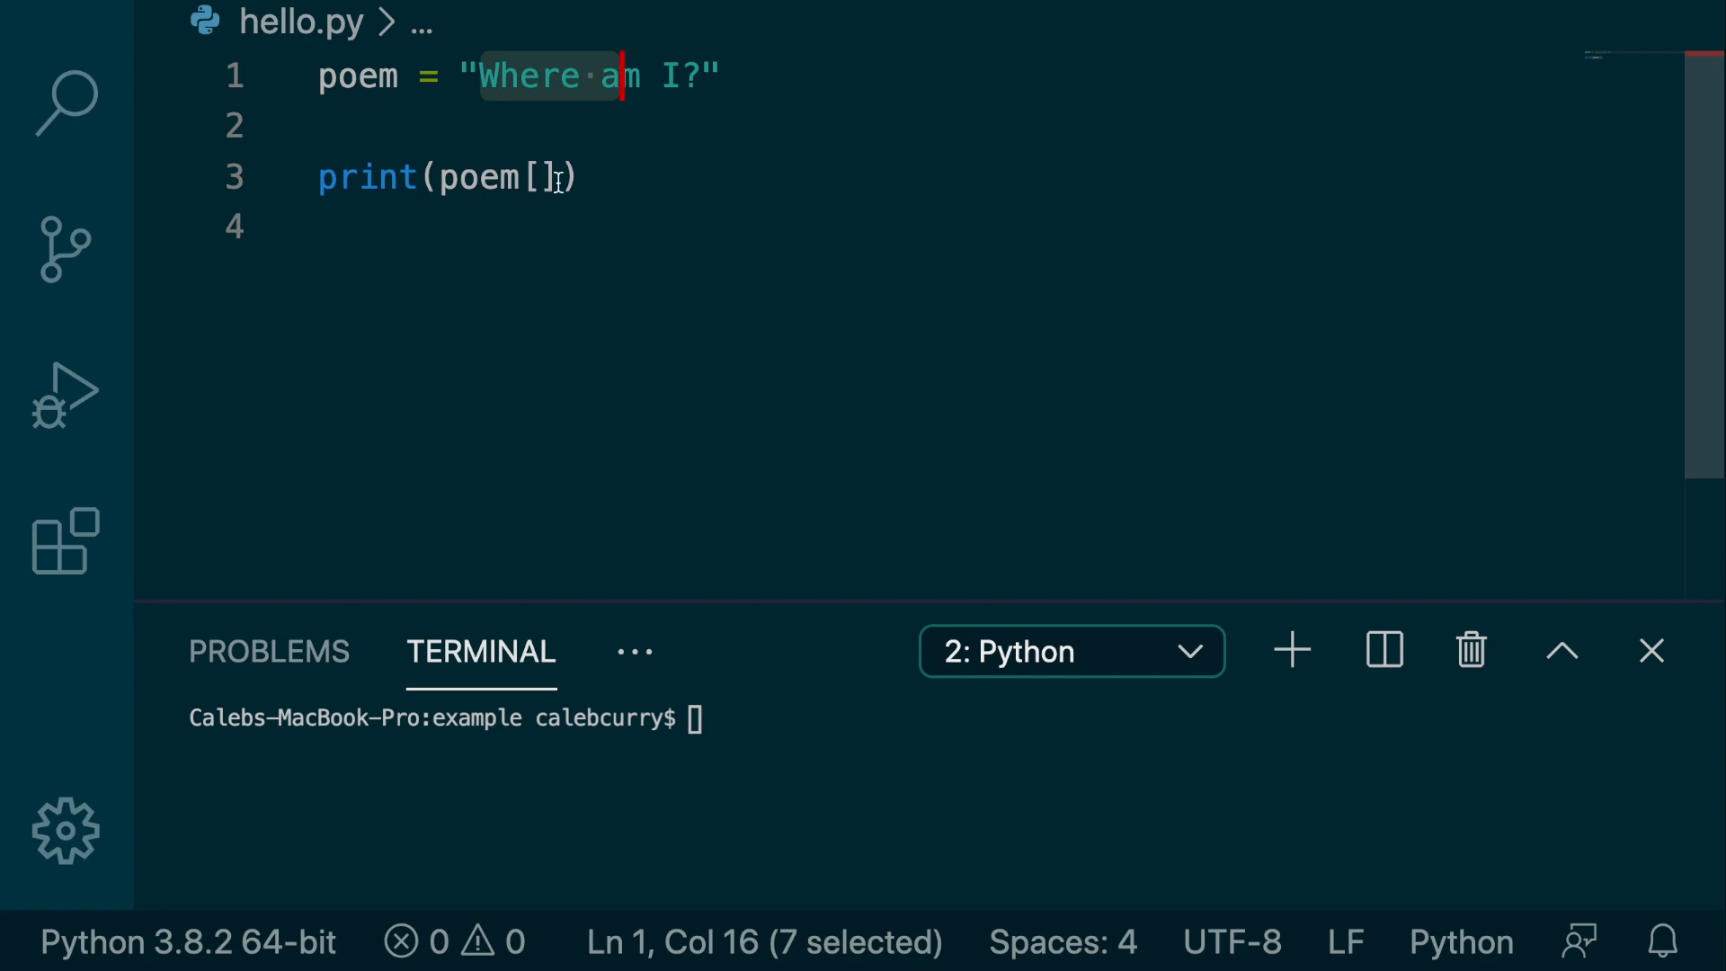
text(6)
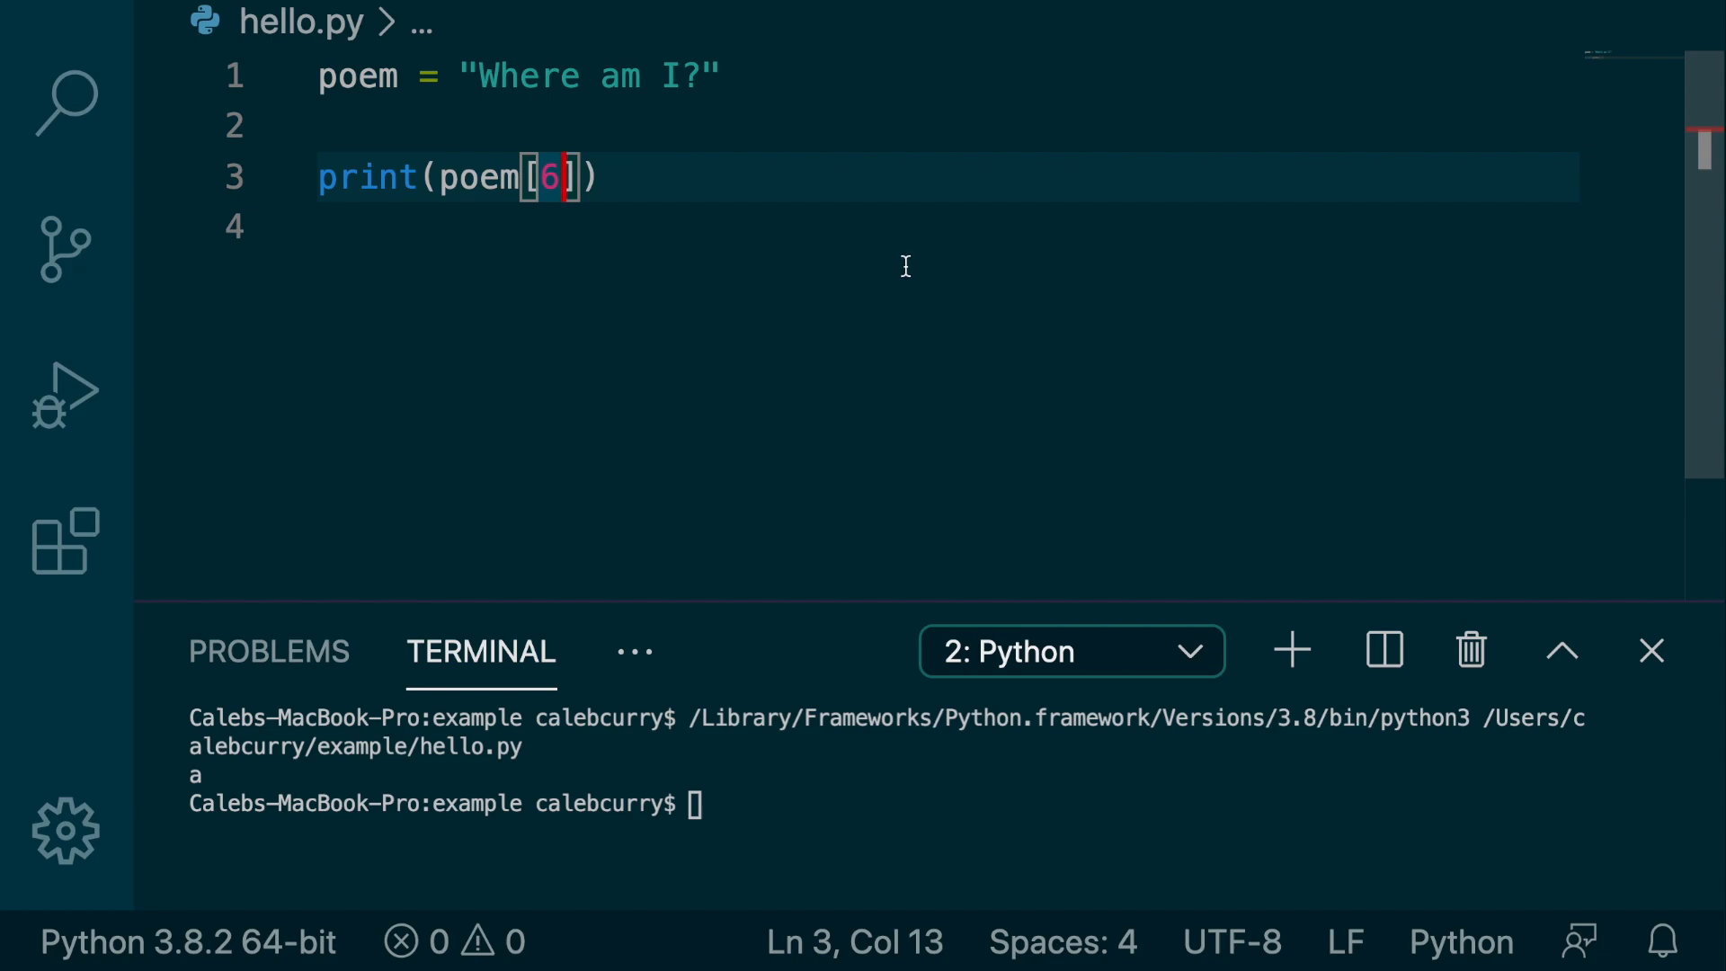
Slice poem[6:8] and rerun so the terminal shows am
text(:)
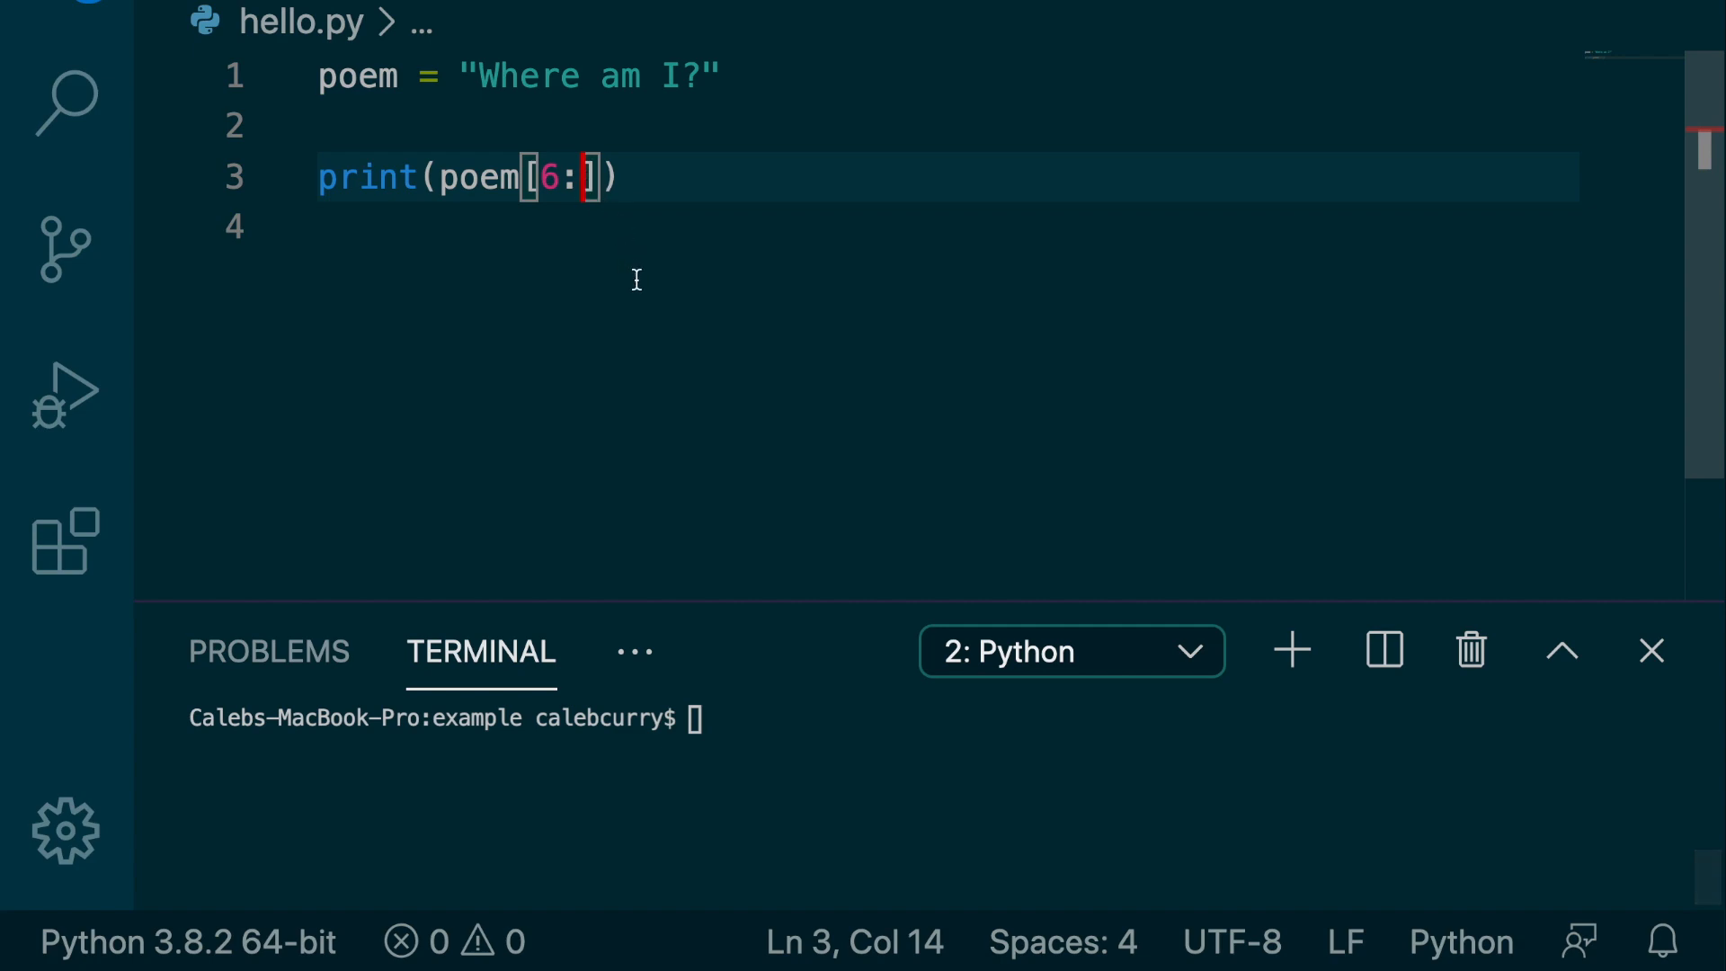
mouse_move(640, 295)
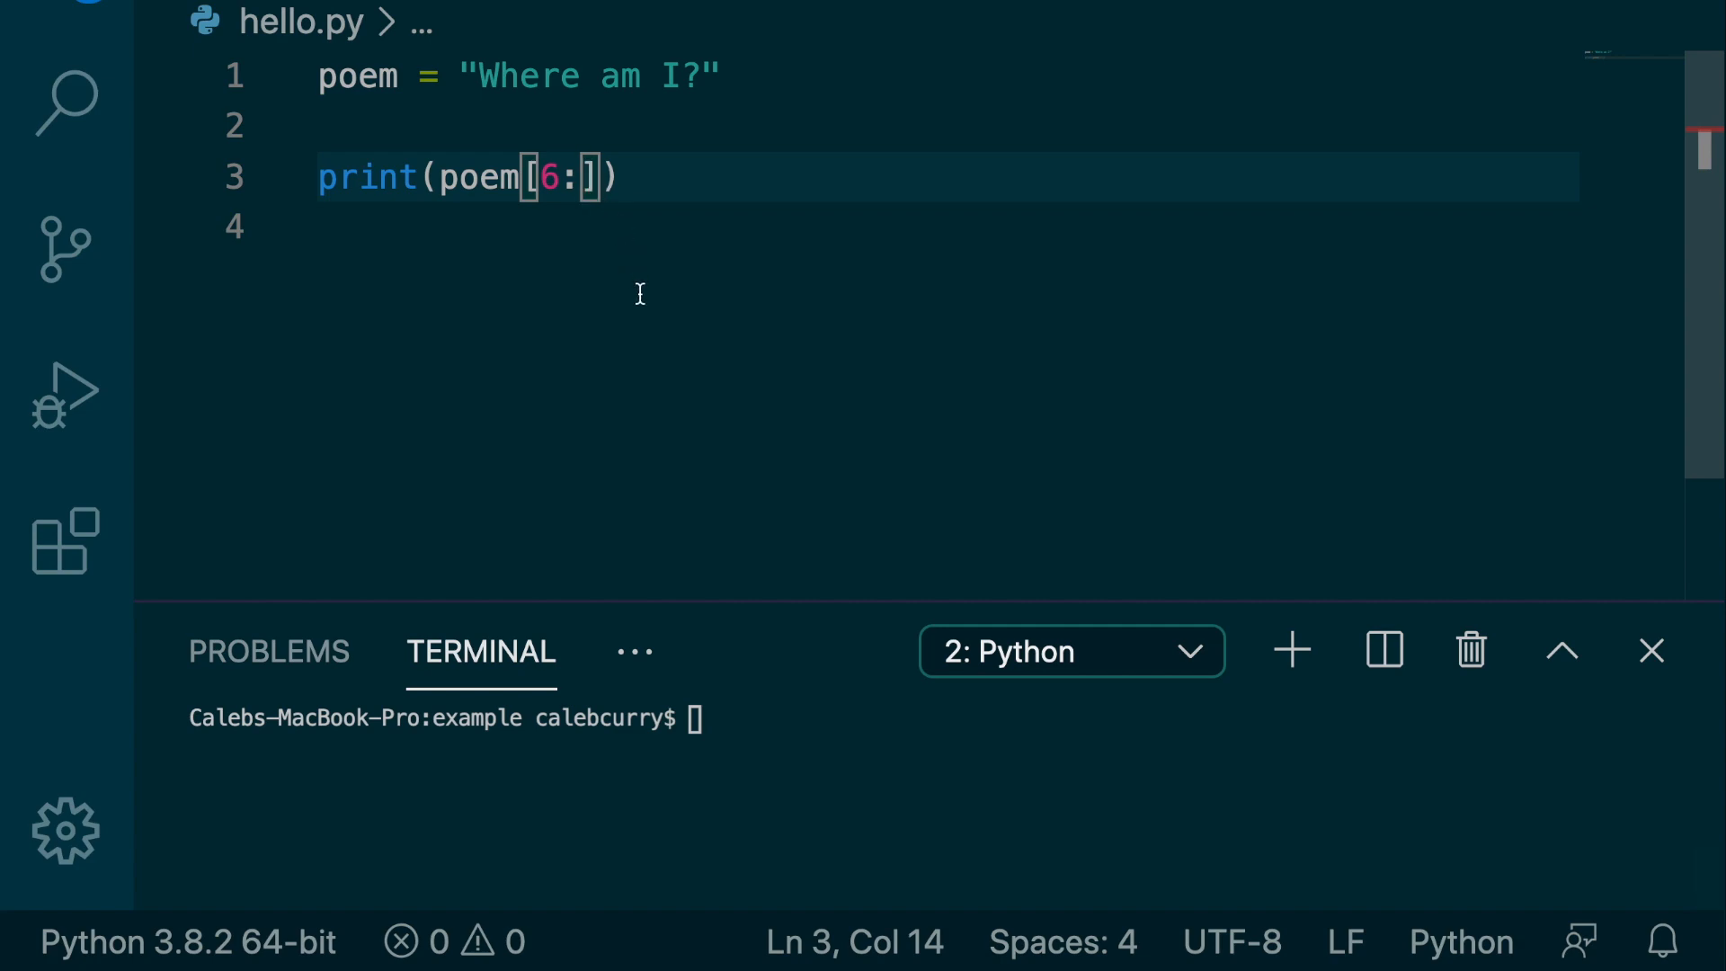
text(8)
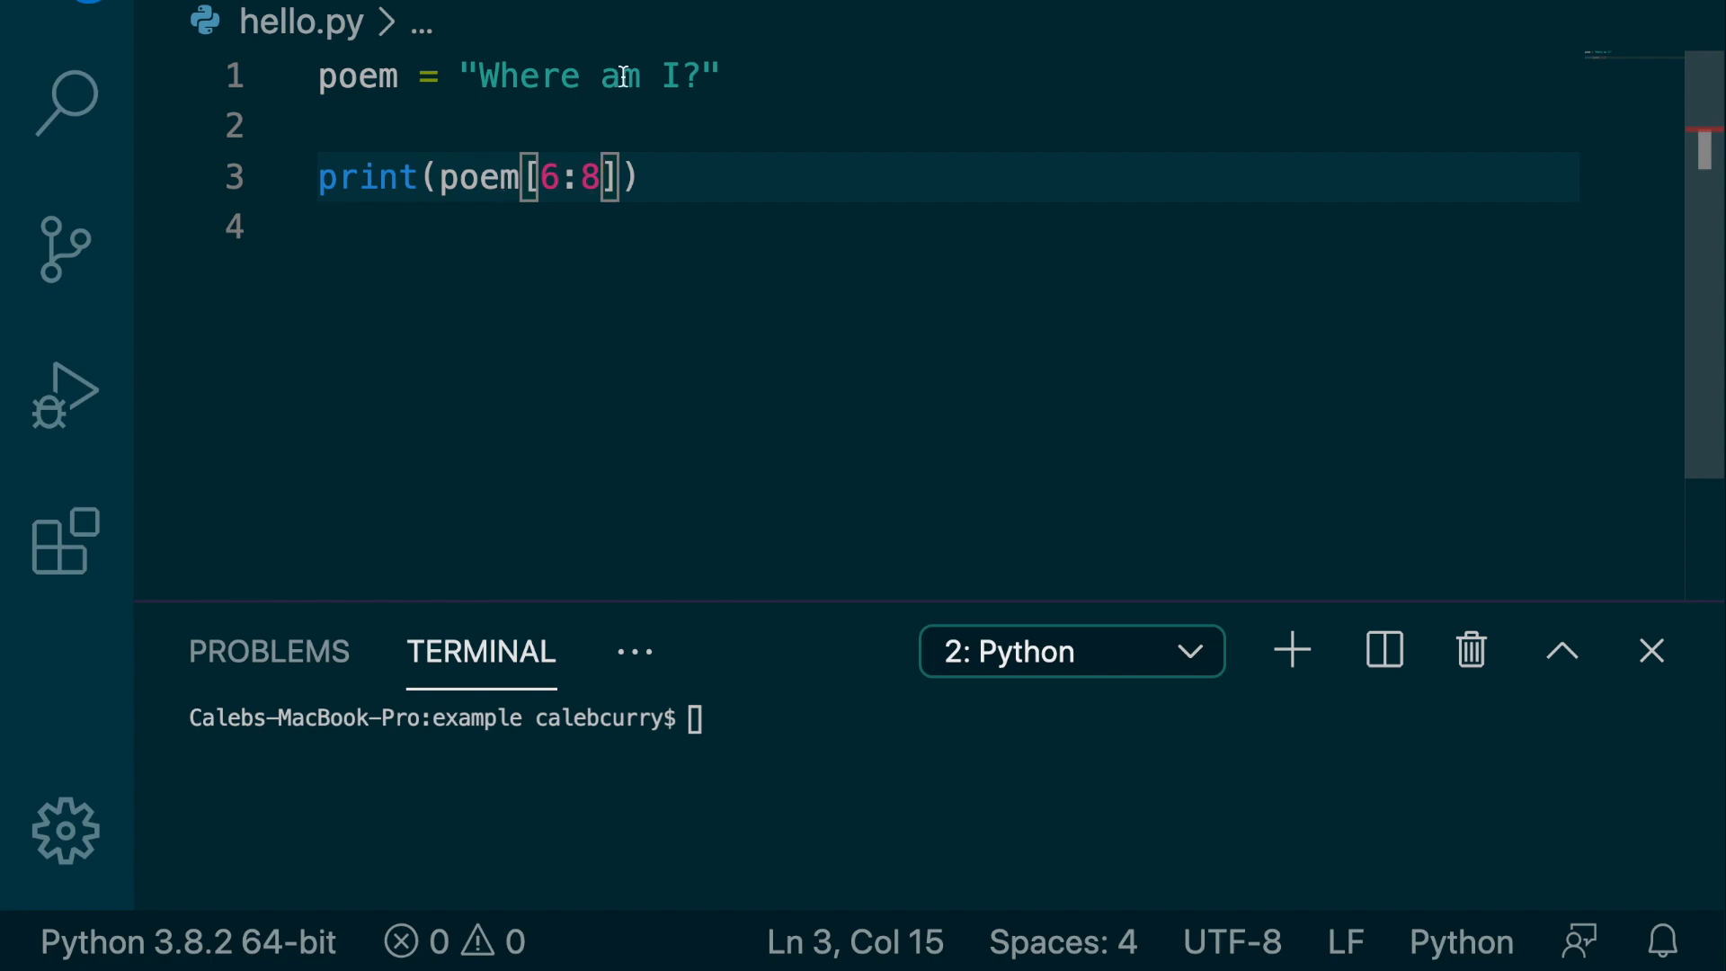
double_click(620, 75)
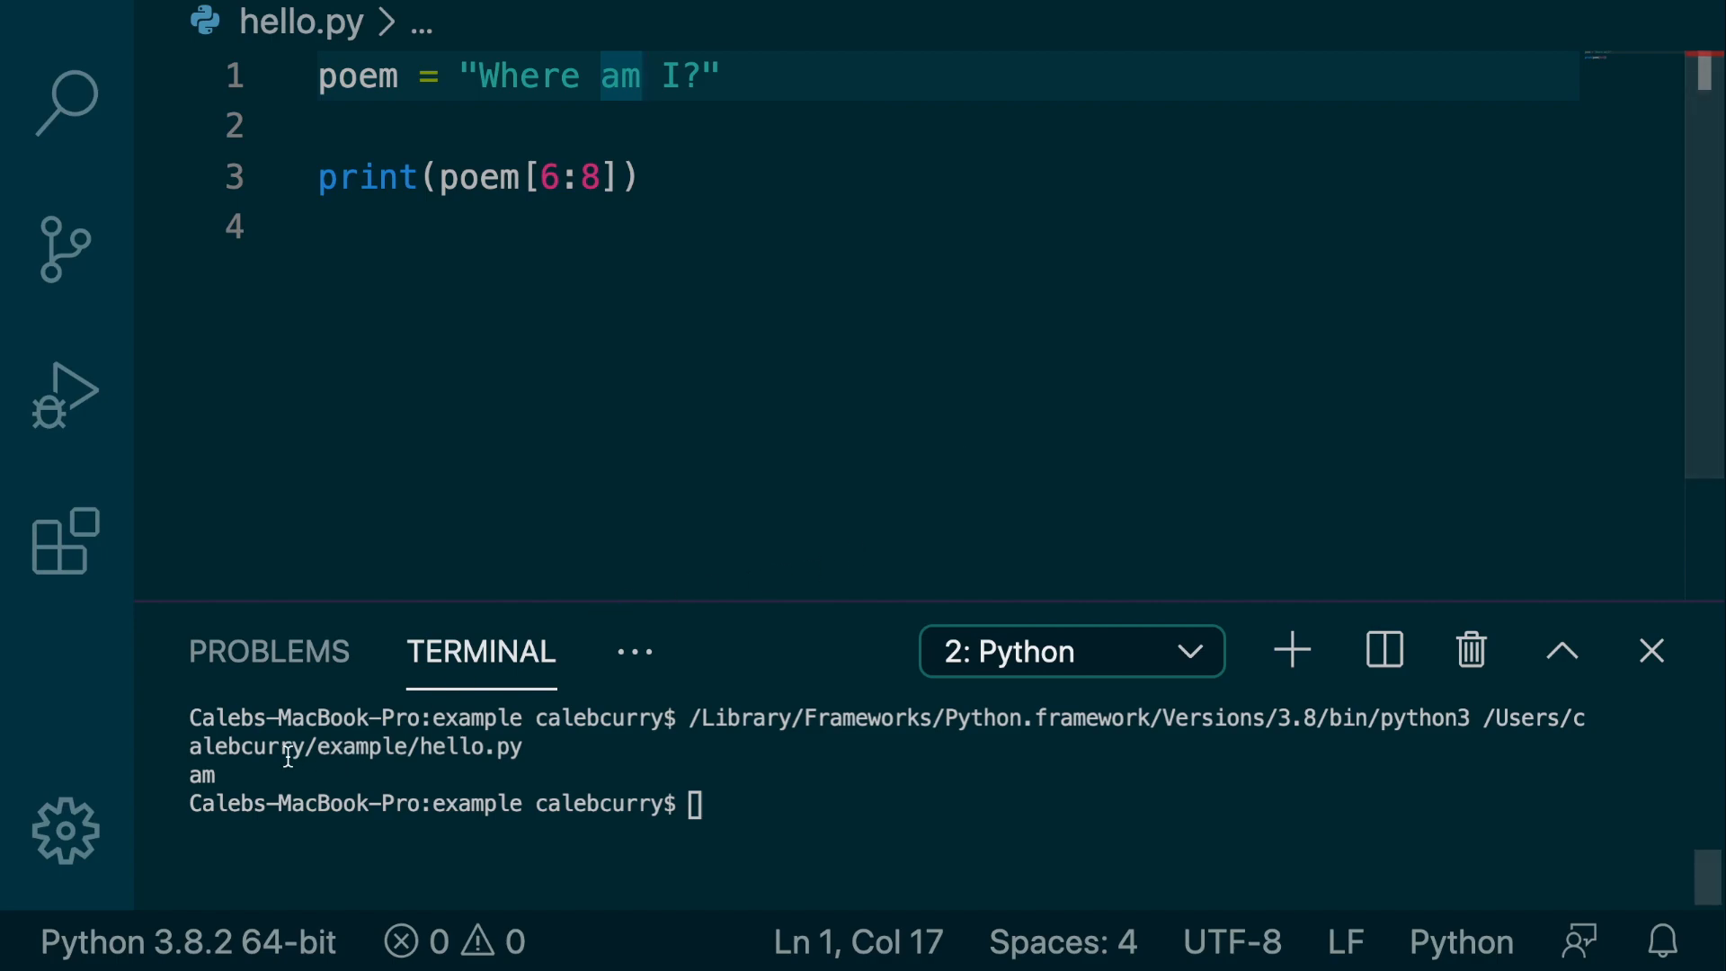
click(834, 802)
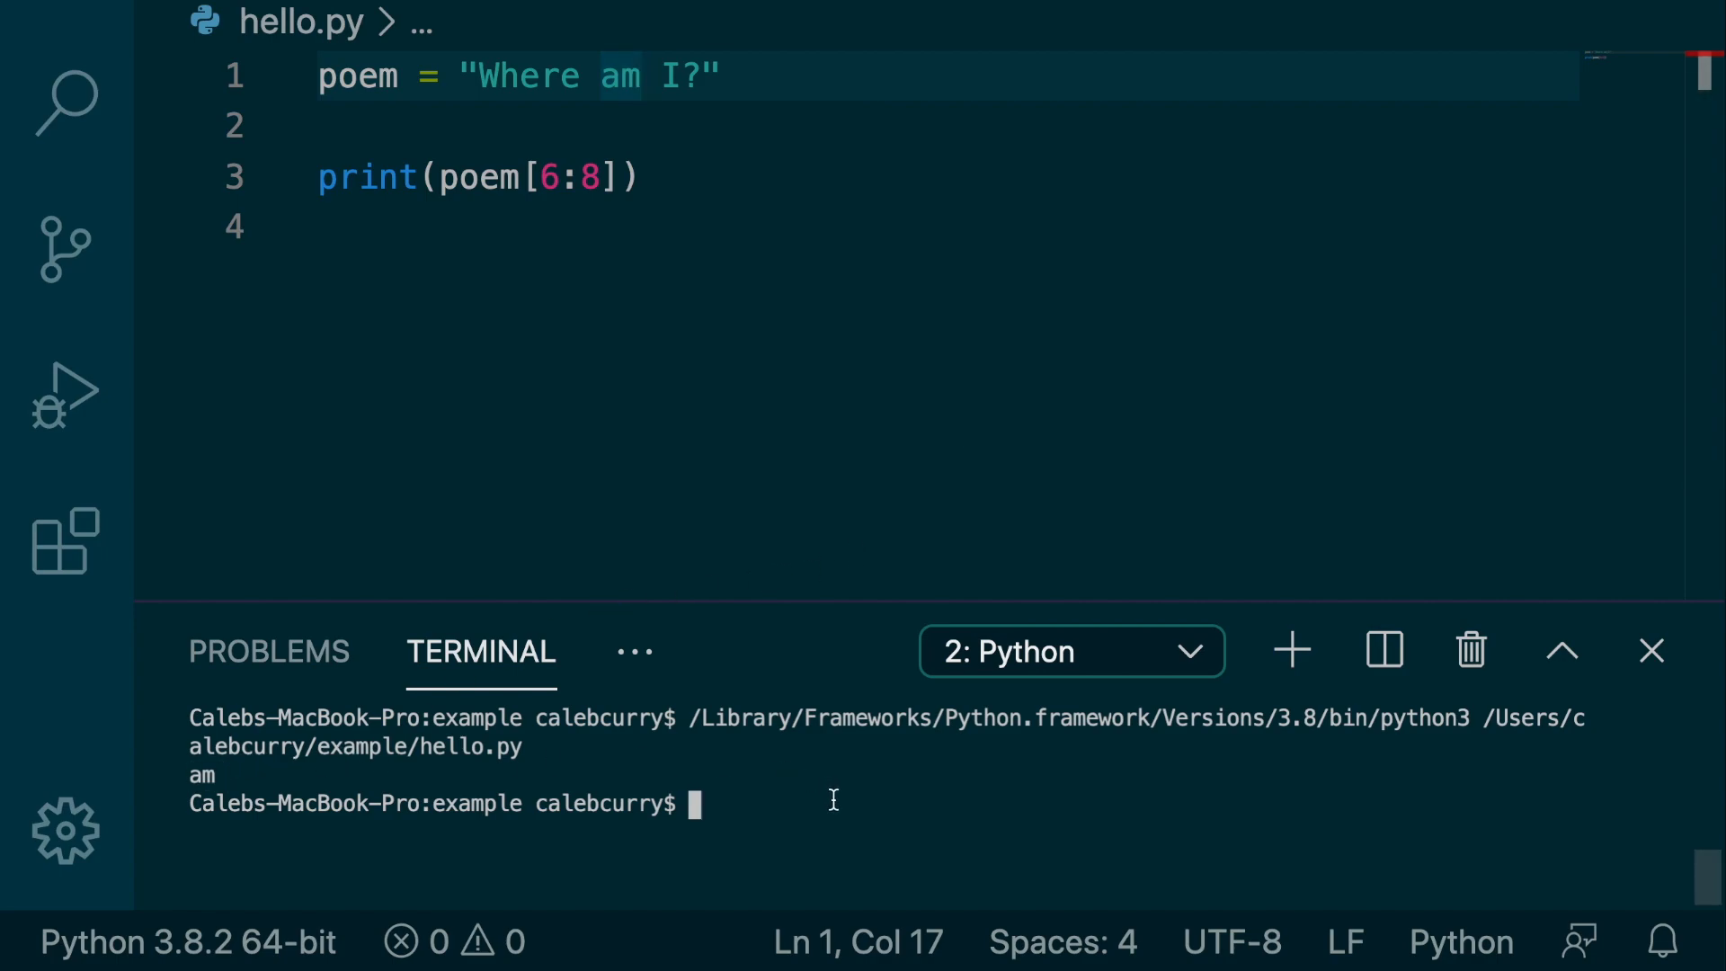
mouse_move(922, 203)
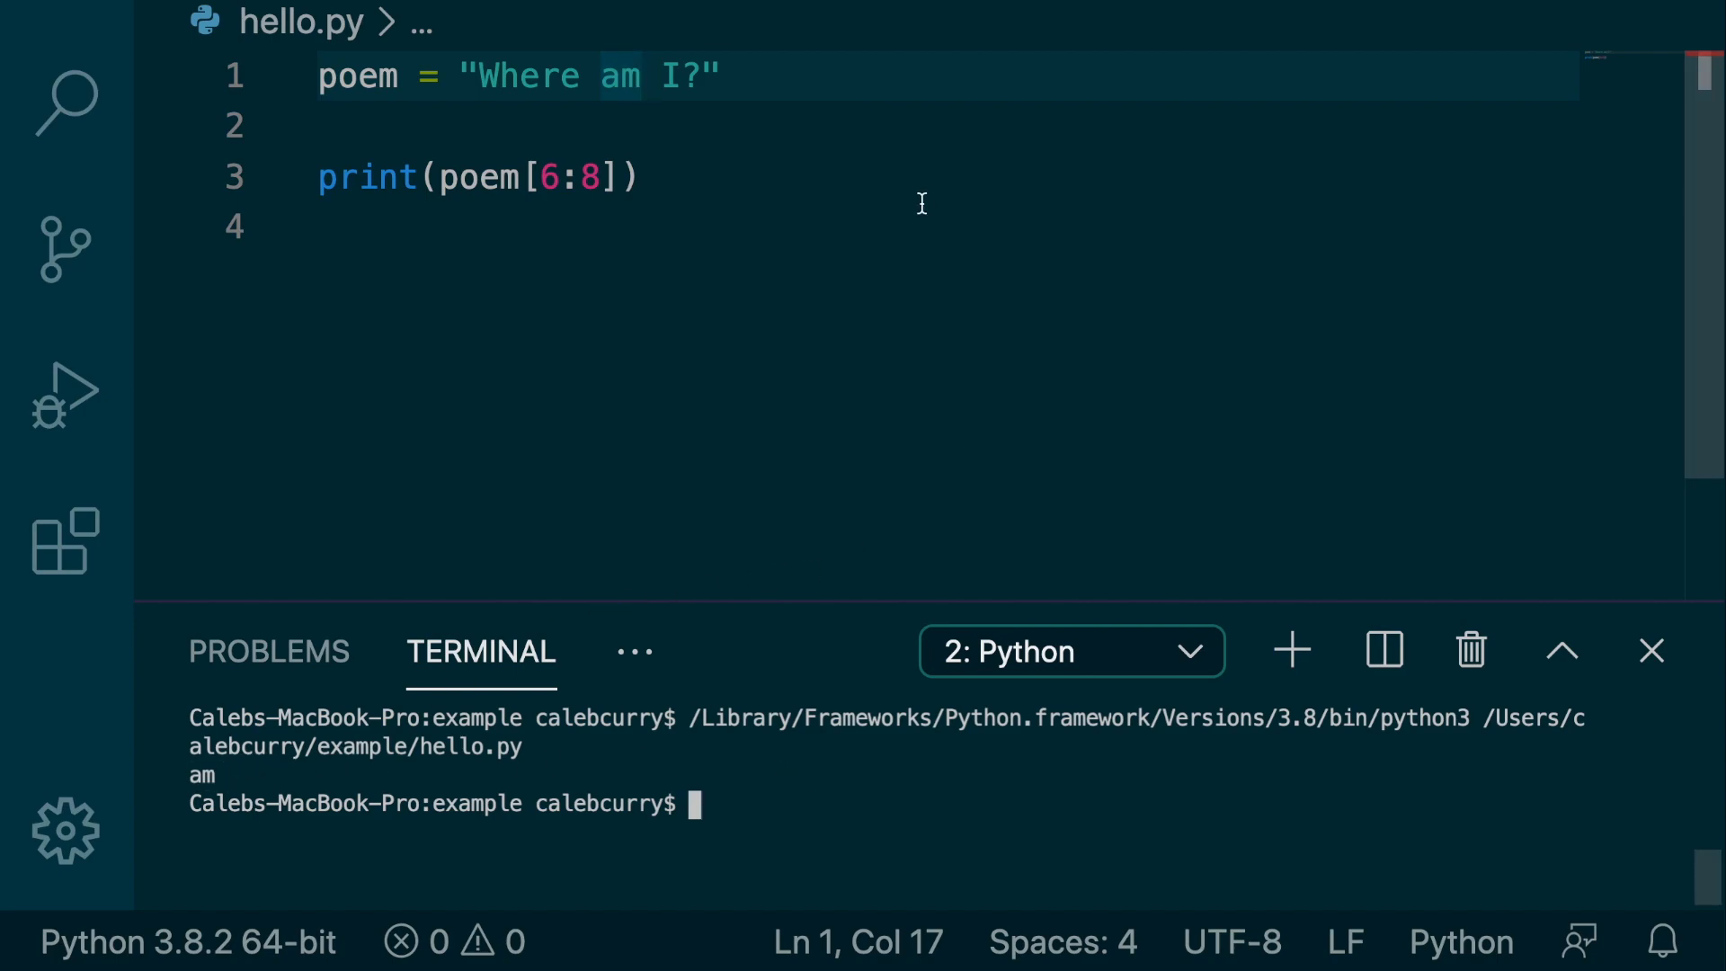
mouse_move(729, 267)
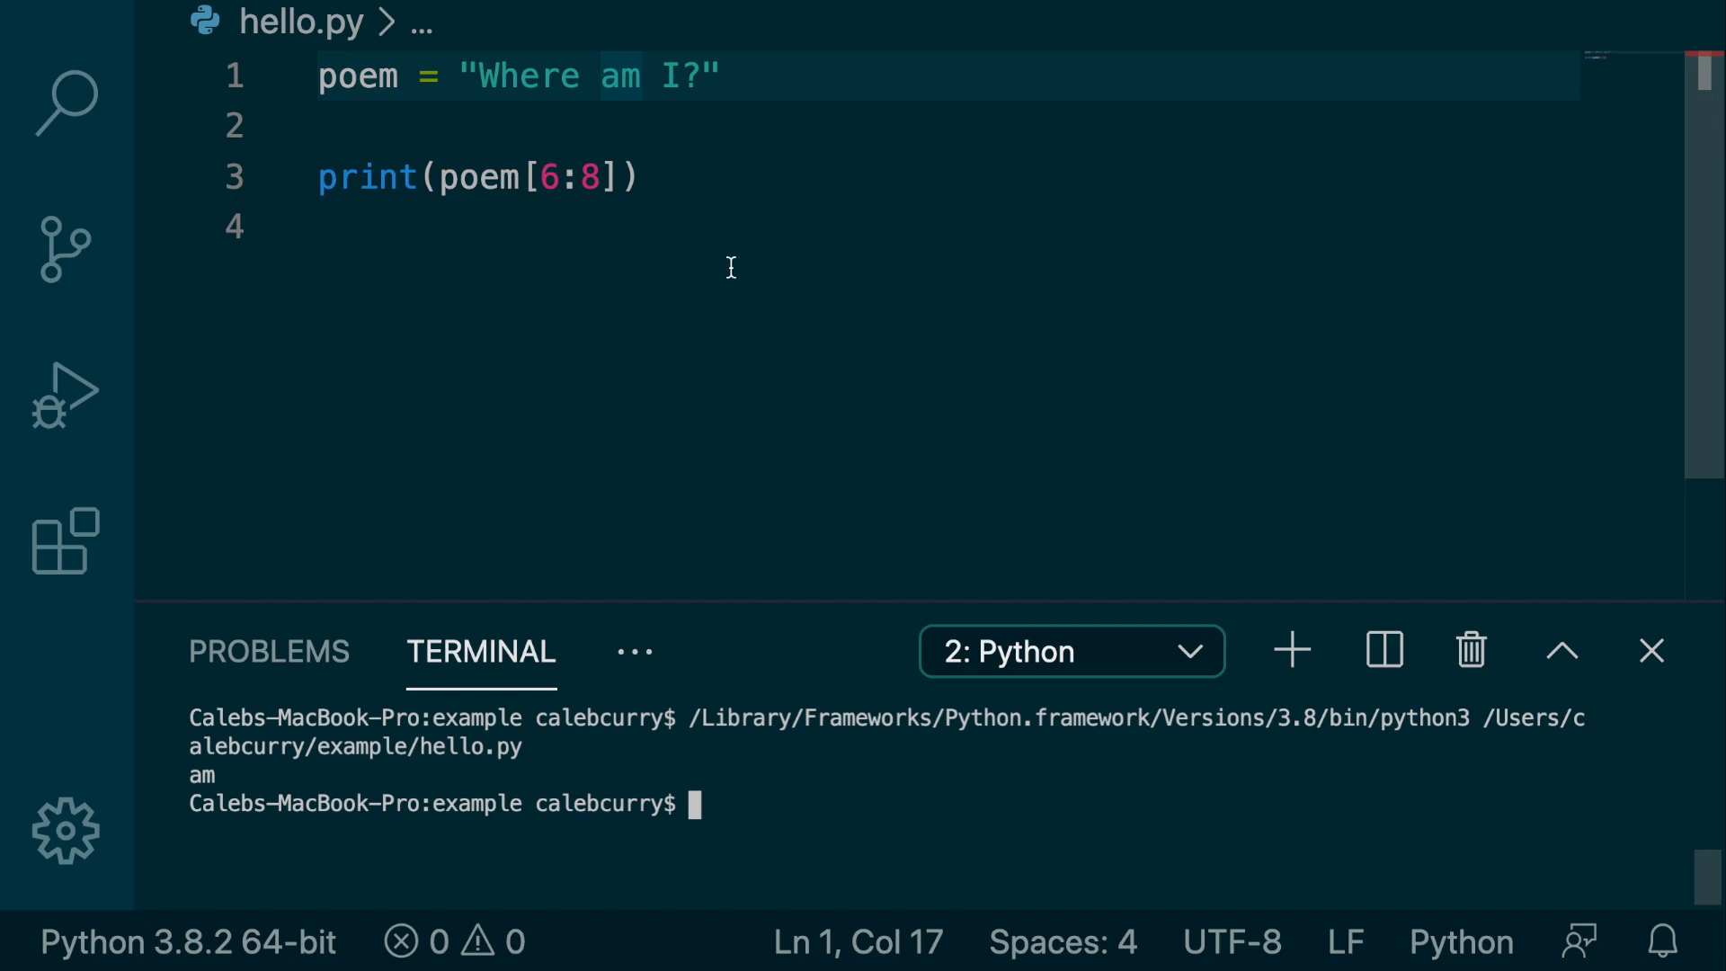
mouse_move(694, 82)
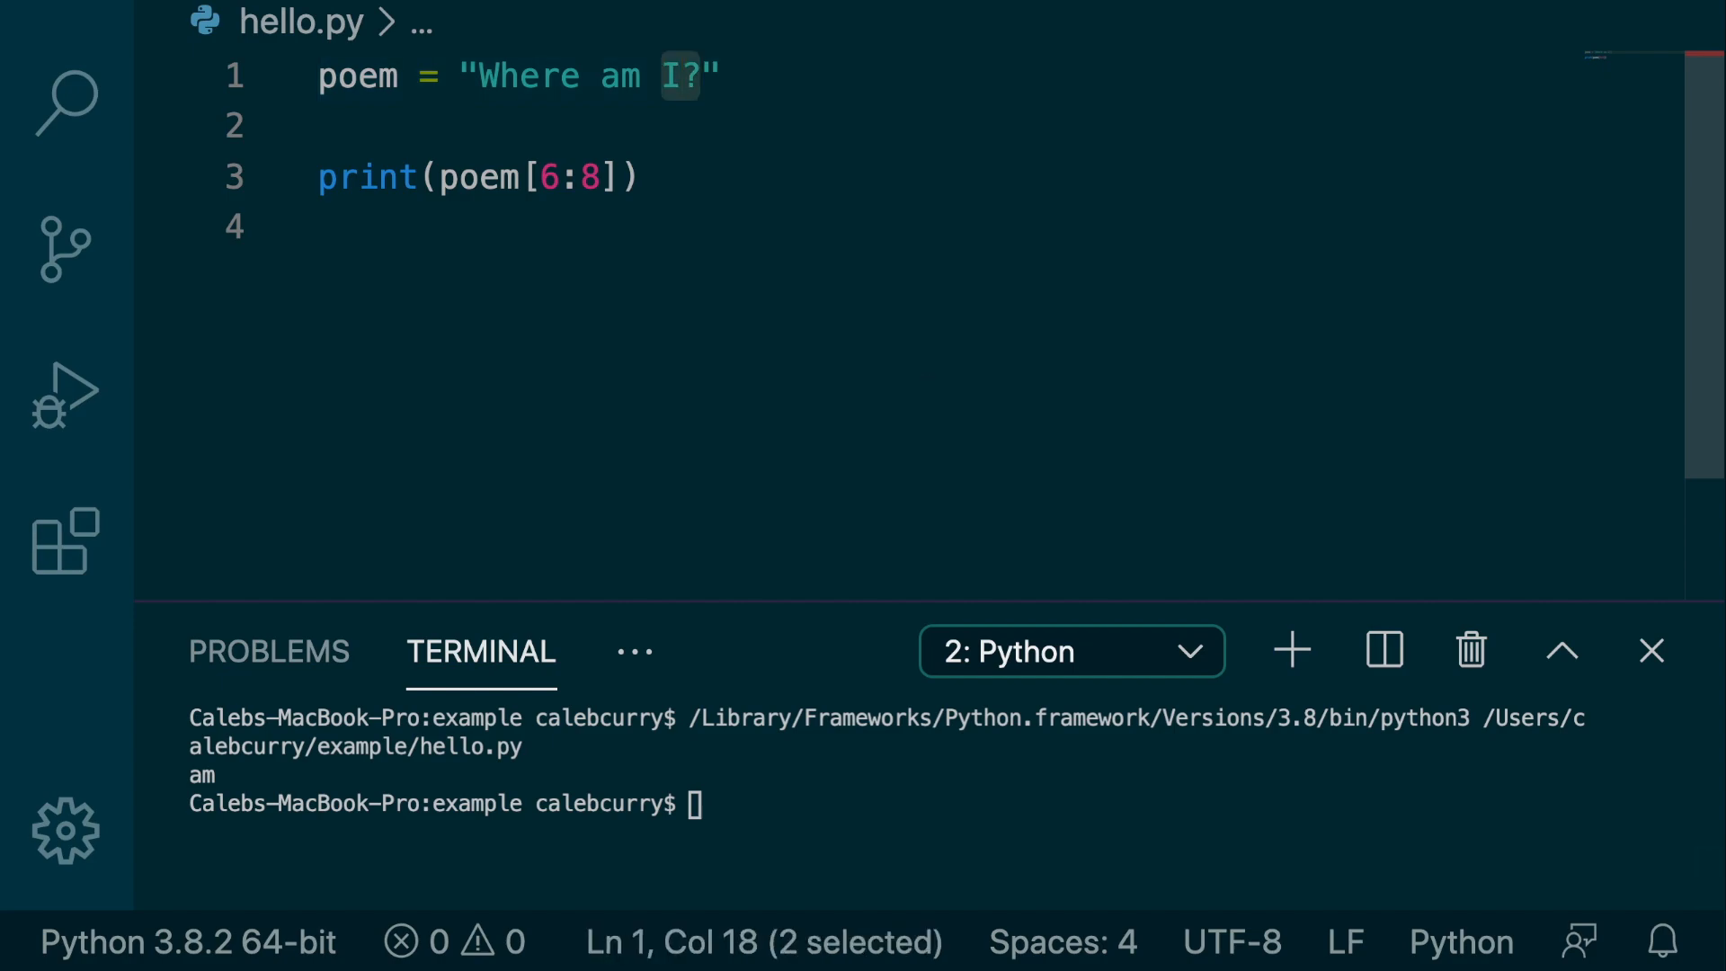
Change the slice end from 8 to -3, giving poem[6:-3], which still prints am
key(shift+left)
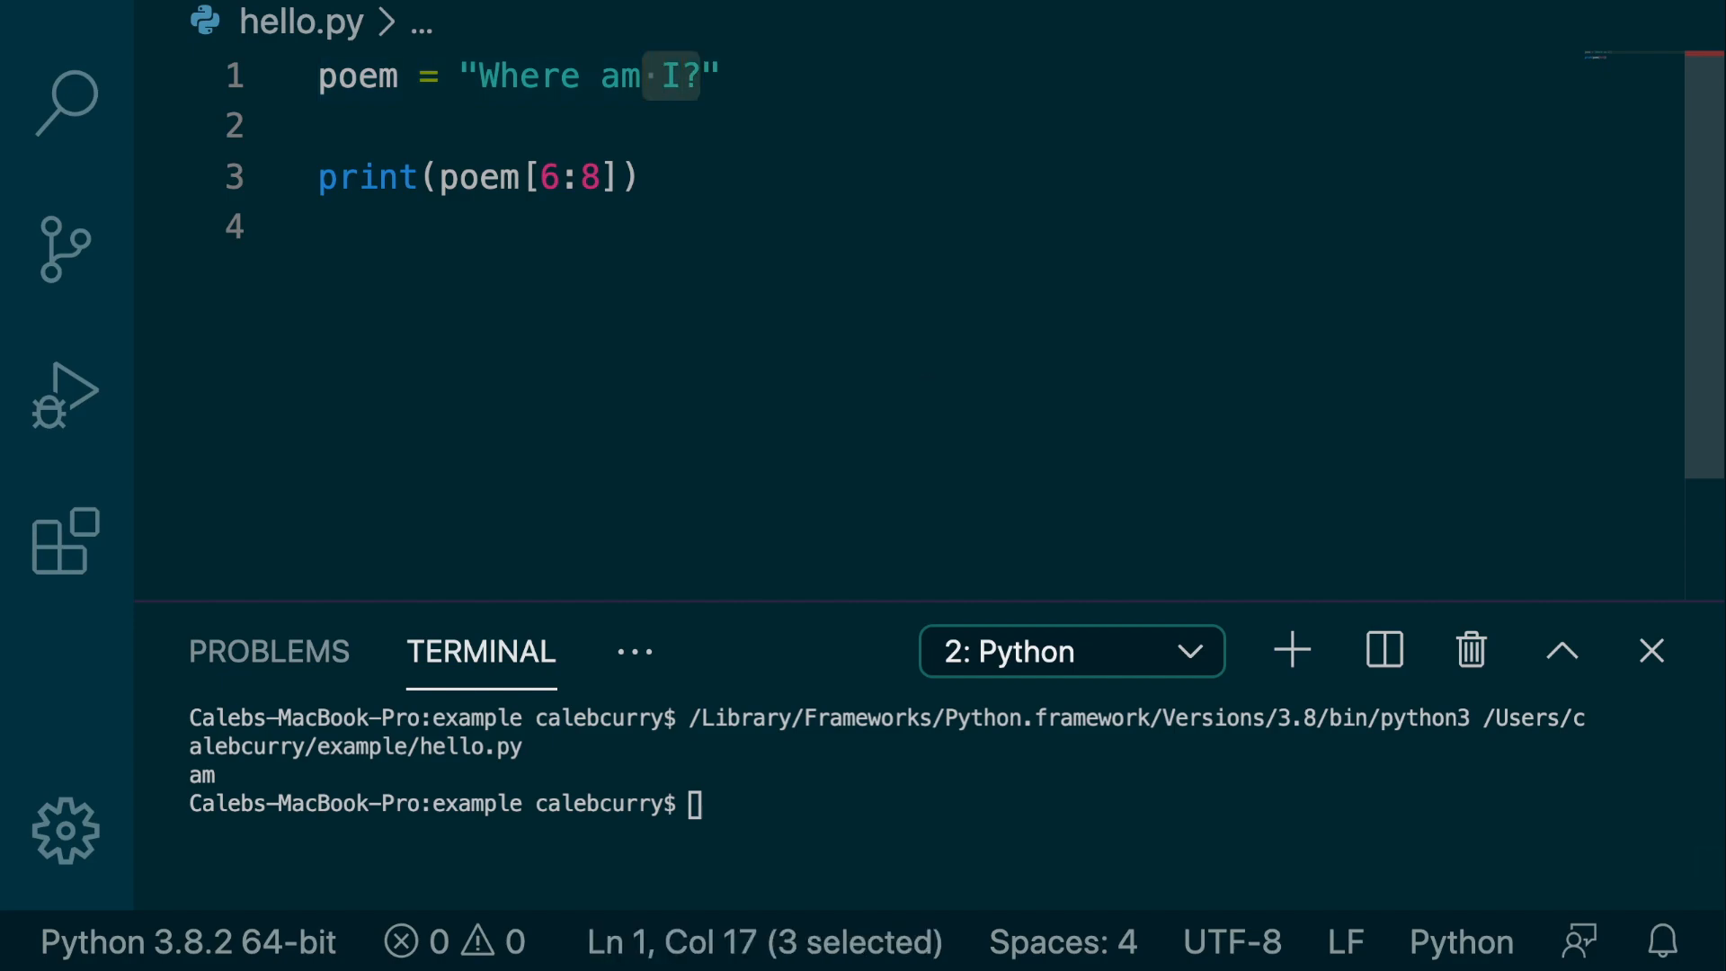
mouse_move(694, 286)
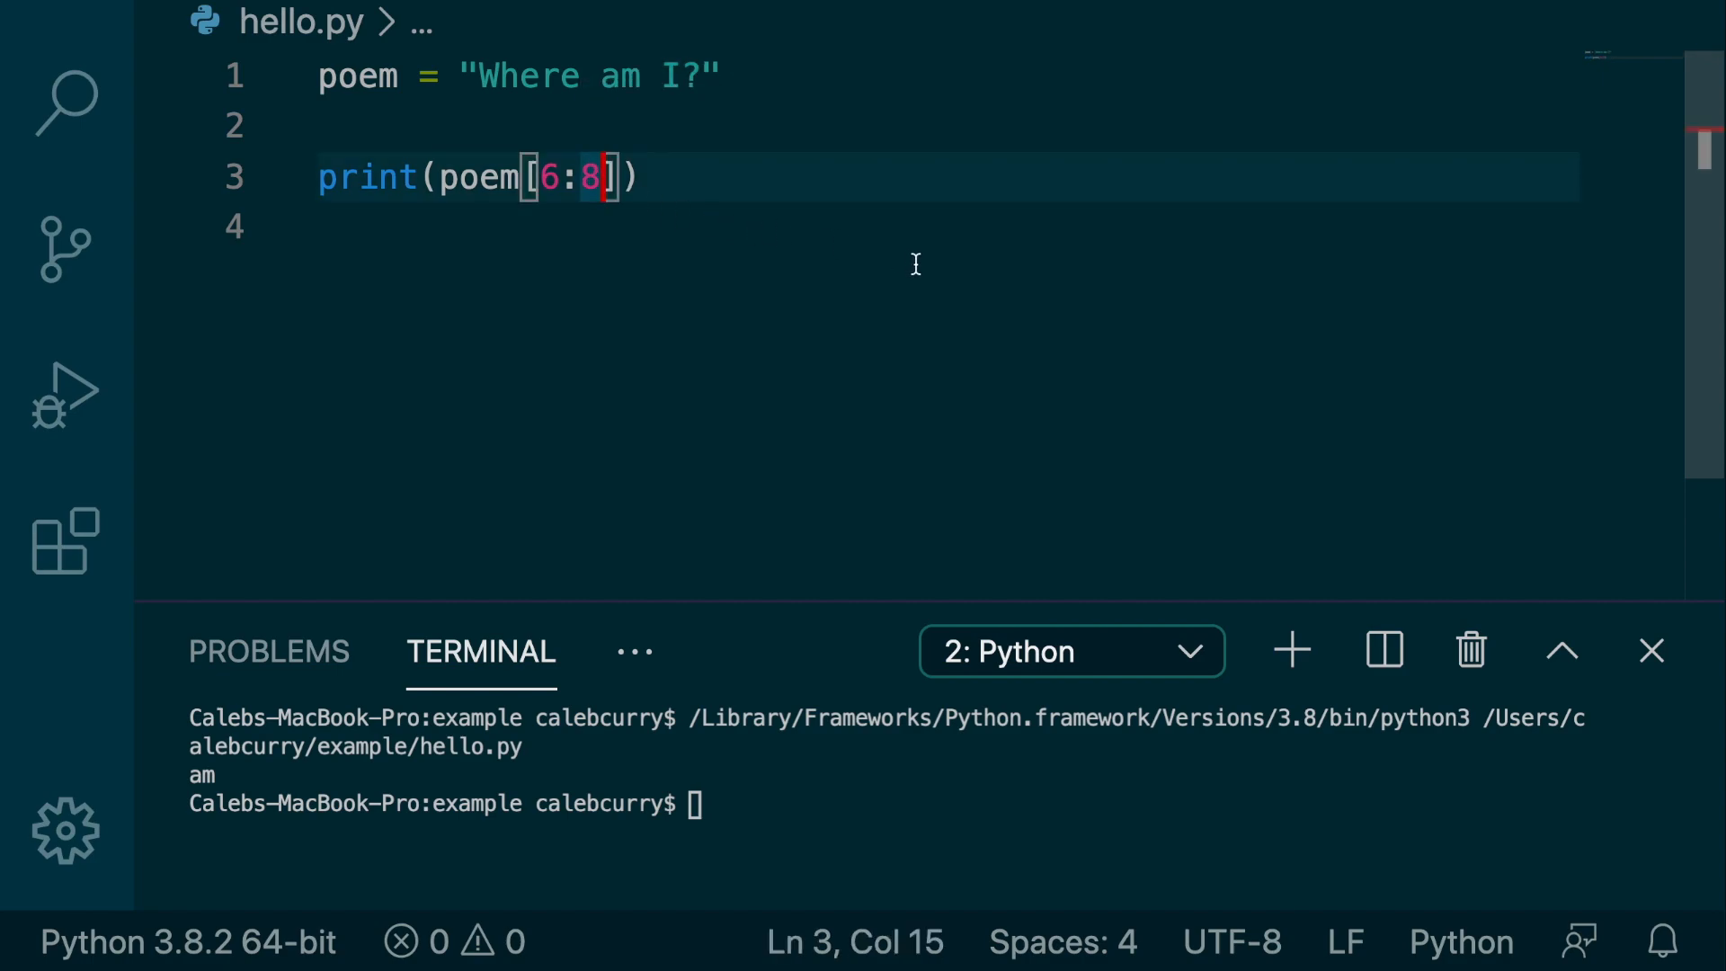
key(Backspace)
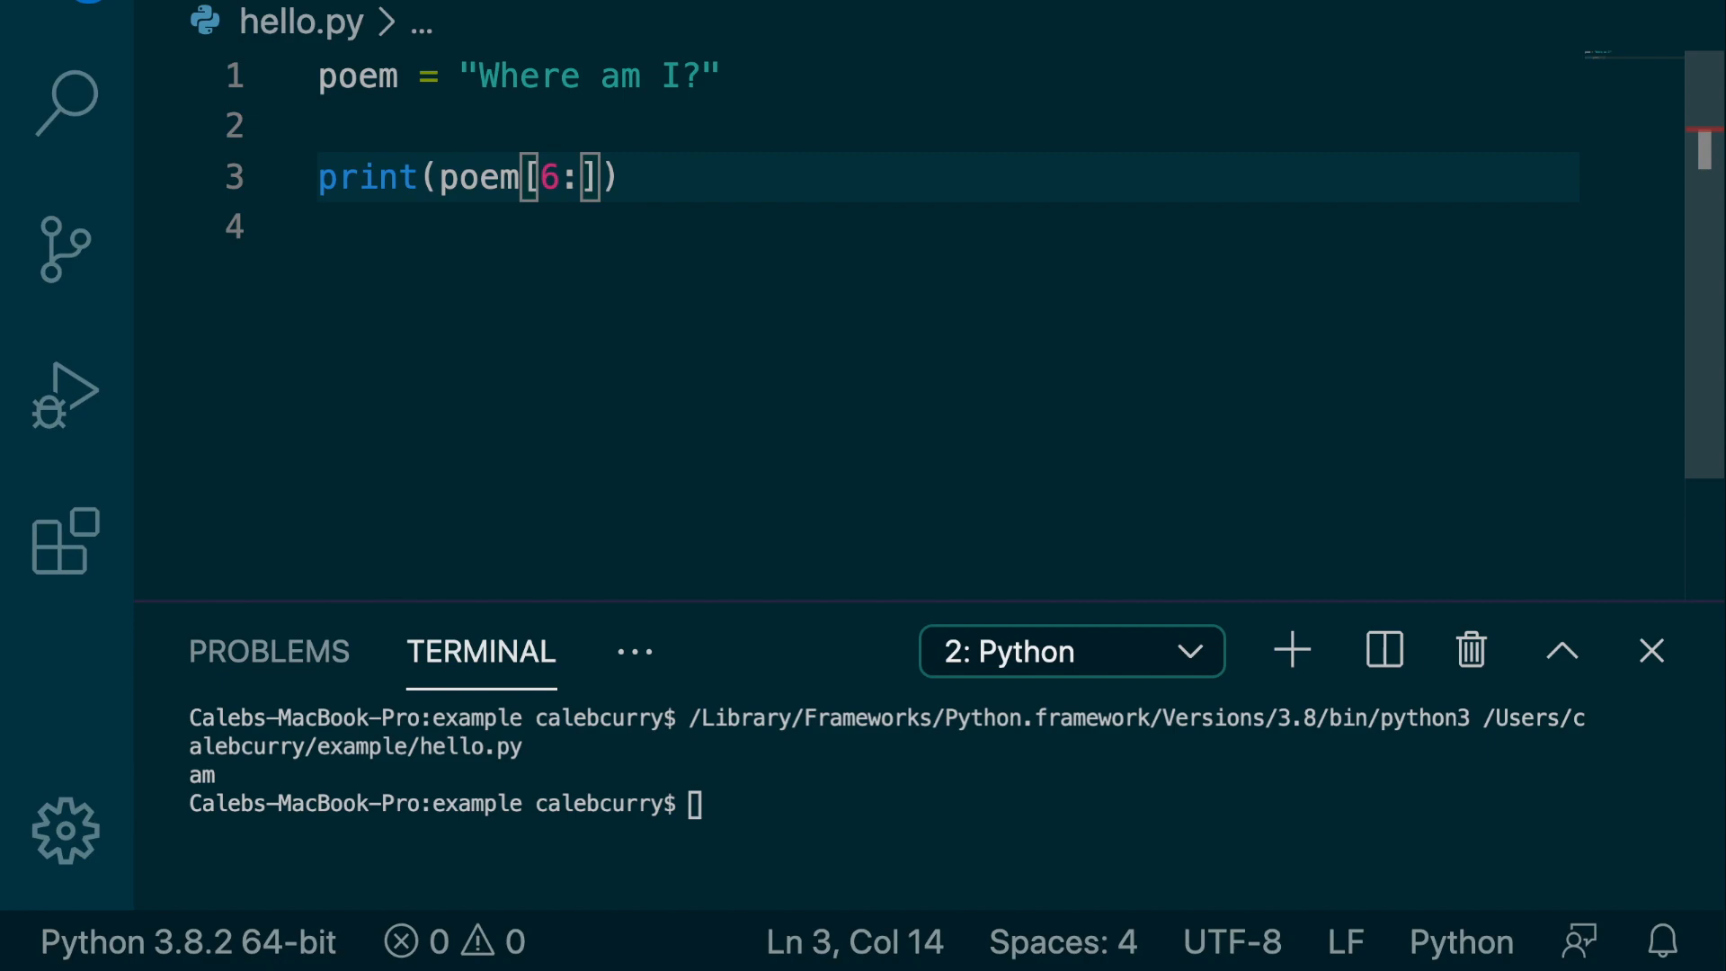
text(-3)
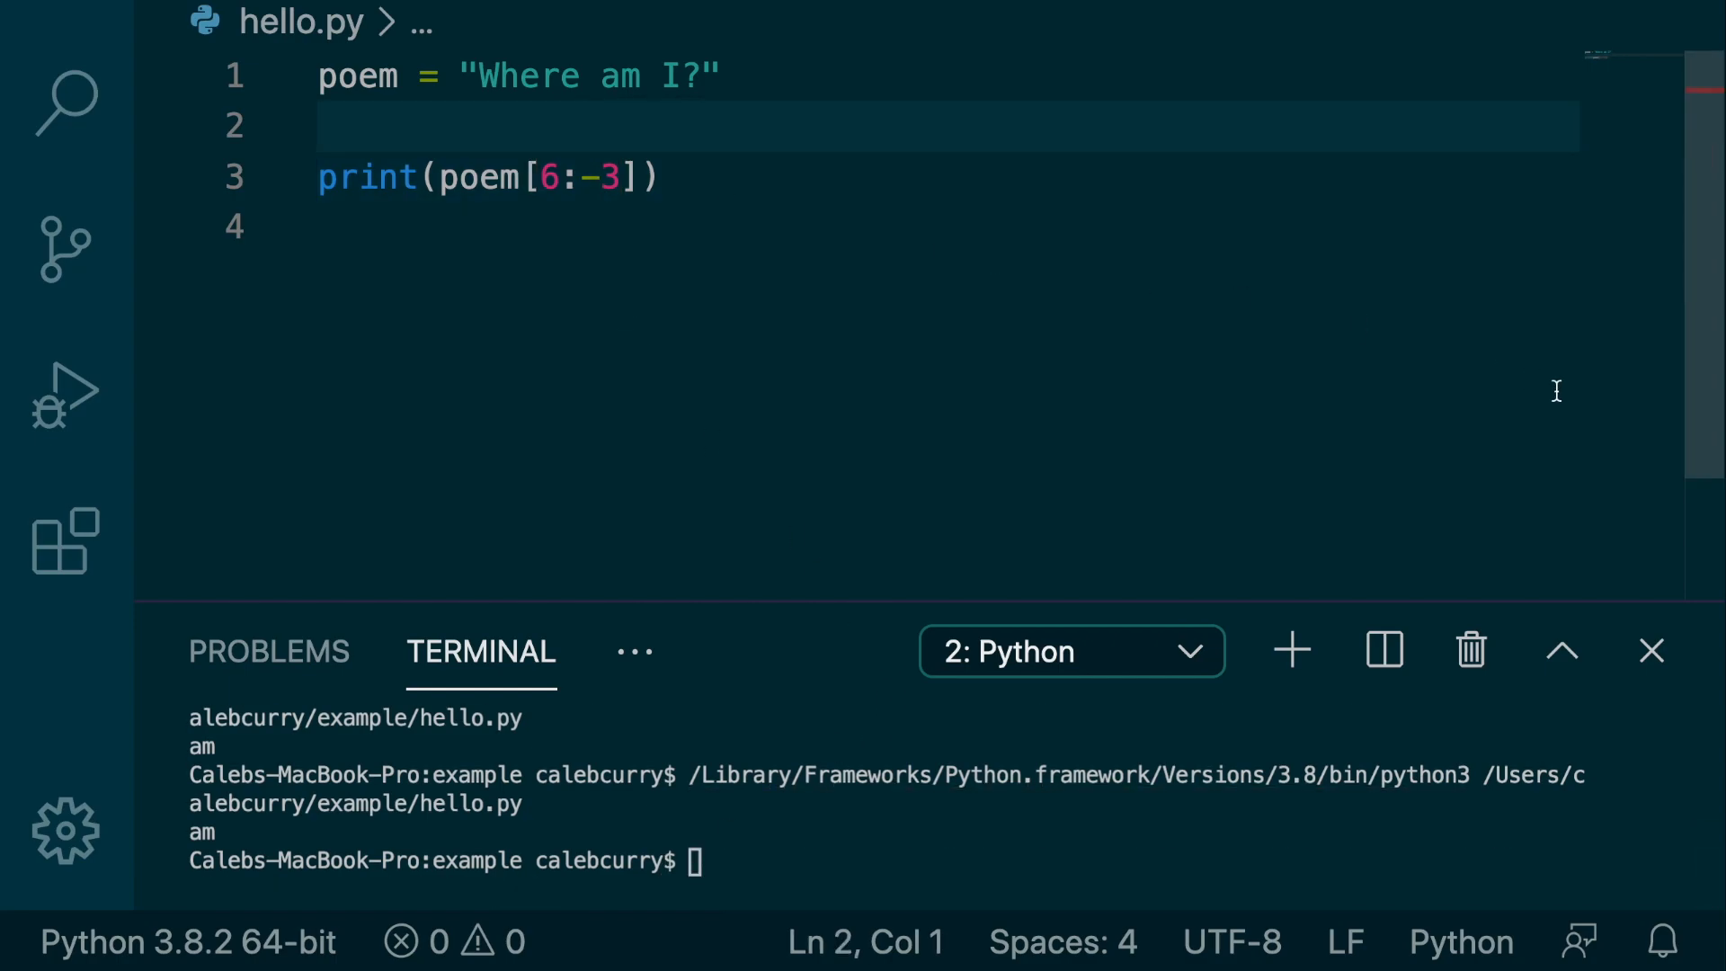
Define start = 6 and print poem[start:start+2] instead of hard-coded bounds
text(start)
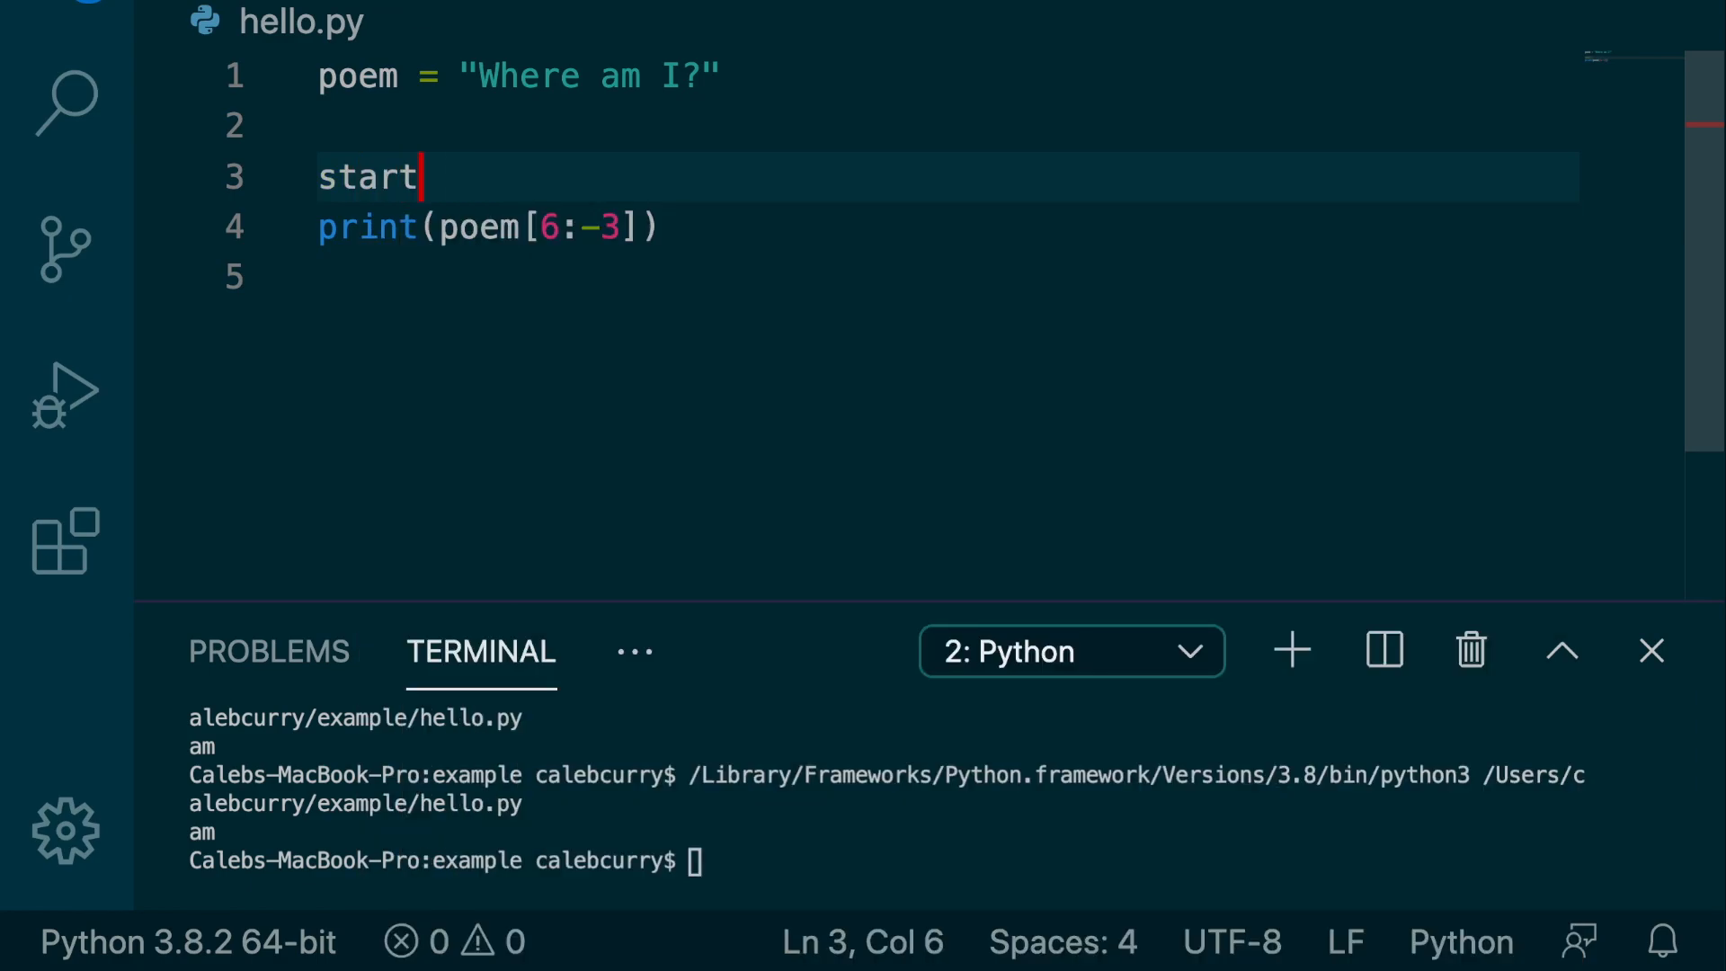
text(= 6)
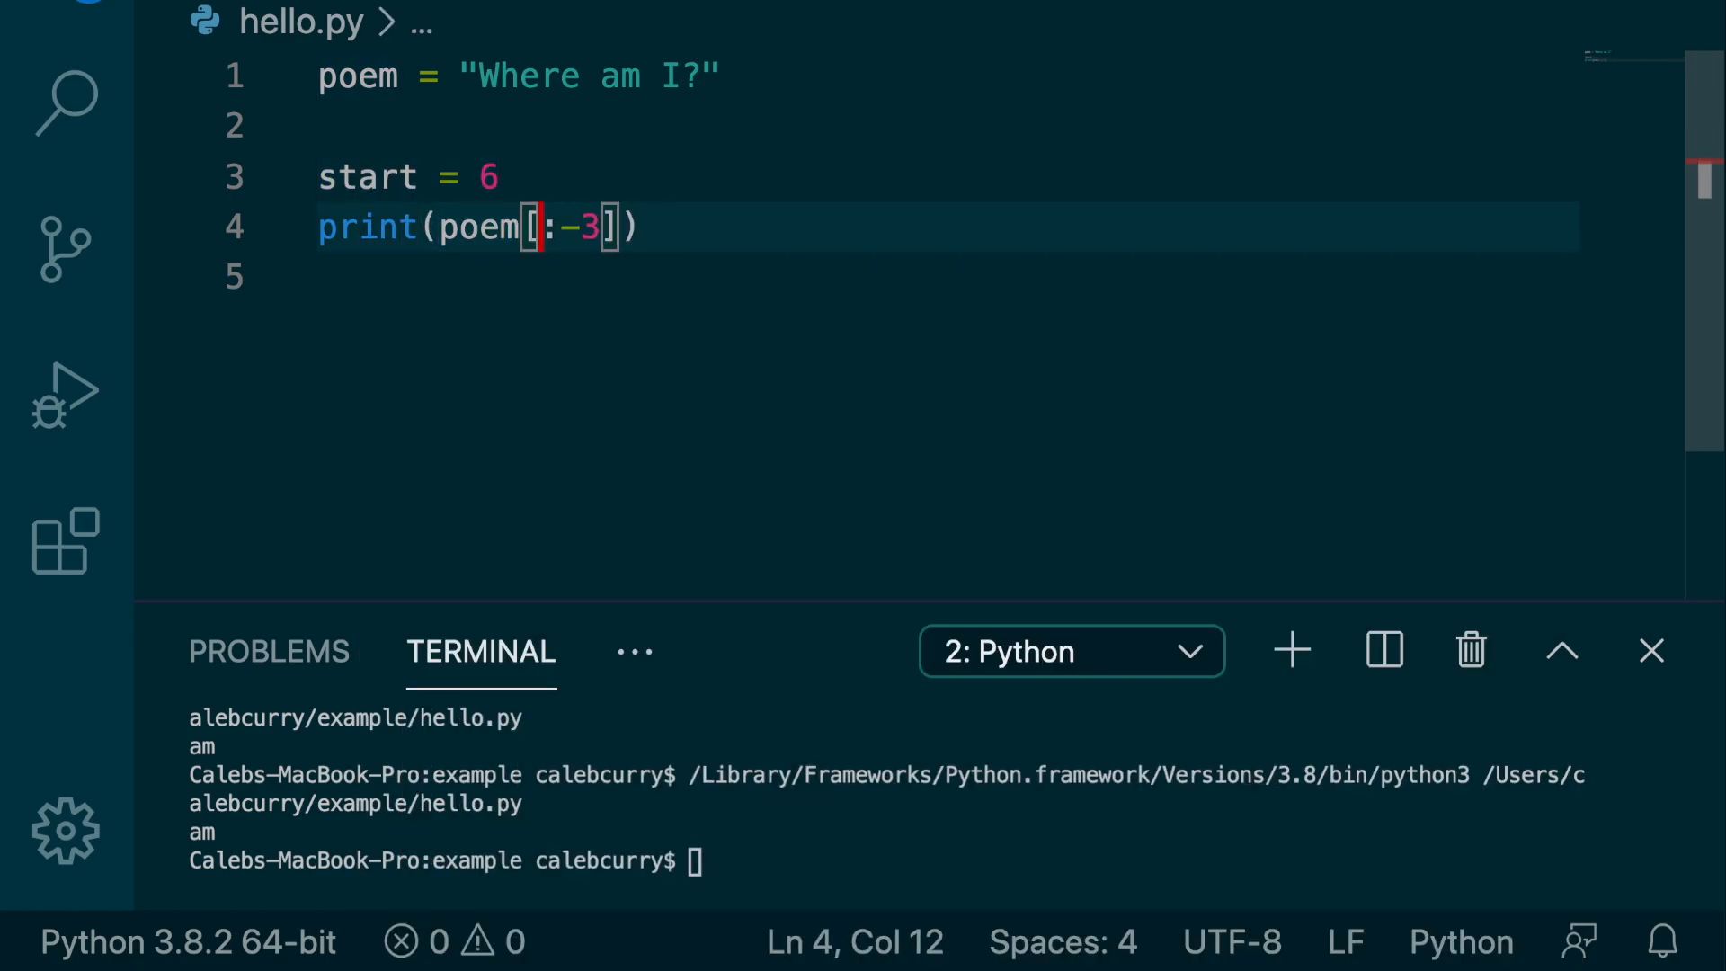
text(start)
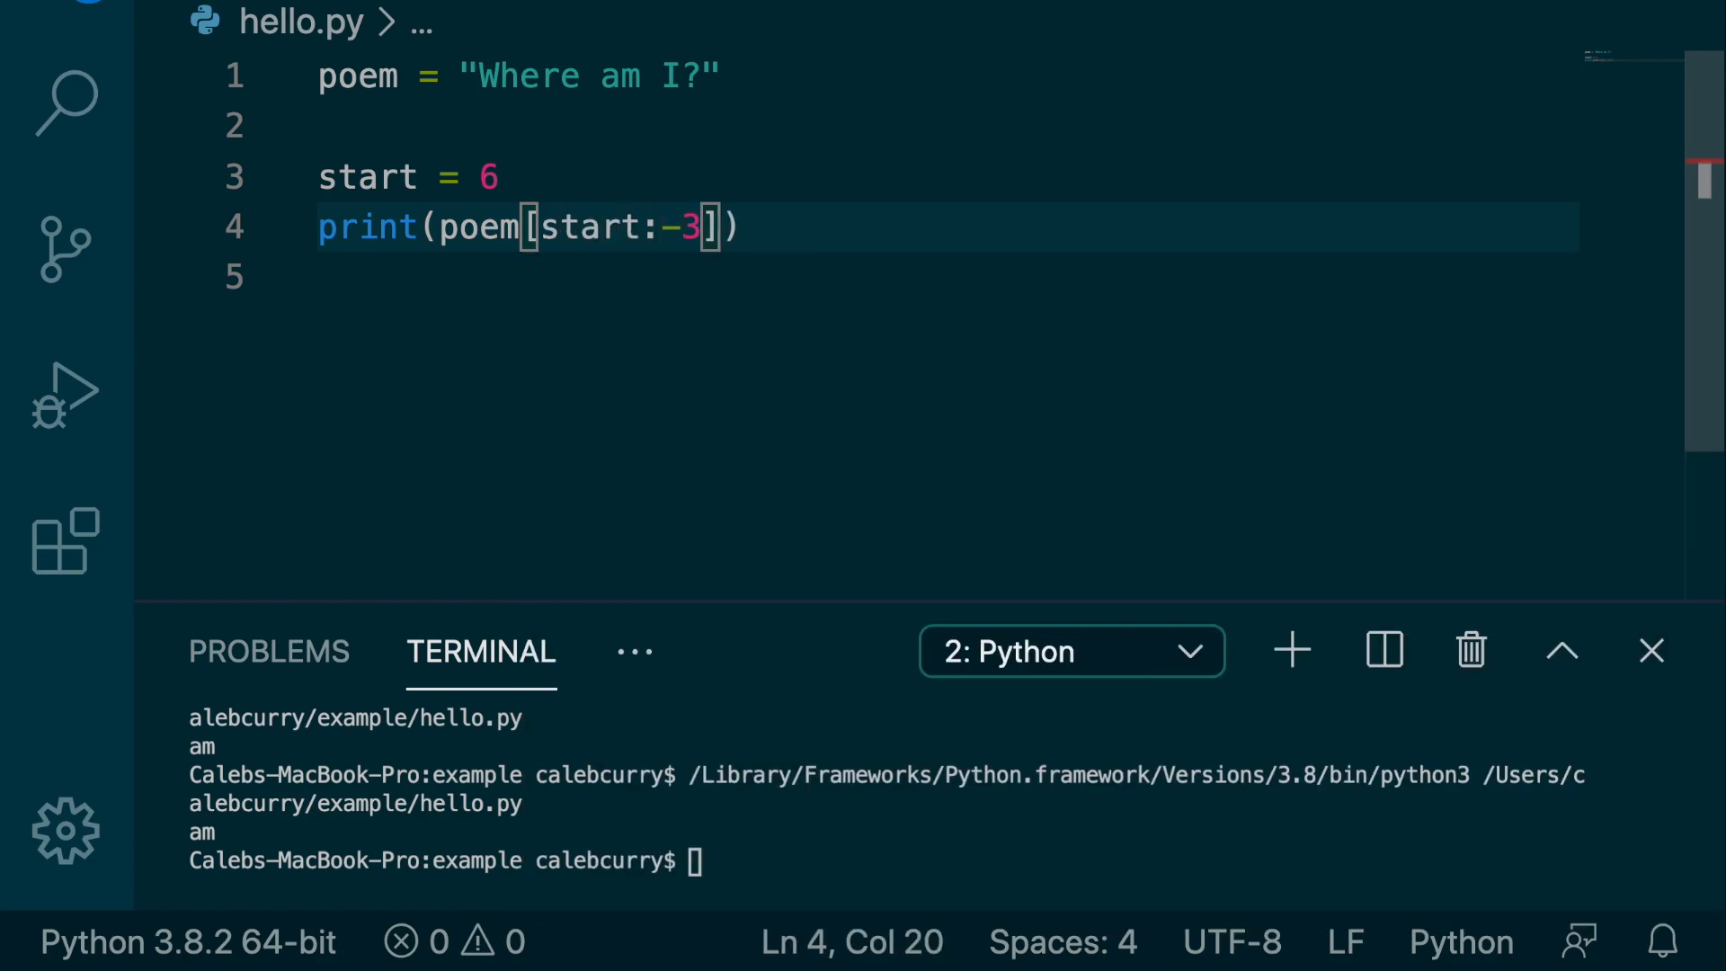
text(start+2)
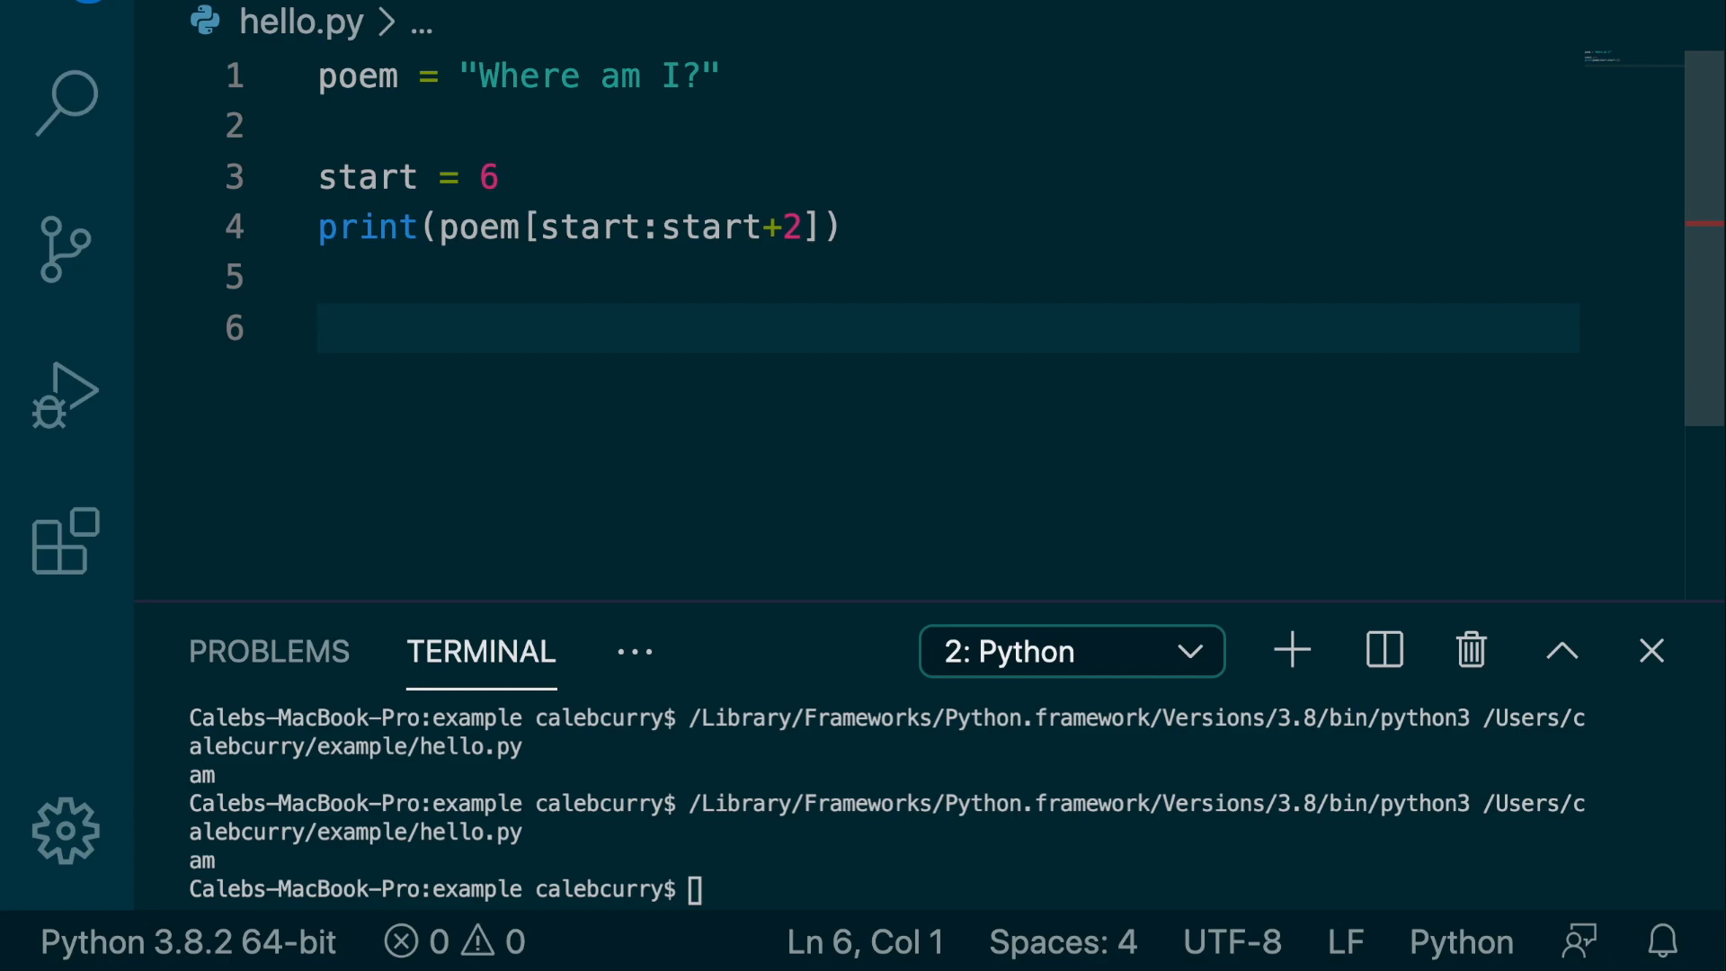
key(Backspace)
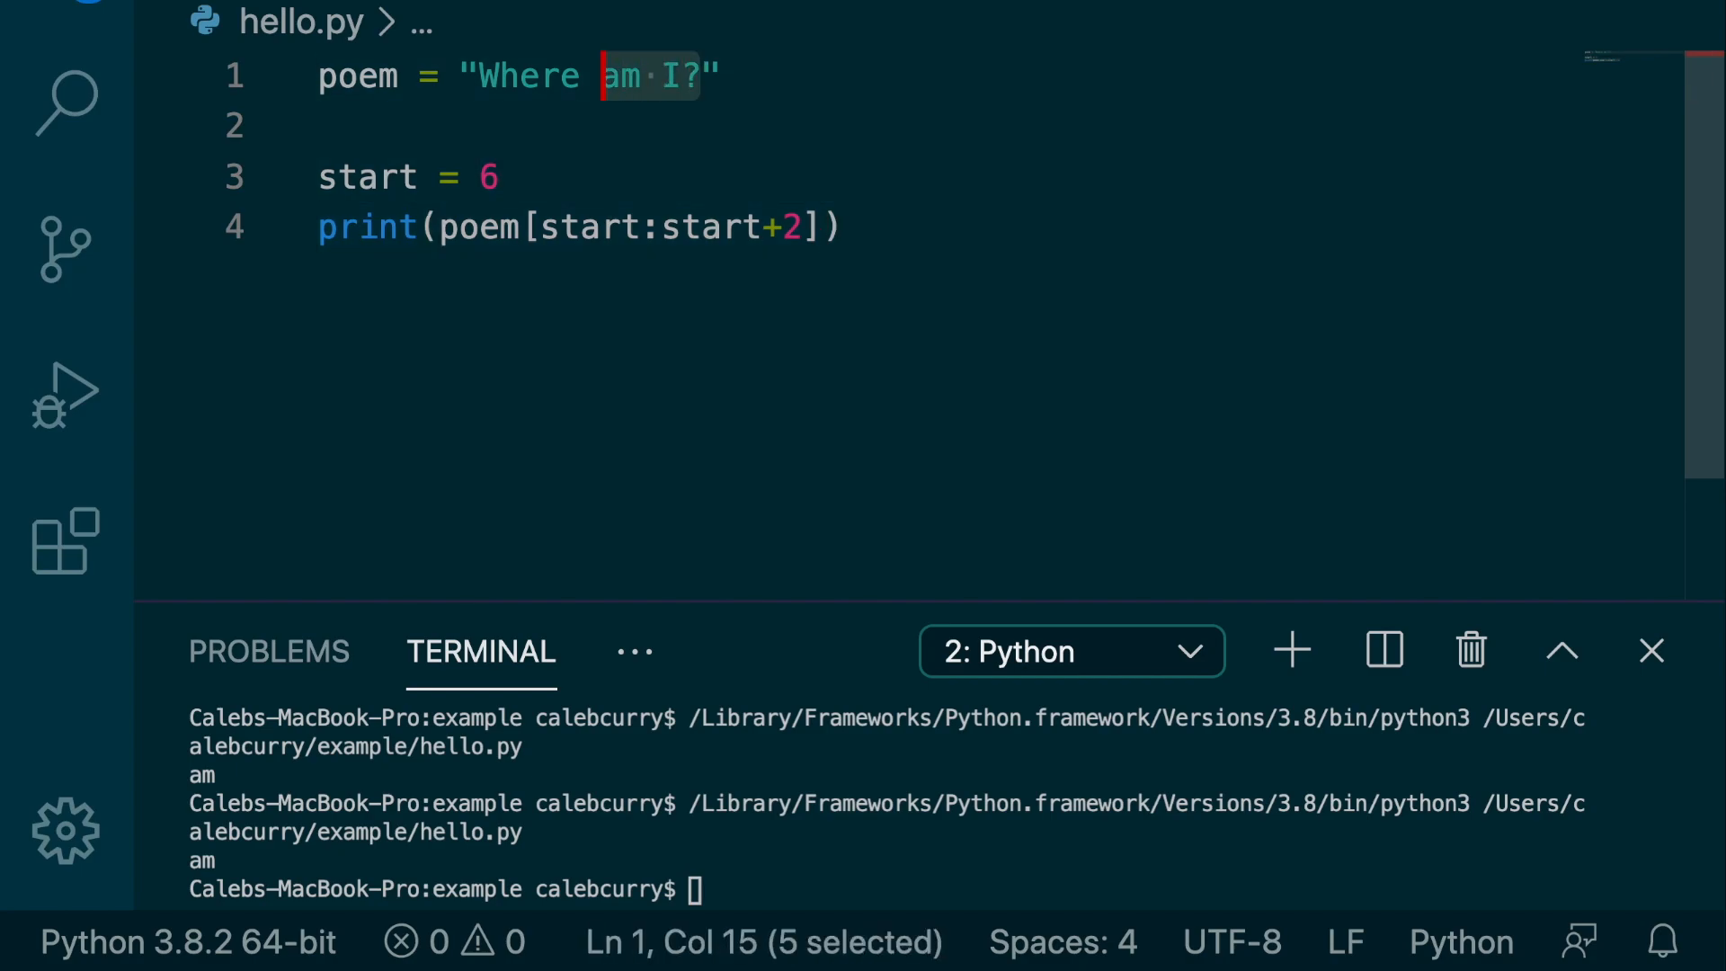
Store "Caleb Curry" in name, rename start to start_of_last and widen the slice to +3
text(C")
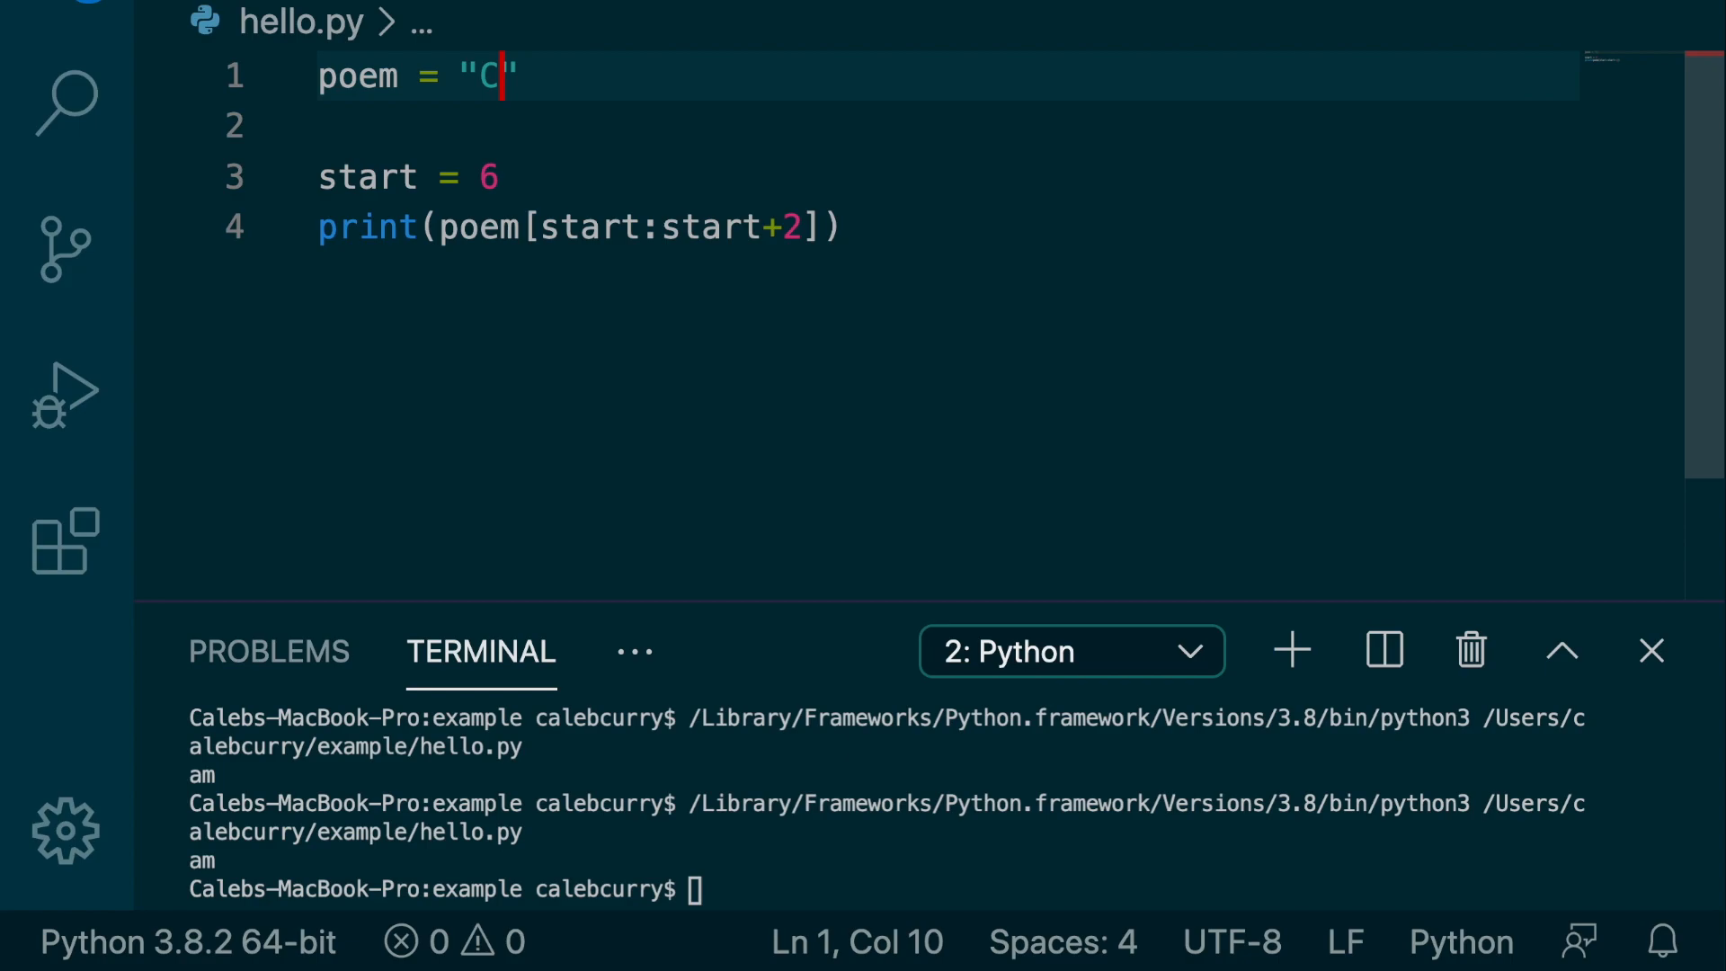
text(aleb Curry)
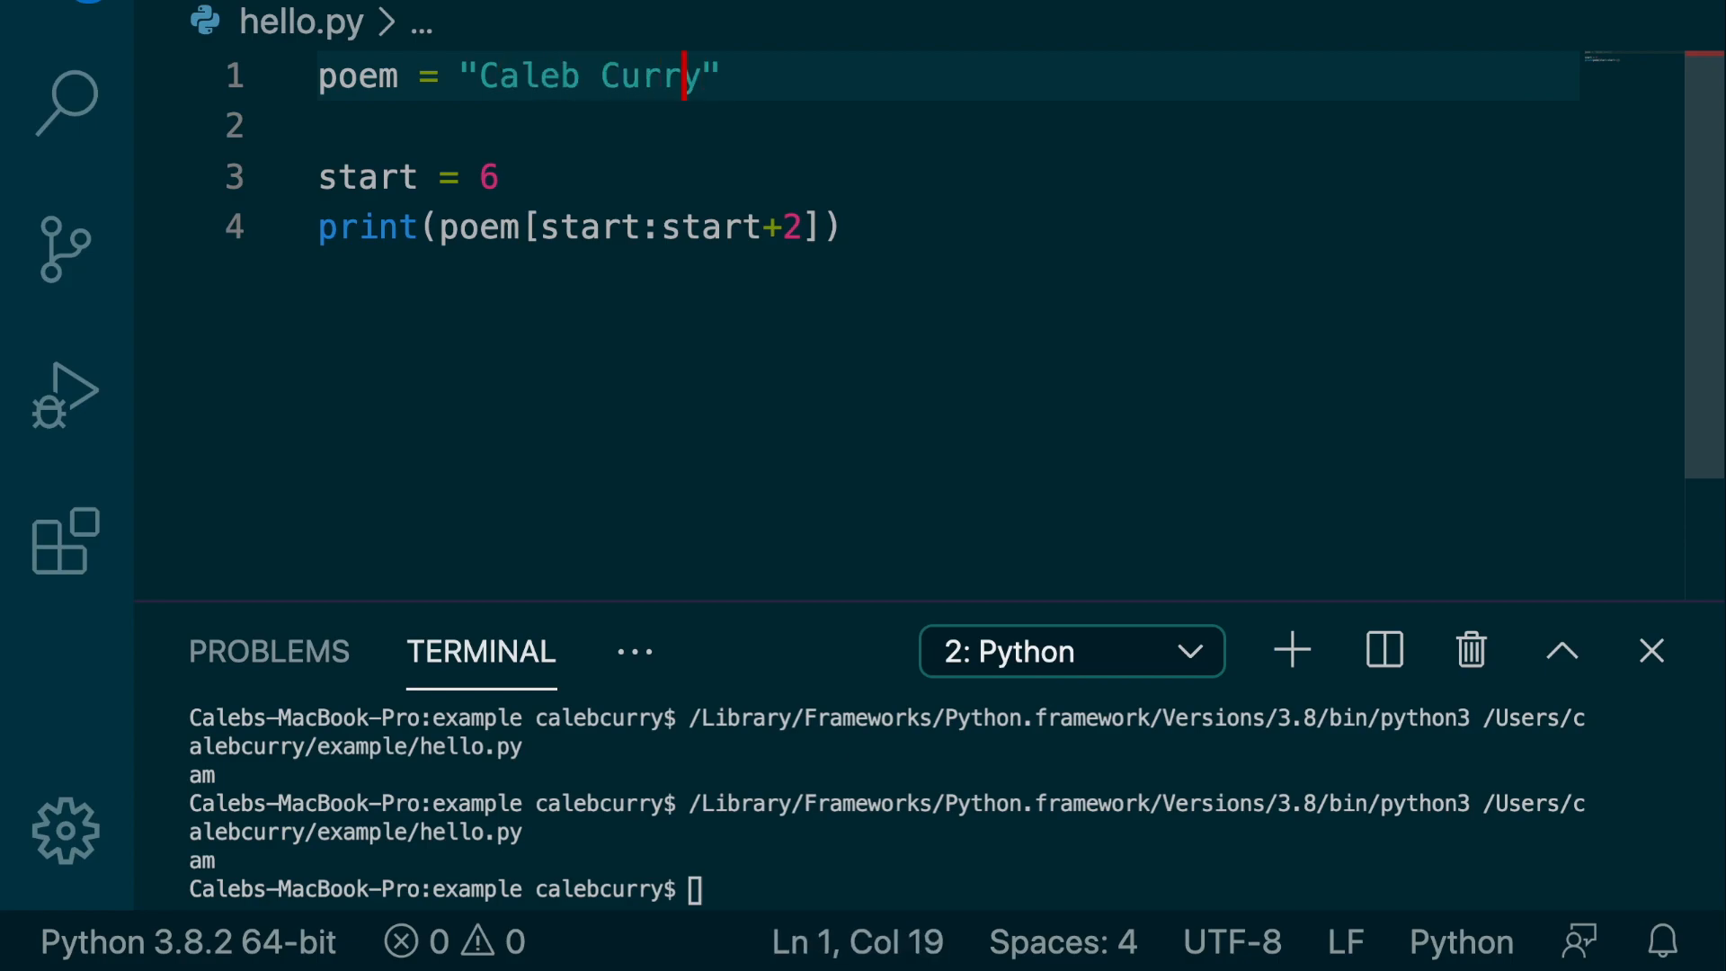
click(417, 76)
text(_)
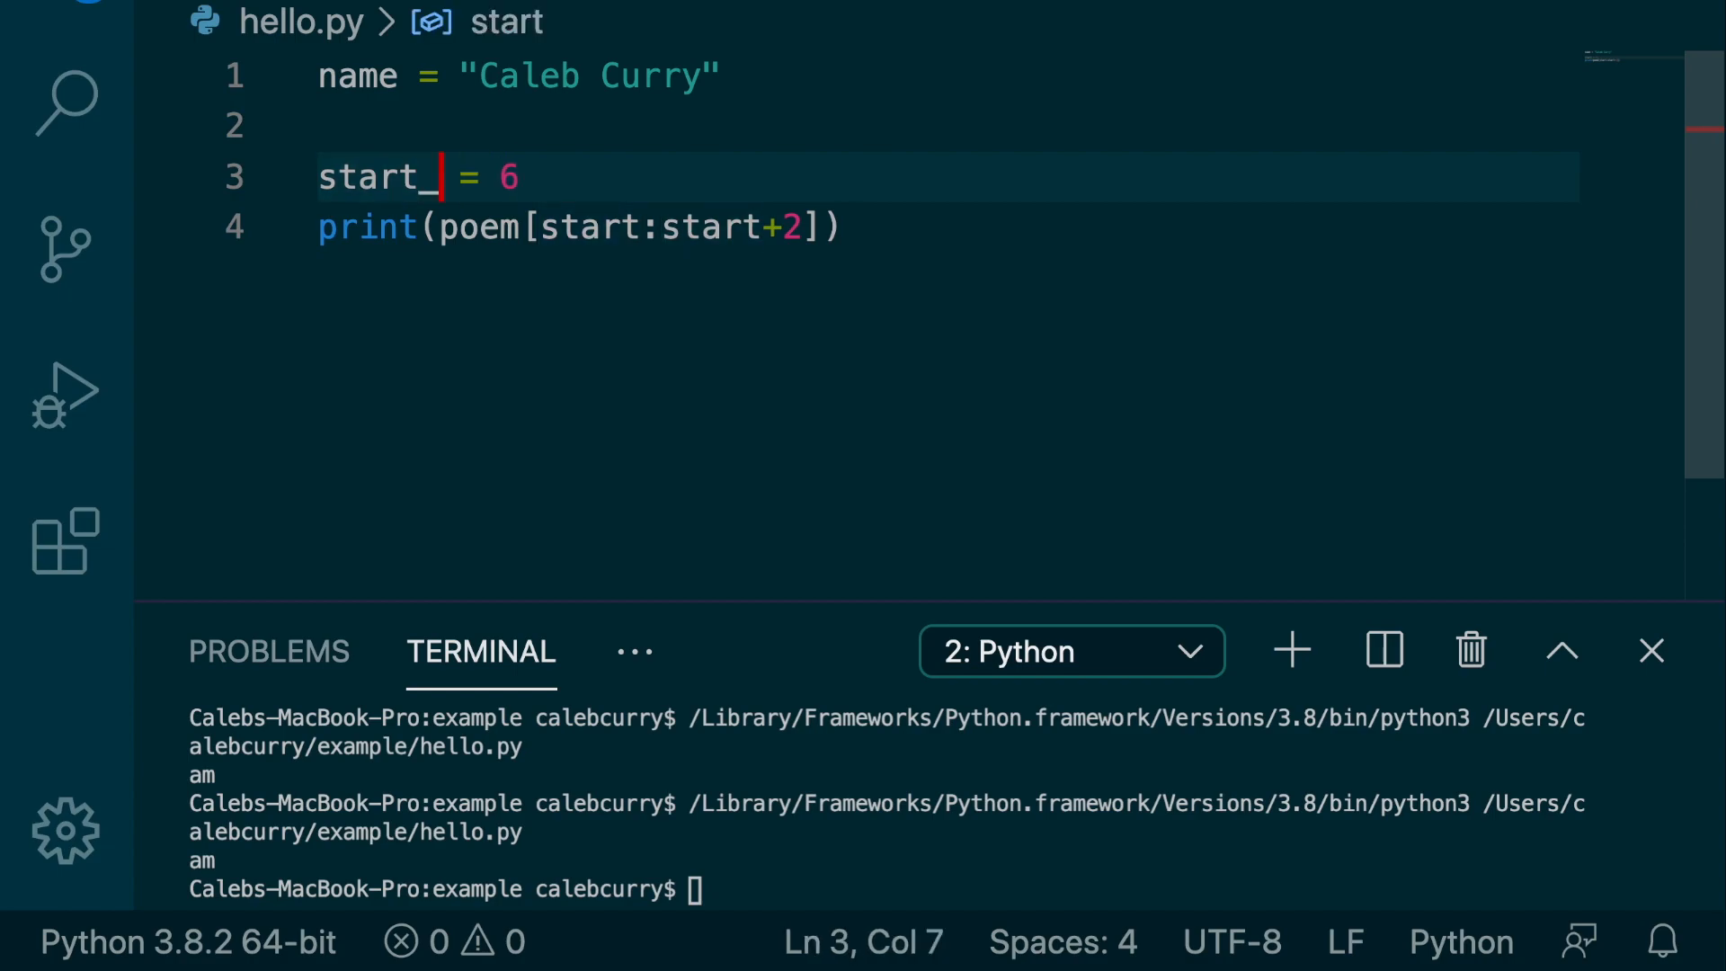
text(of_last)
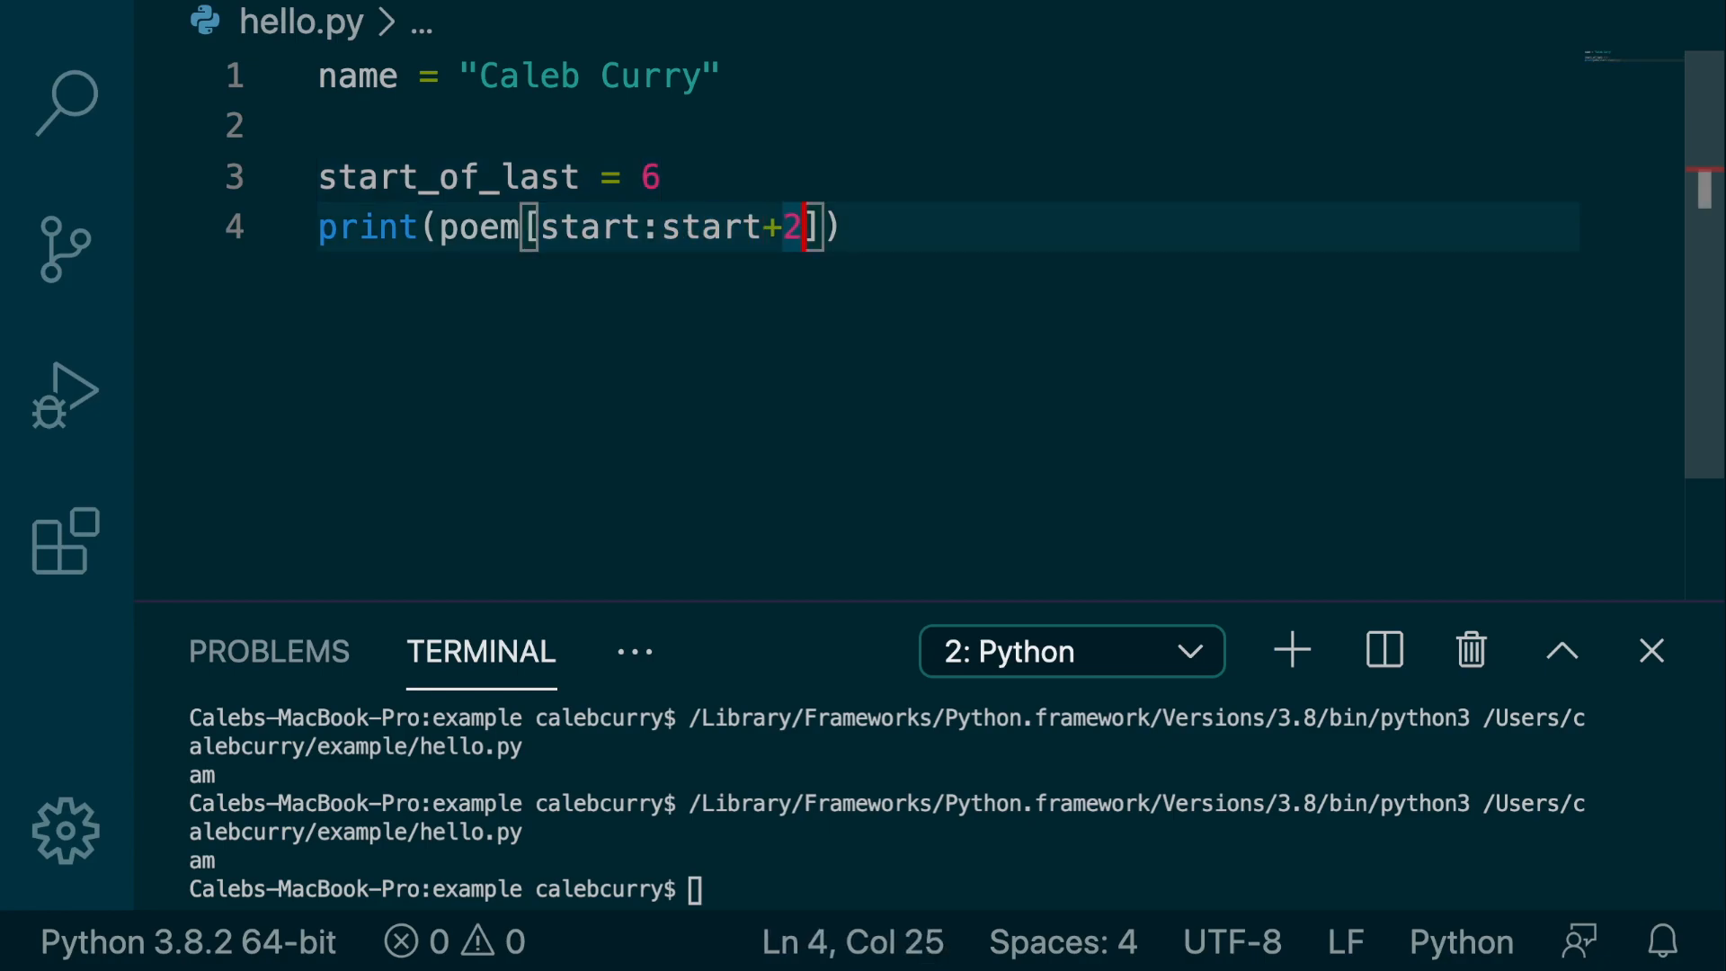
text(3)
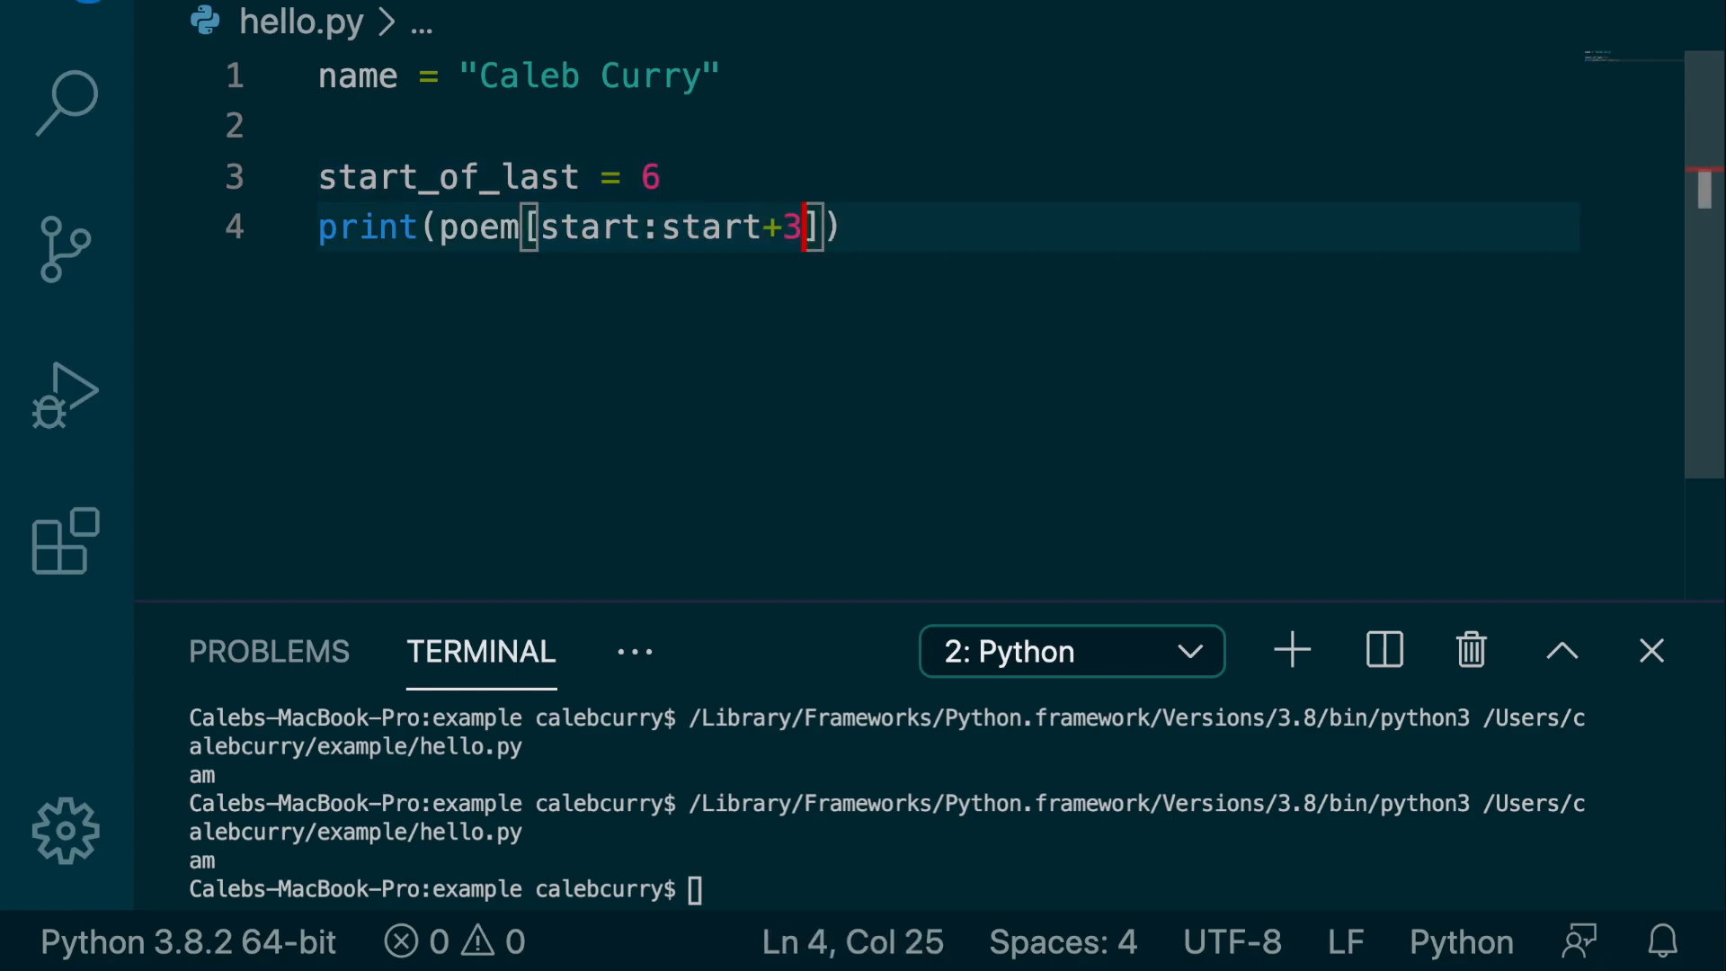
Update both slice references to start_of_last and run, hitting NameError: poem undefined
click(665, 226)
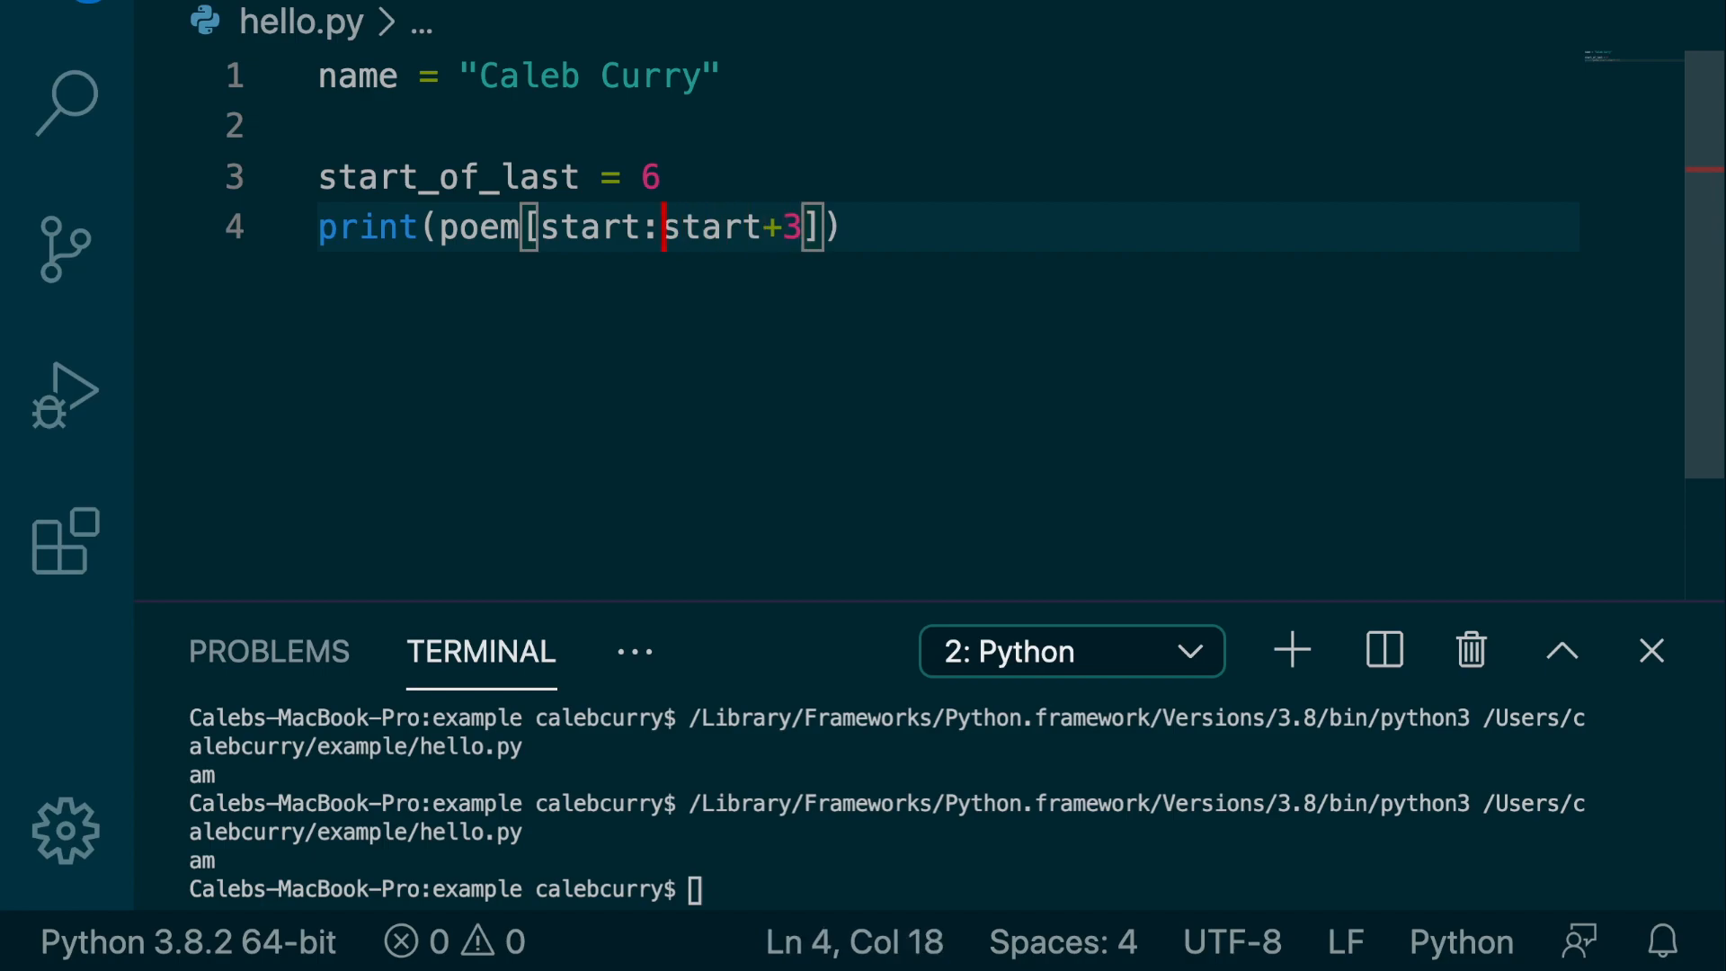
text(_of)
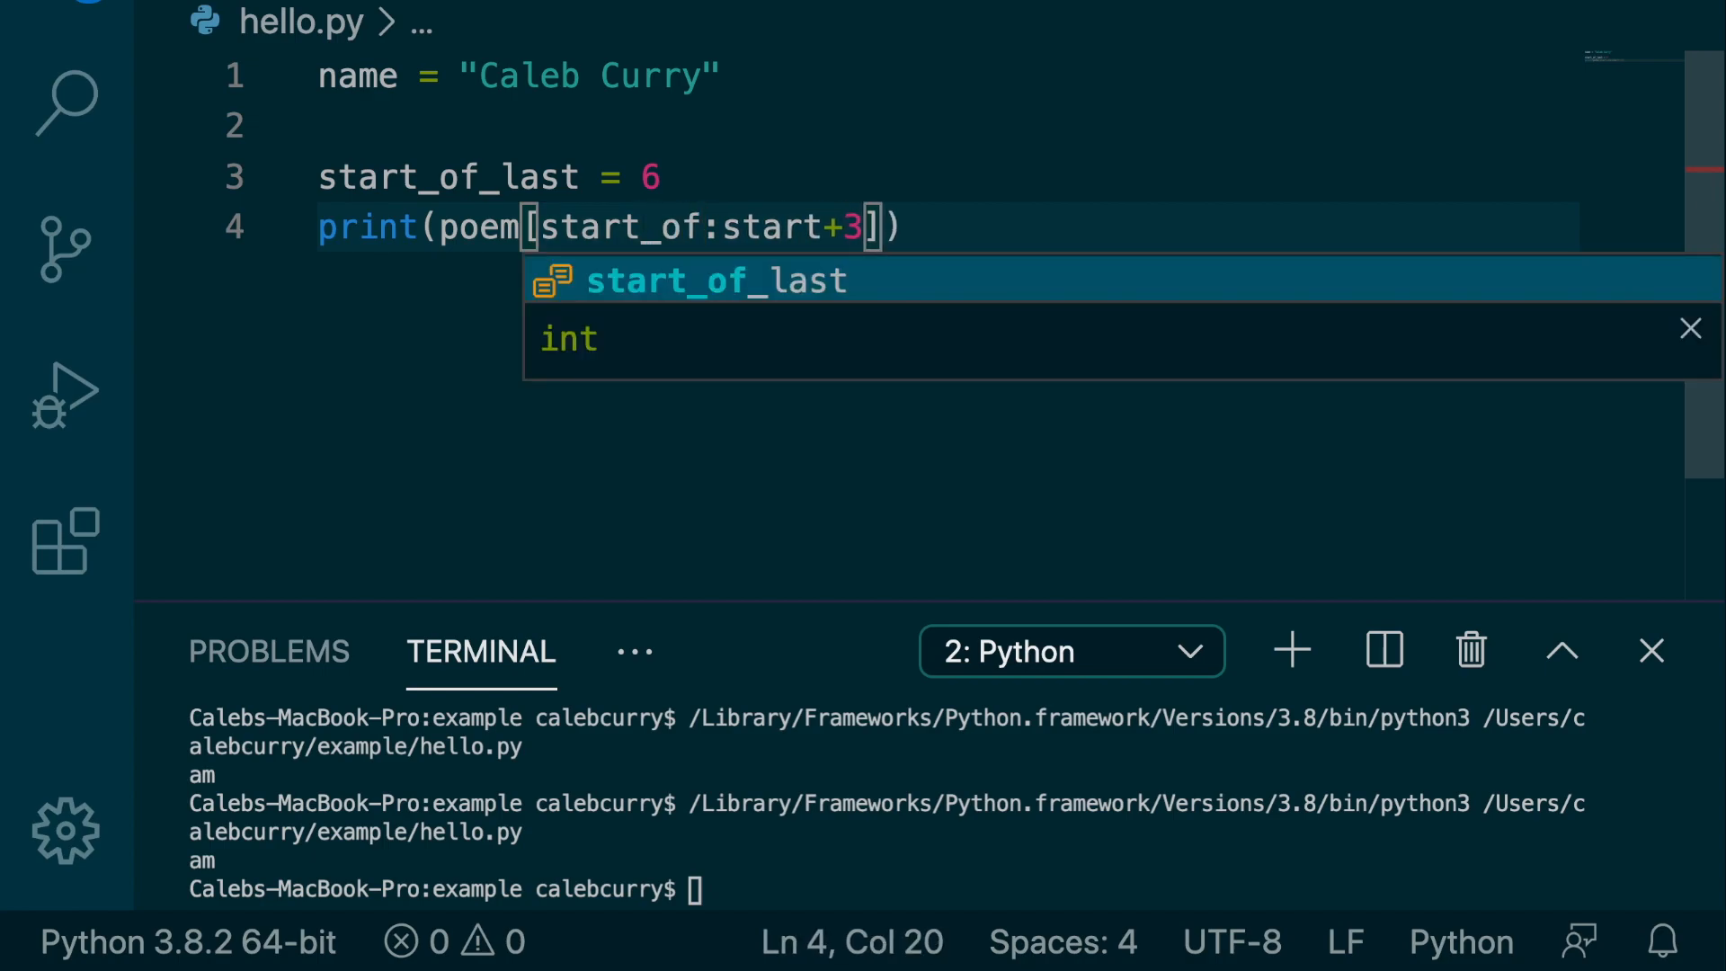
key(Tab)
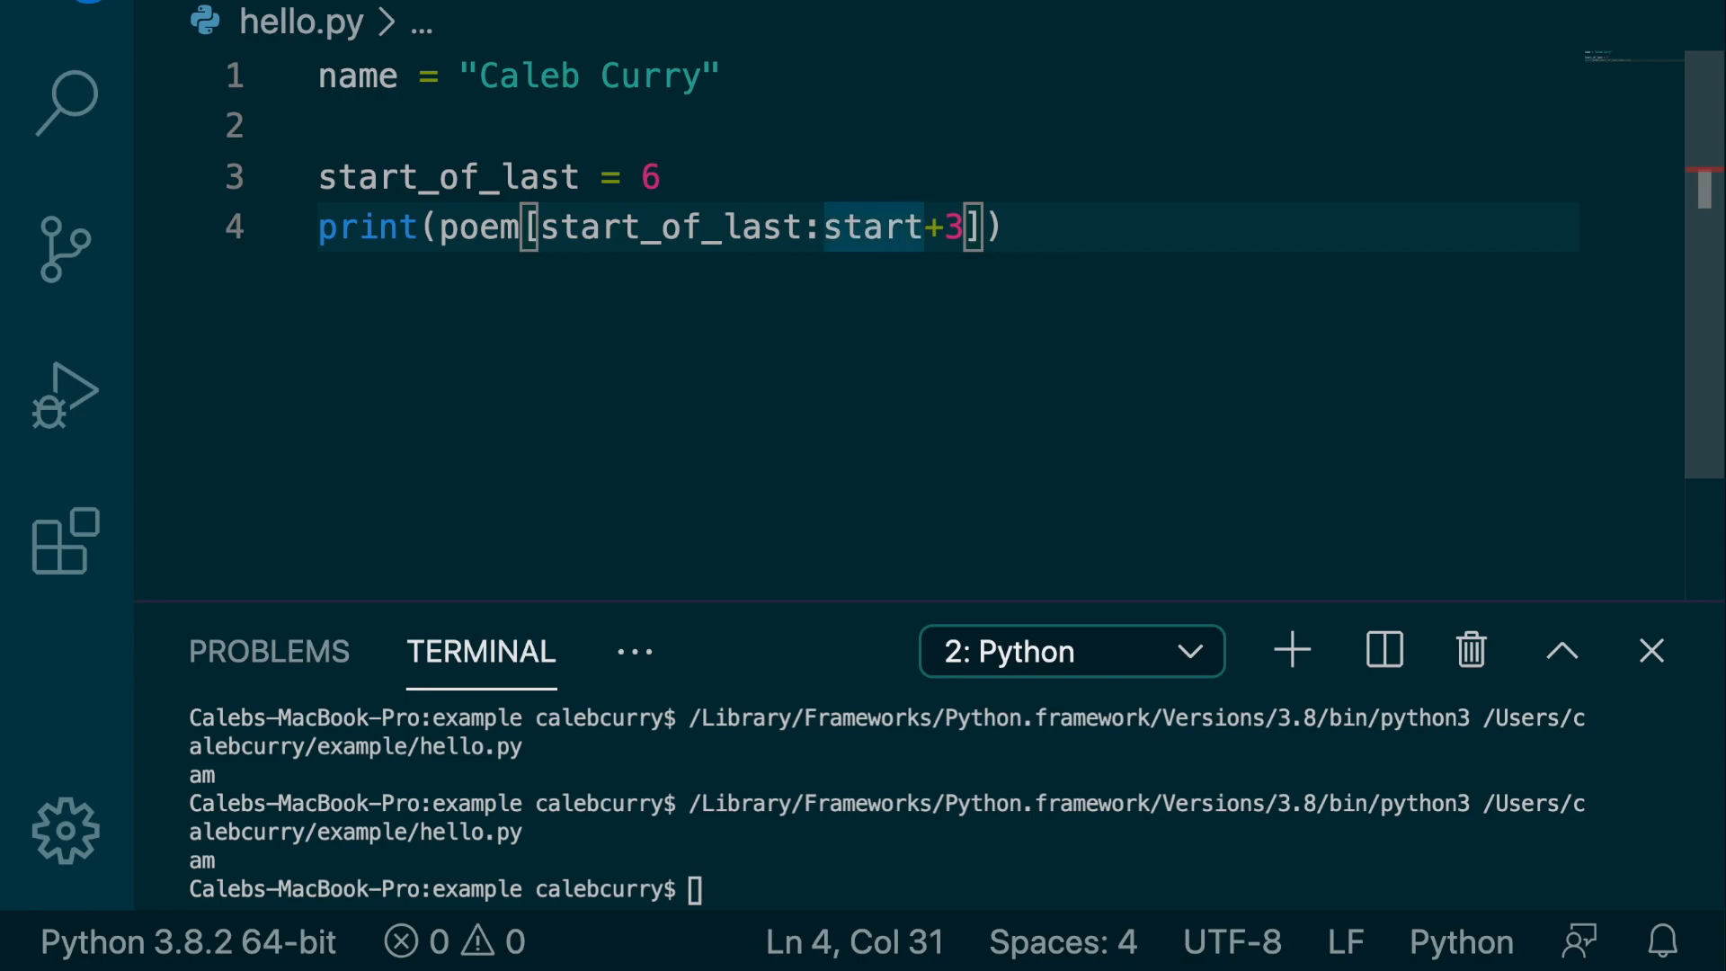
text(_of_last)
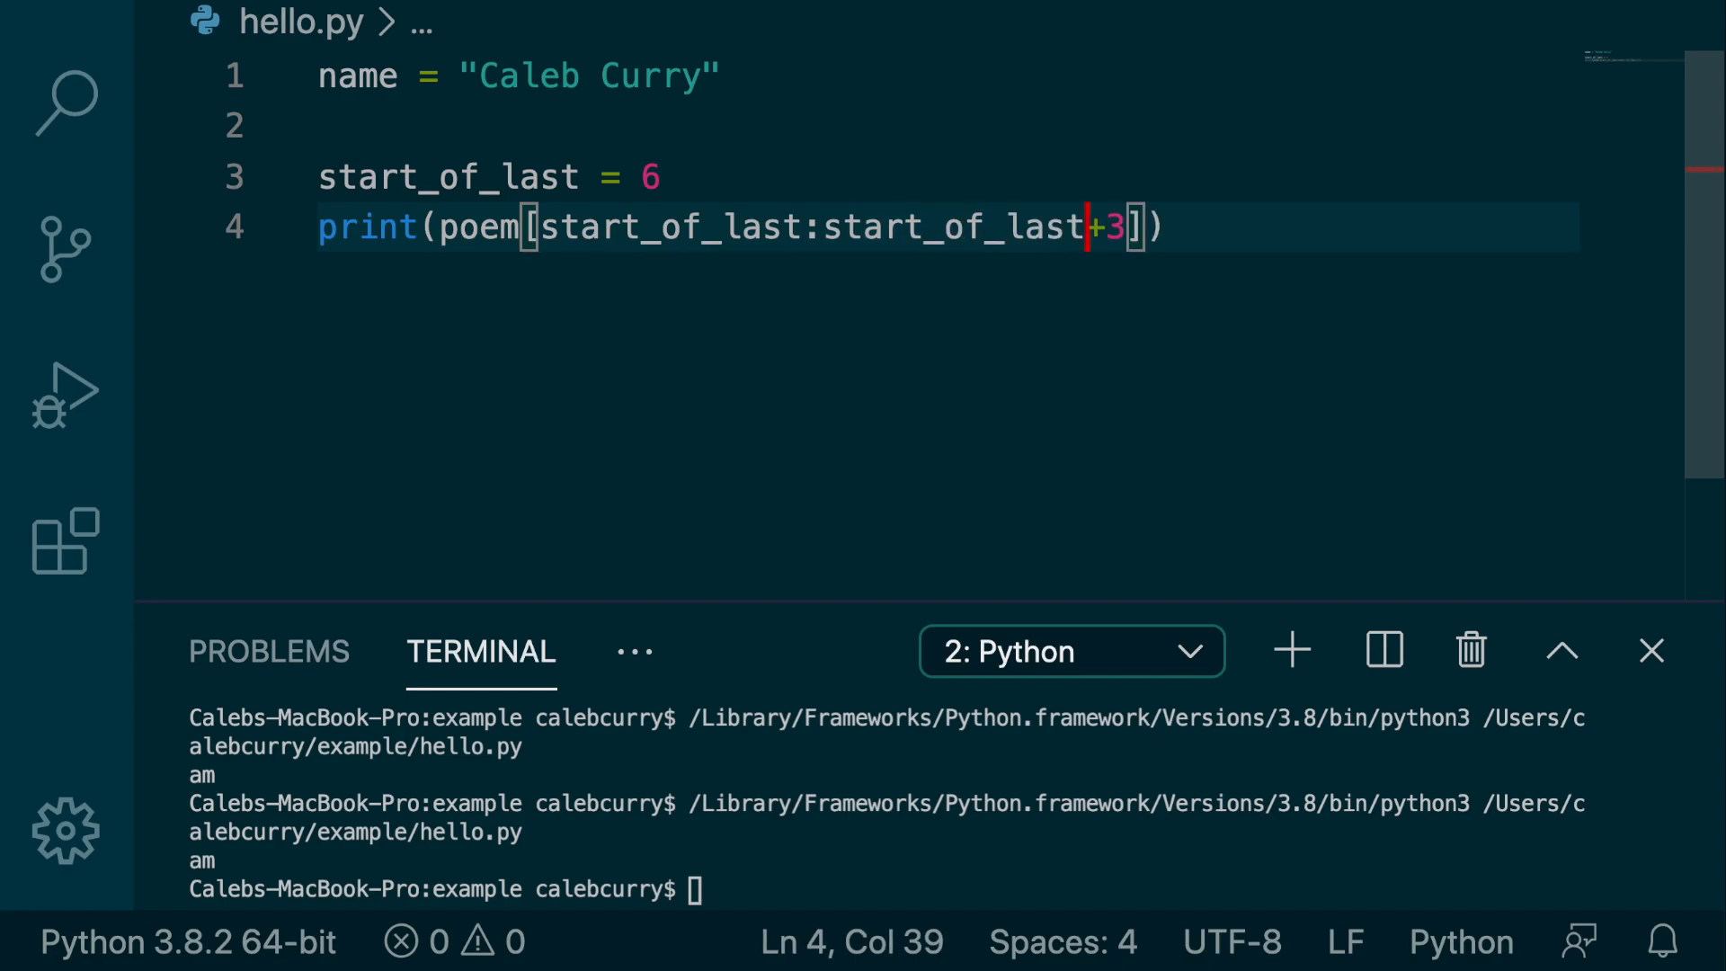
key(Enter)
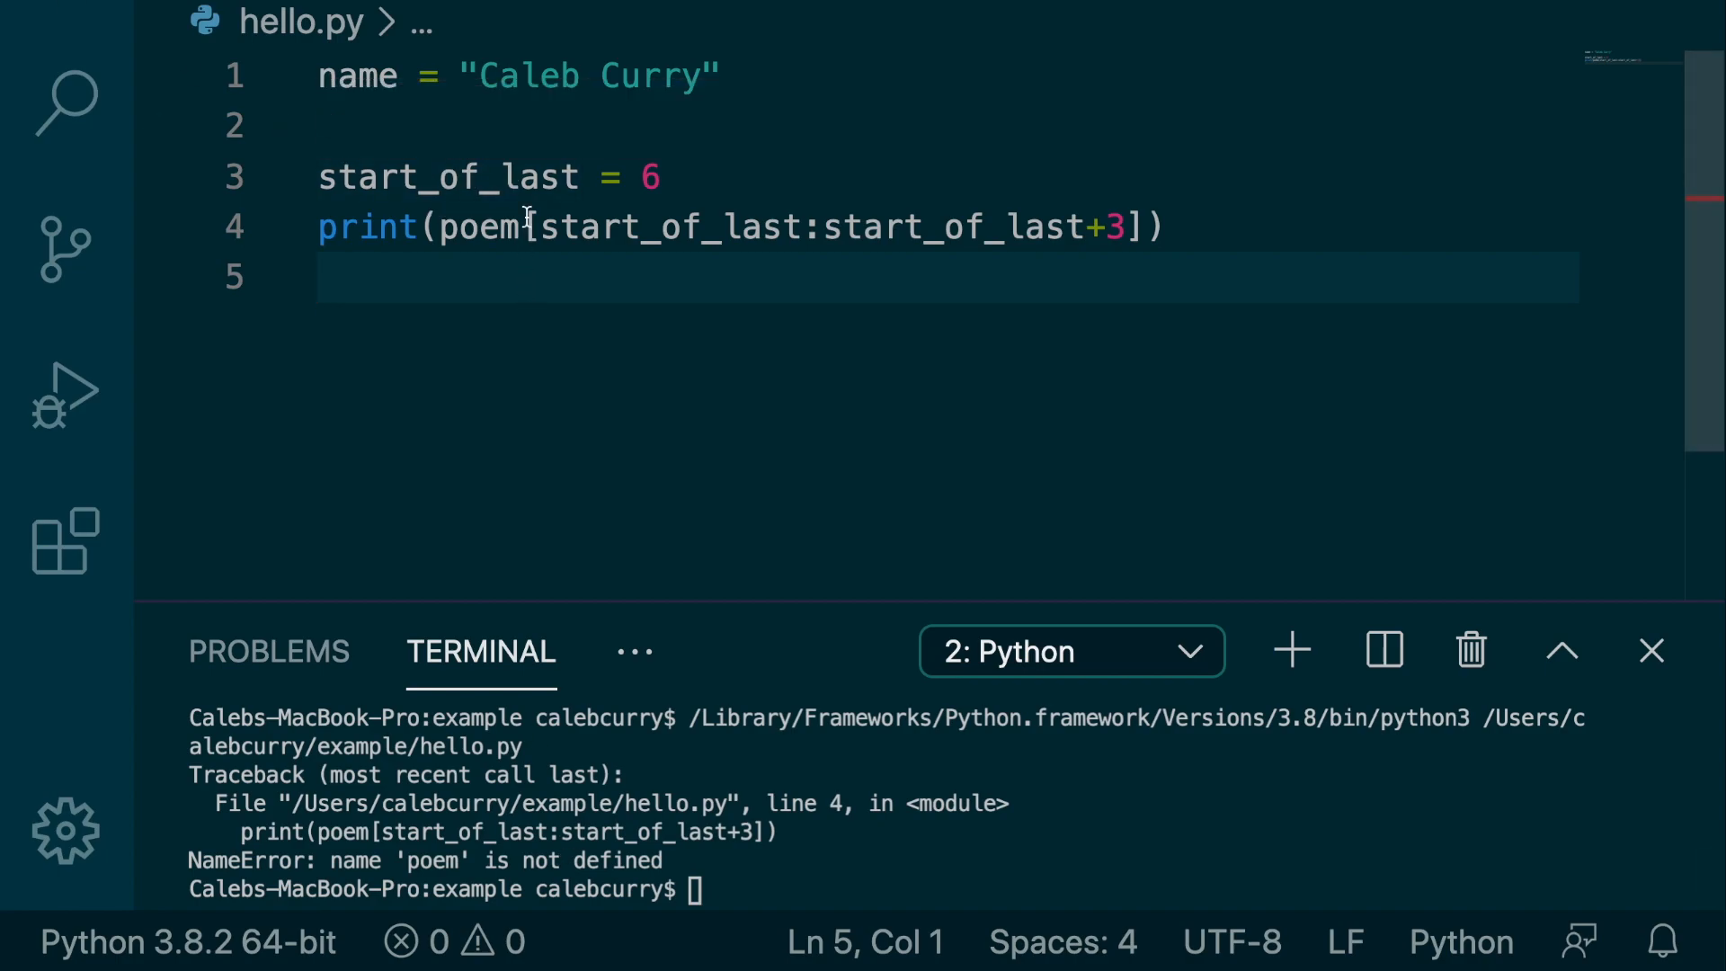
Slice name instead of poem and rerun so the terminal prints Cur
double_click(485, 227)
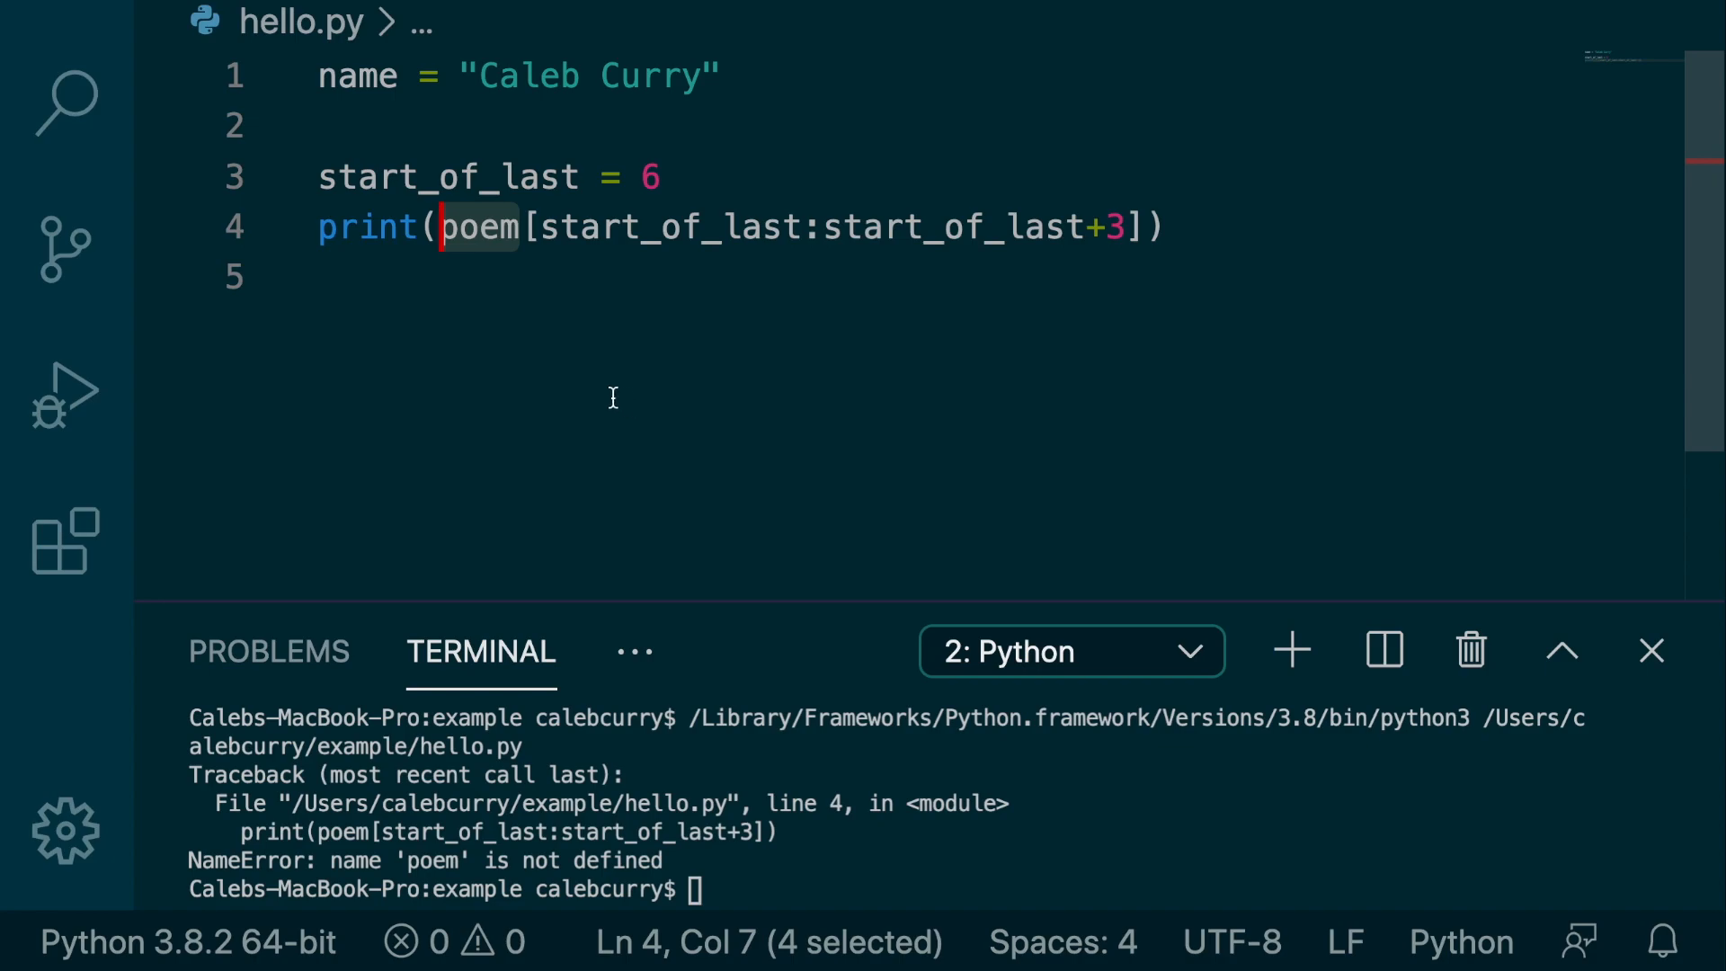
text(name)
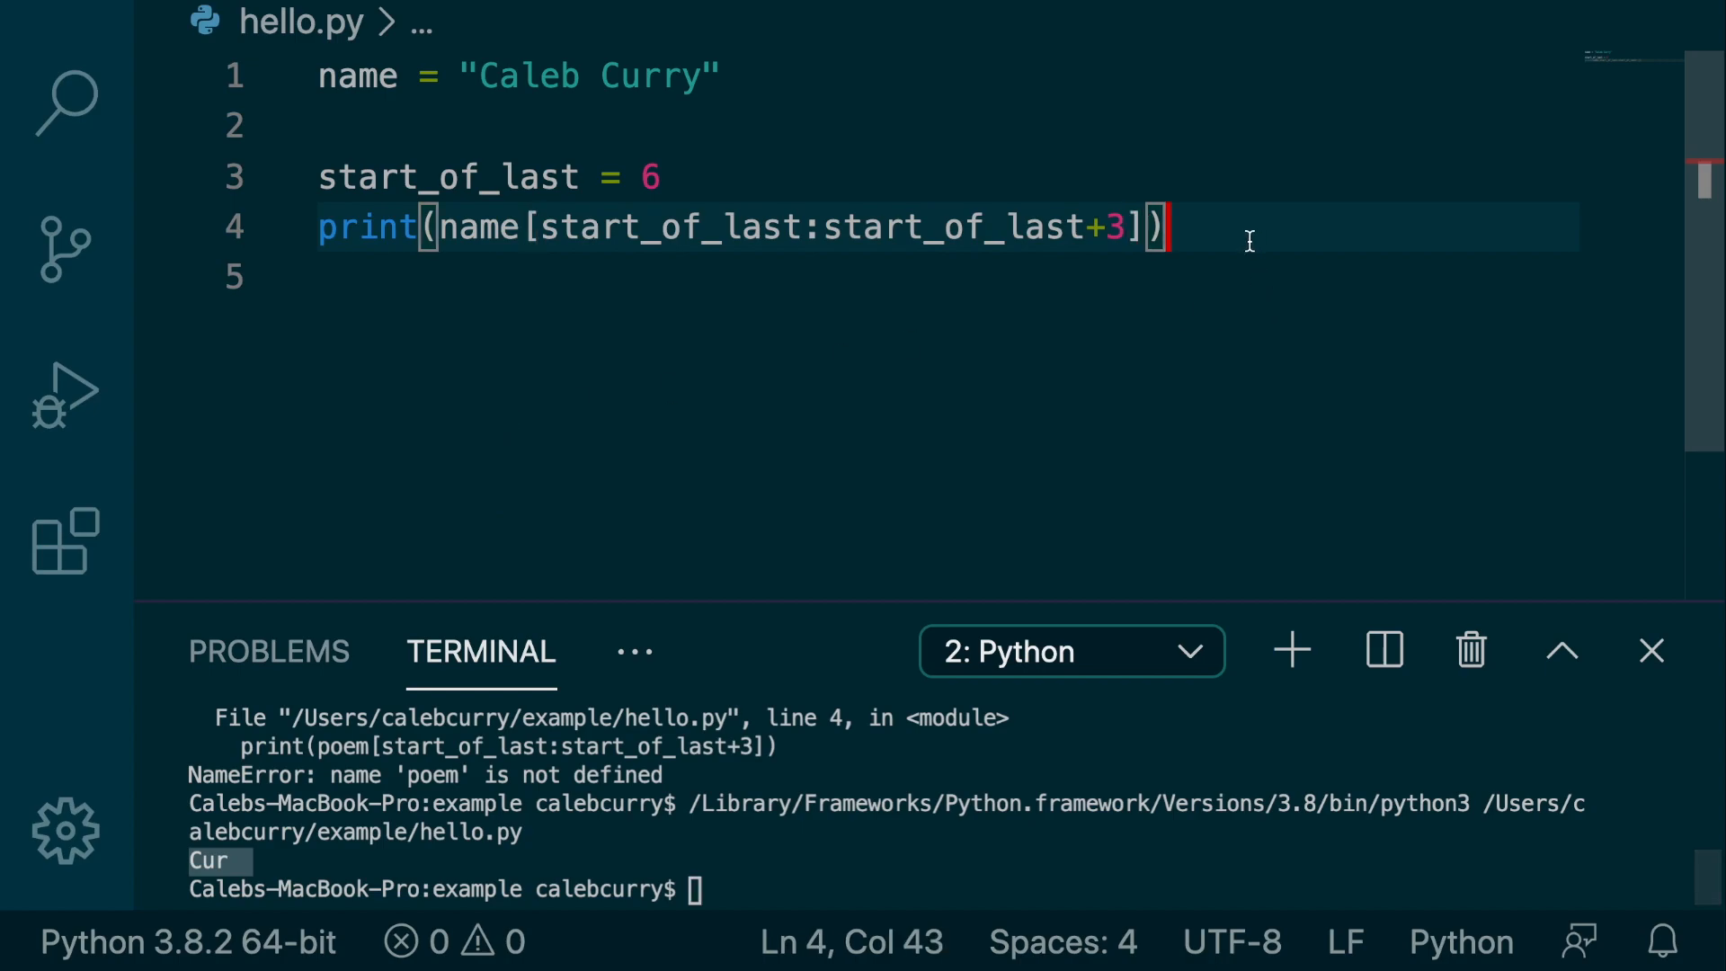
key(Enter)
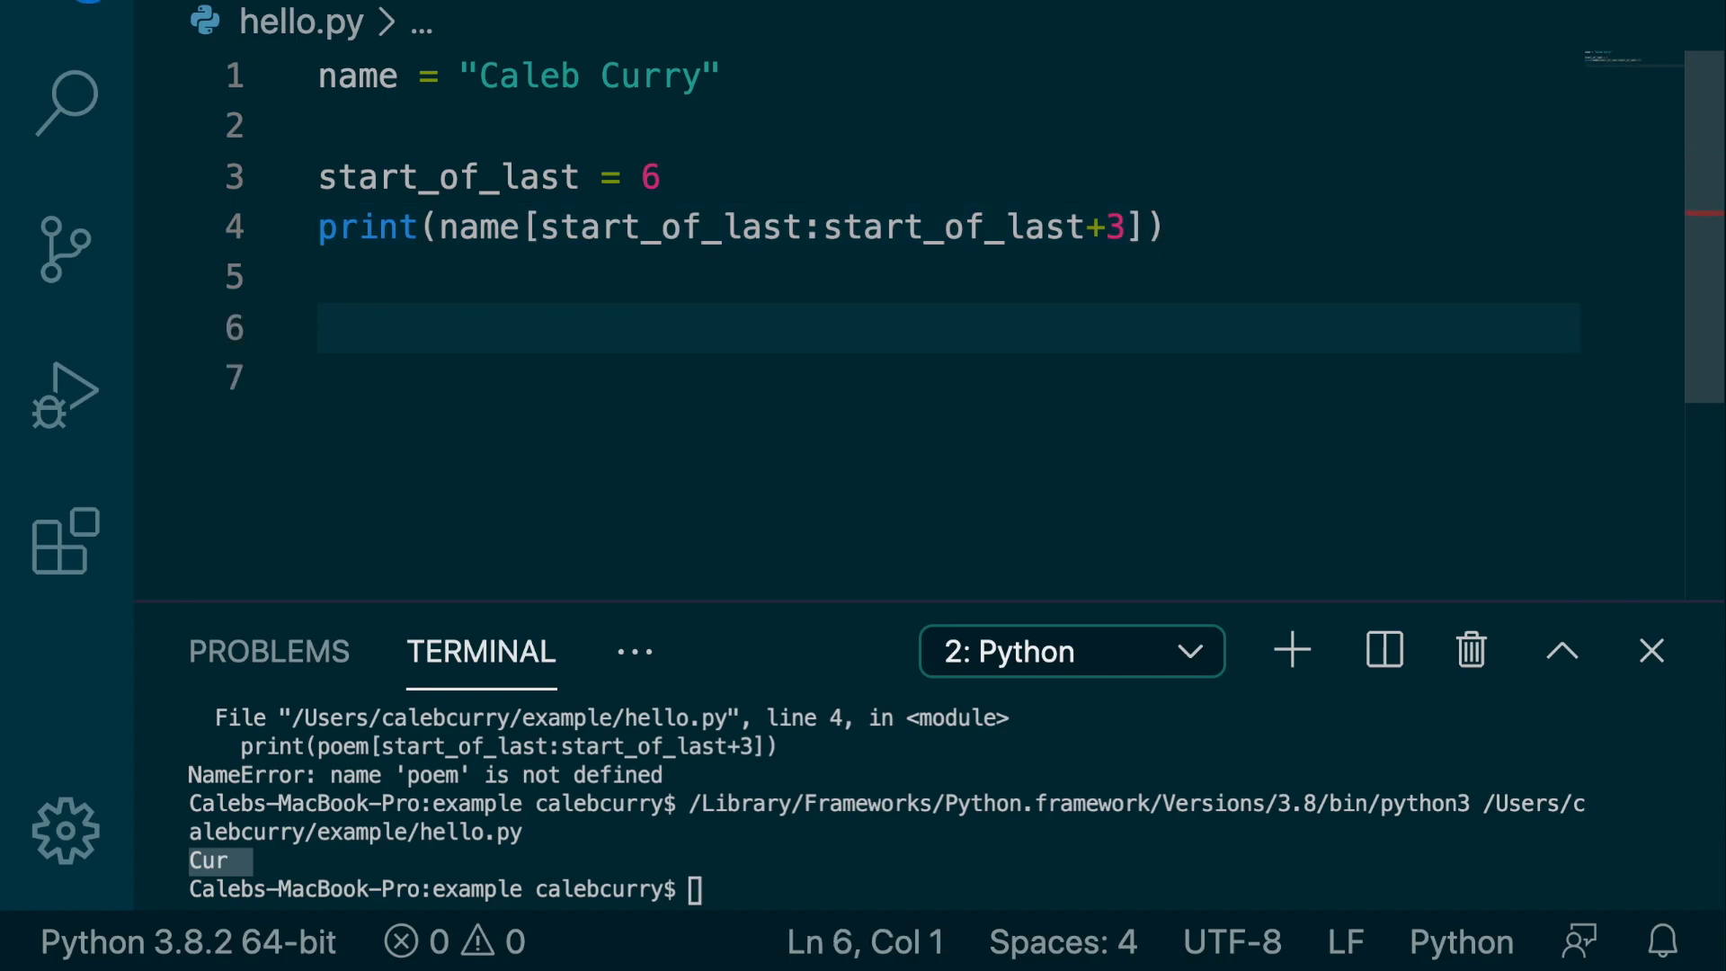
text(calcur)
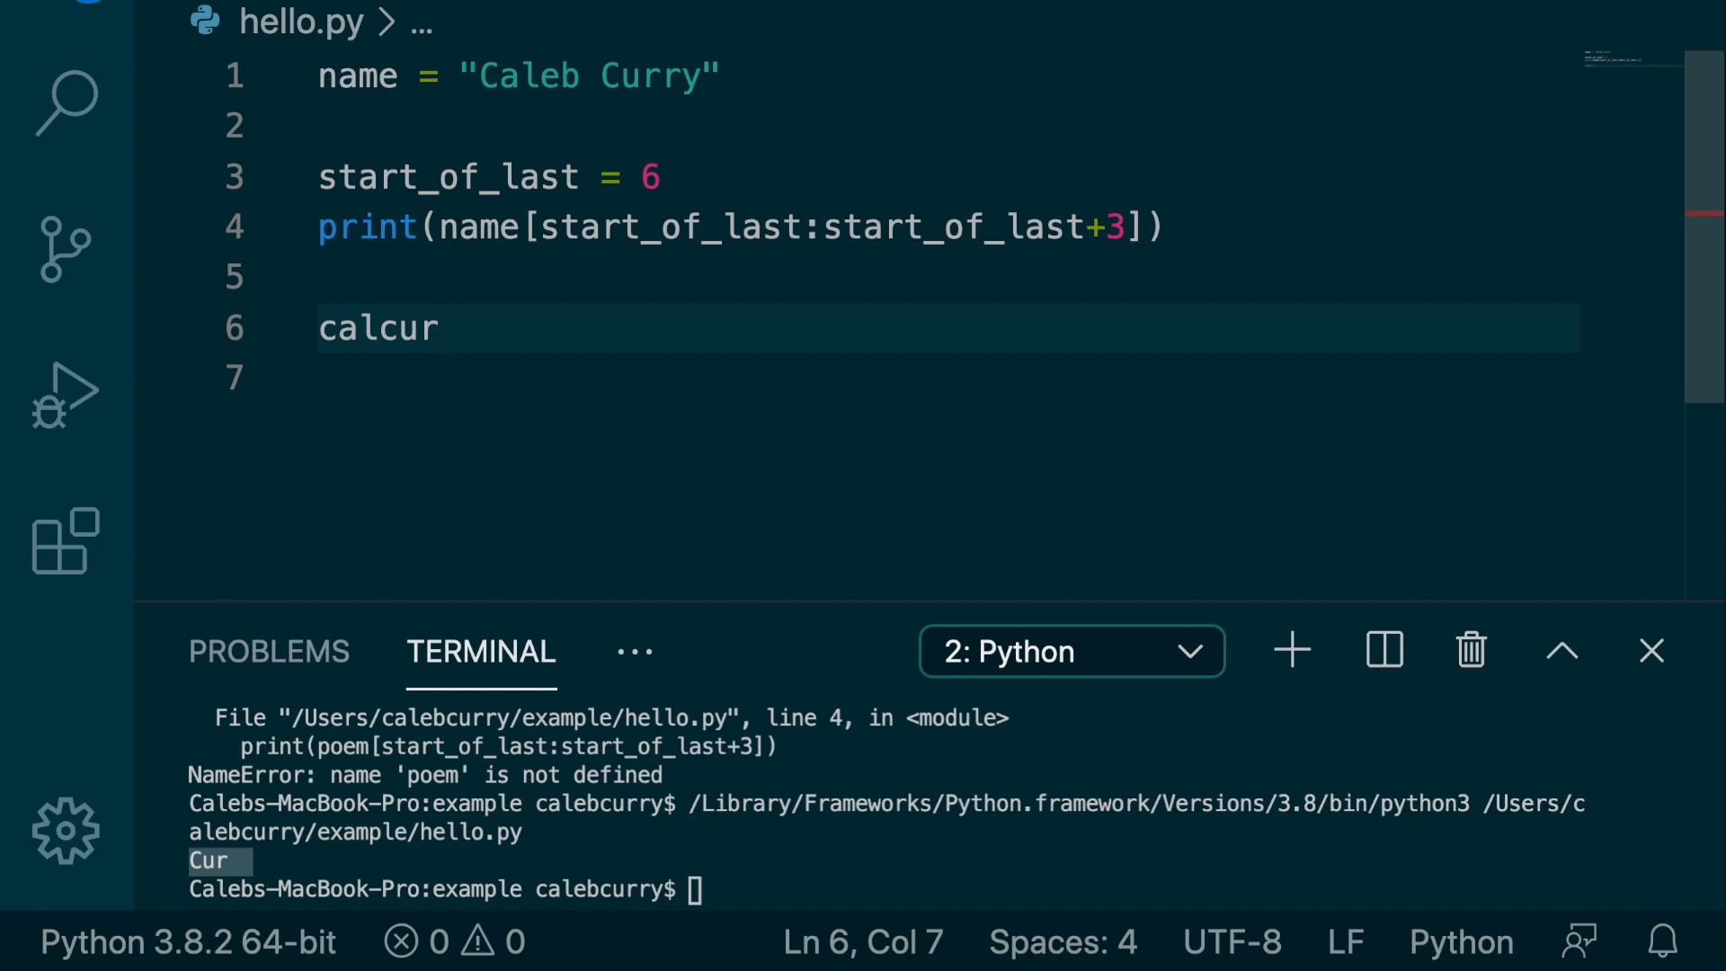
text(/)
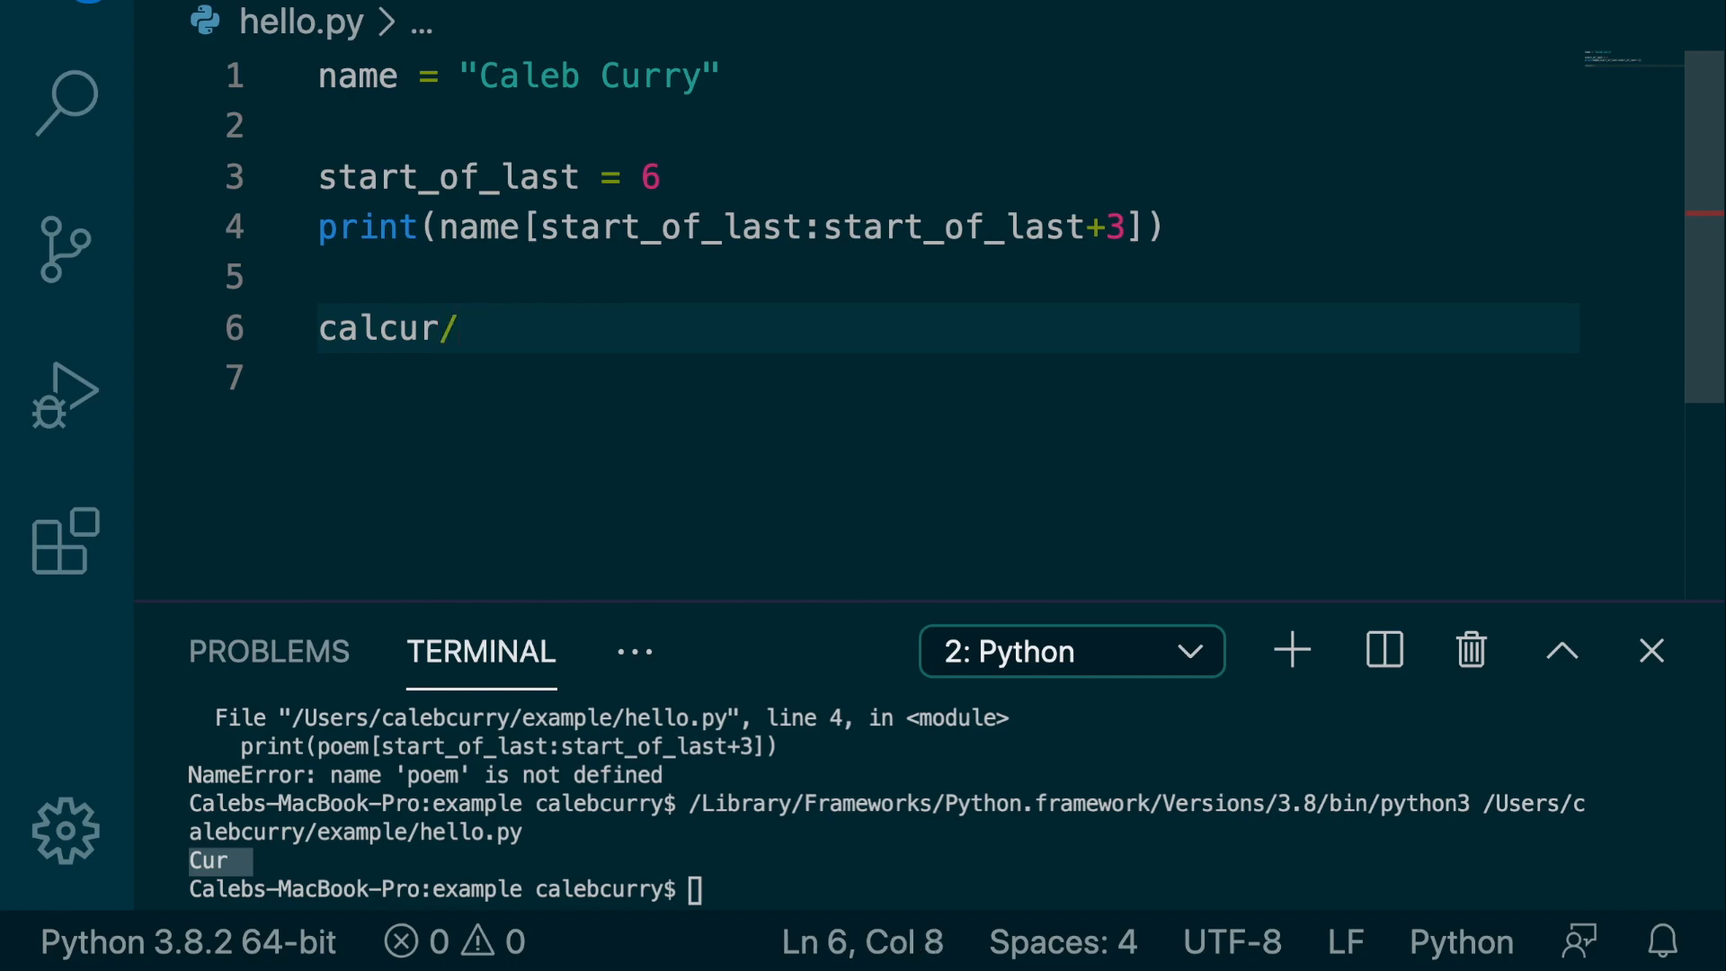
text(gdflgd)
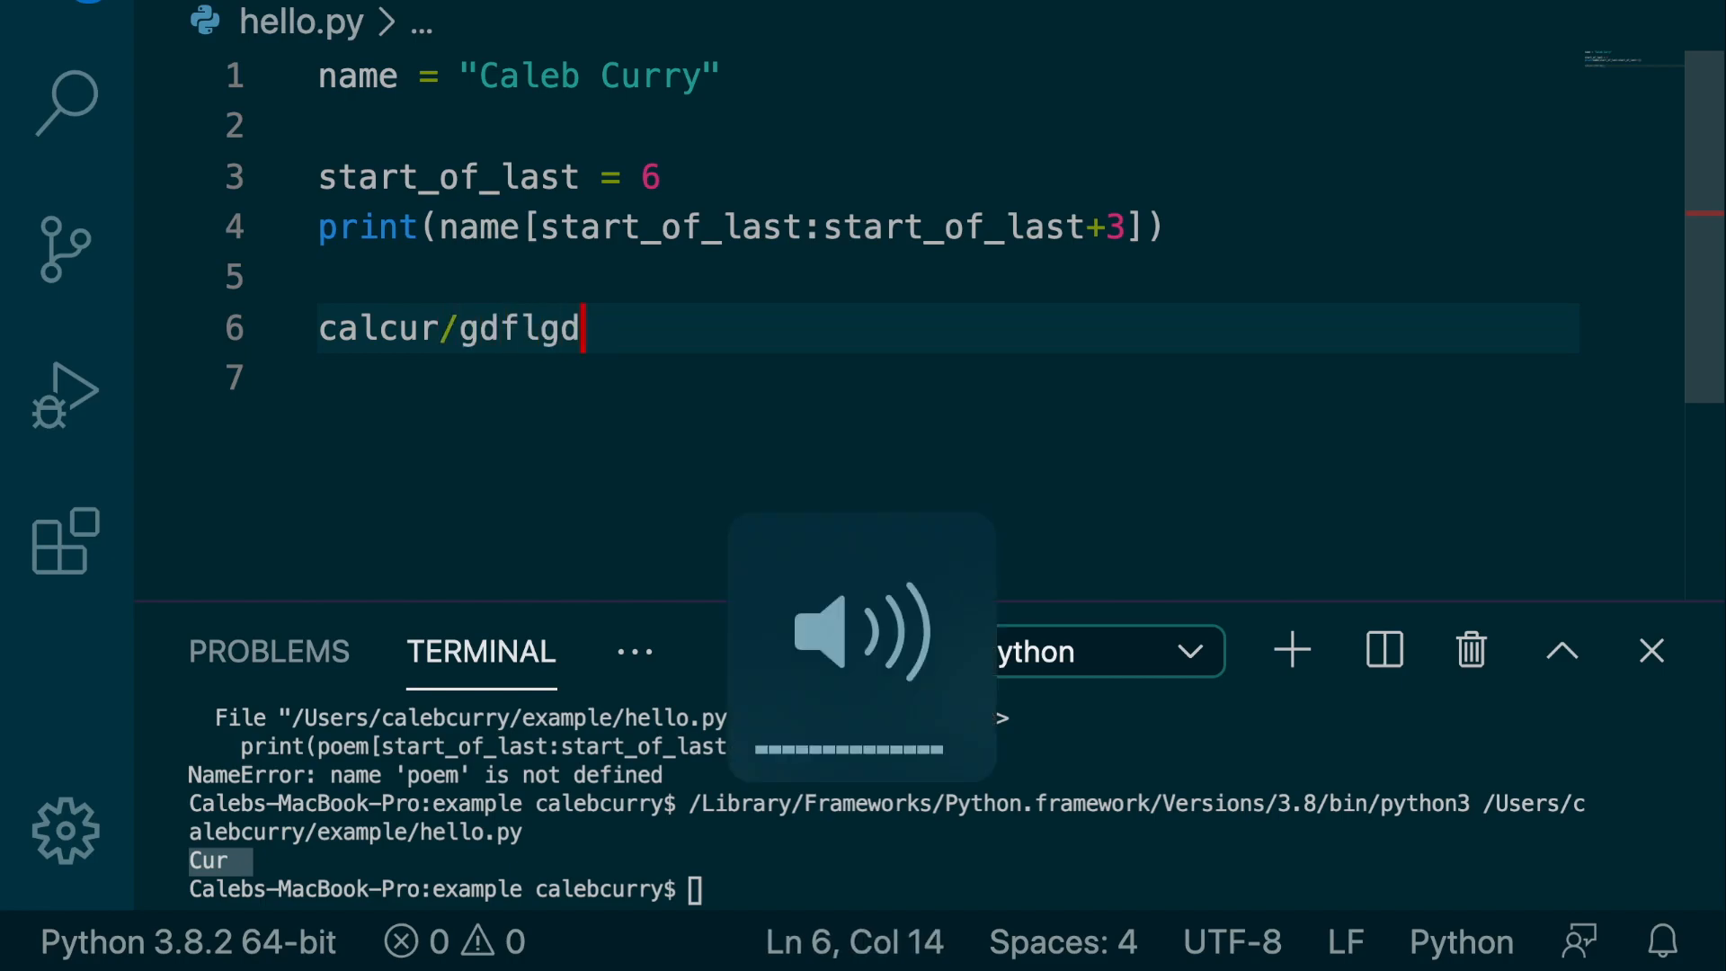
key(Backspace)
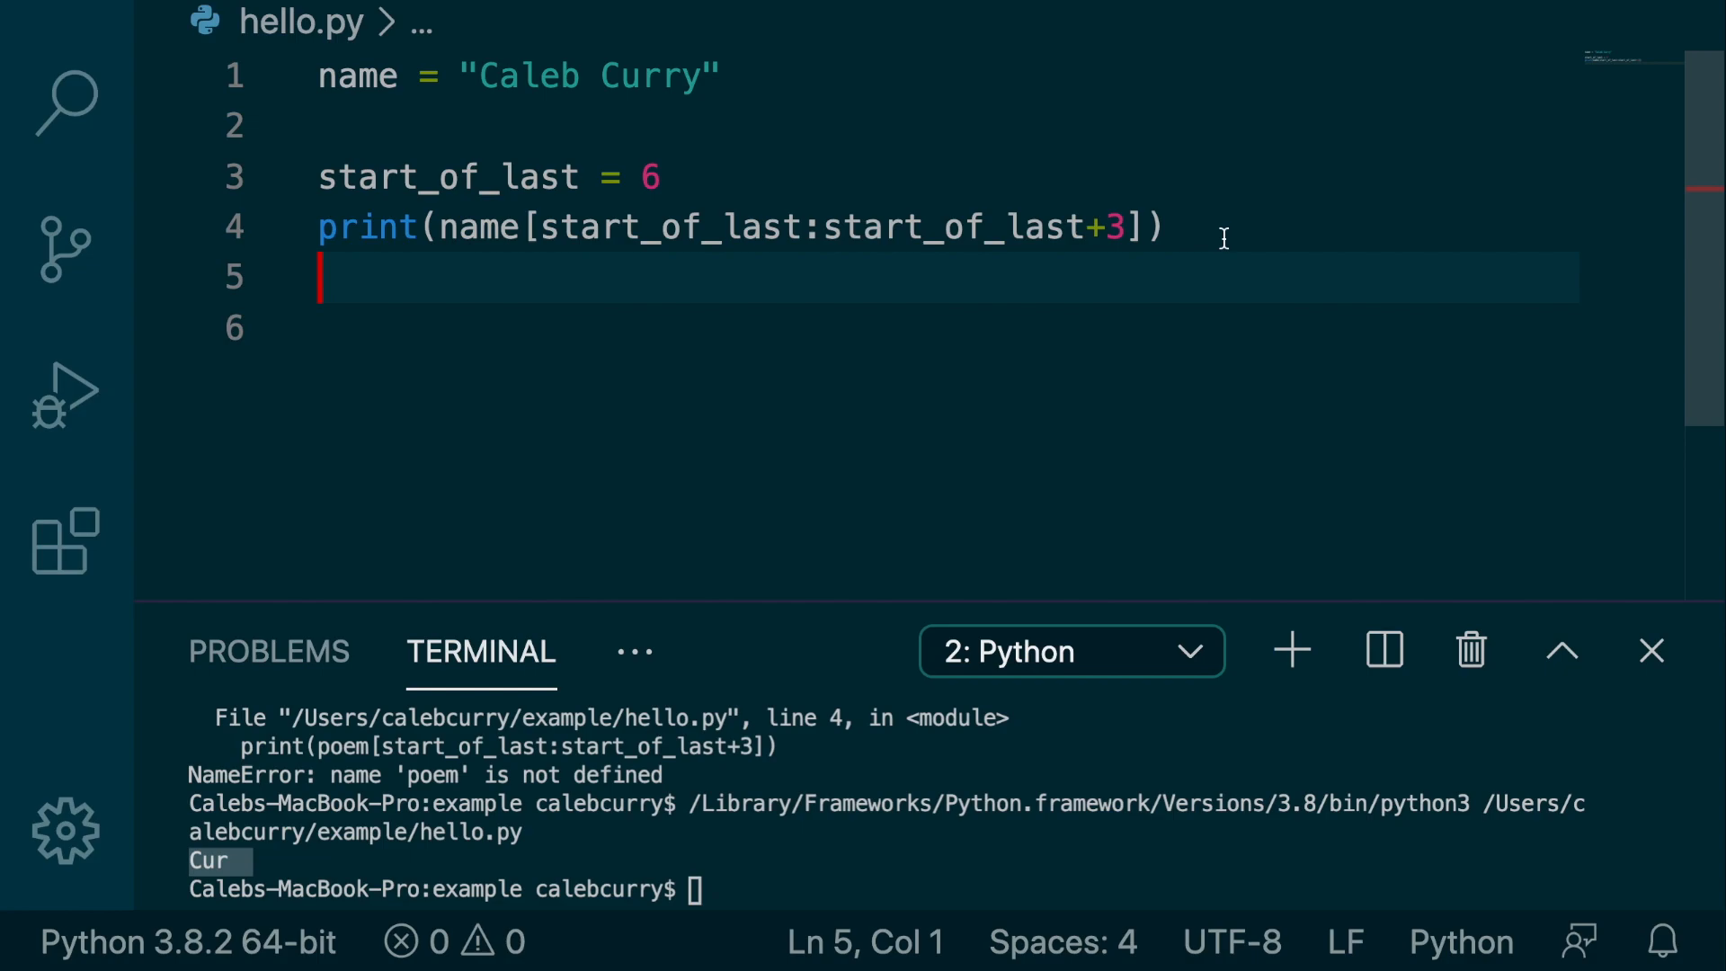
key(Down)
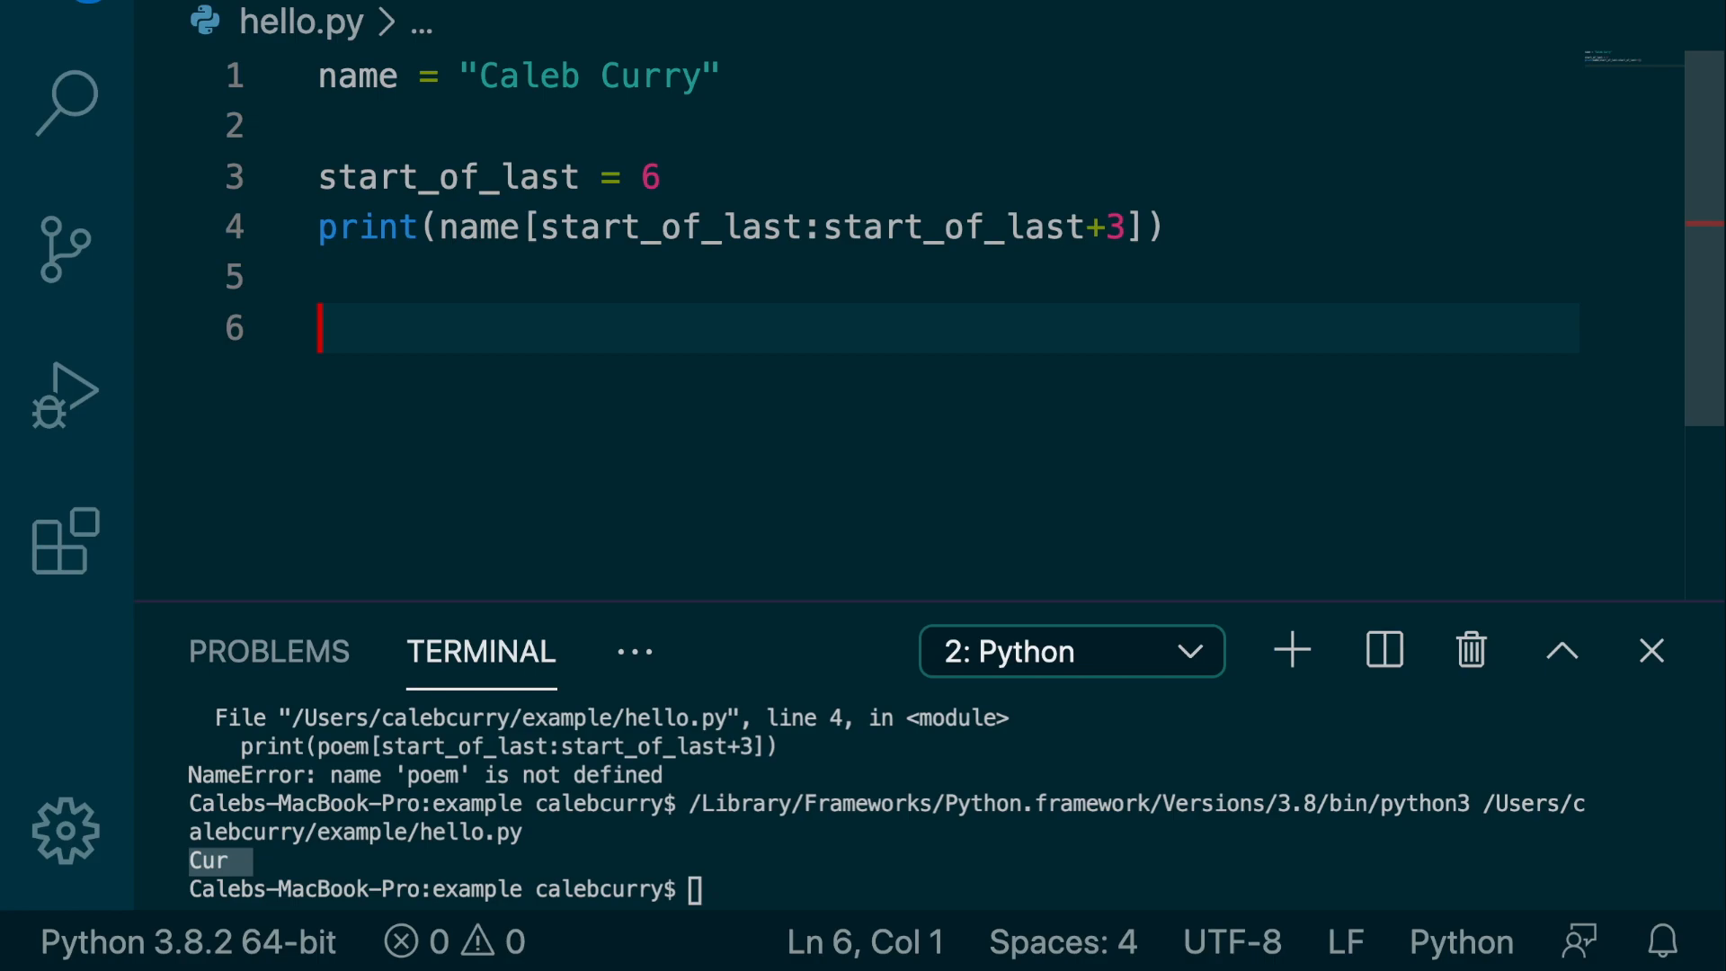
mouse_move(1251, 254)
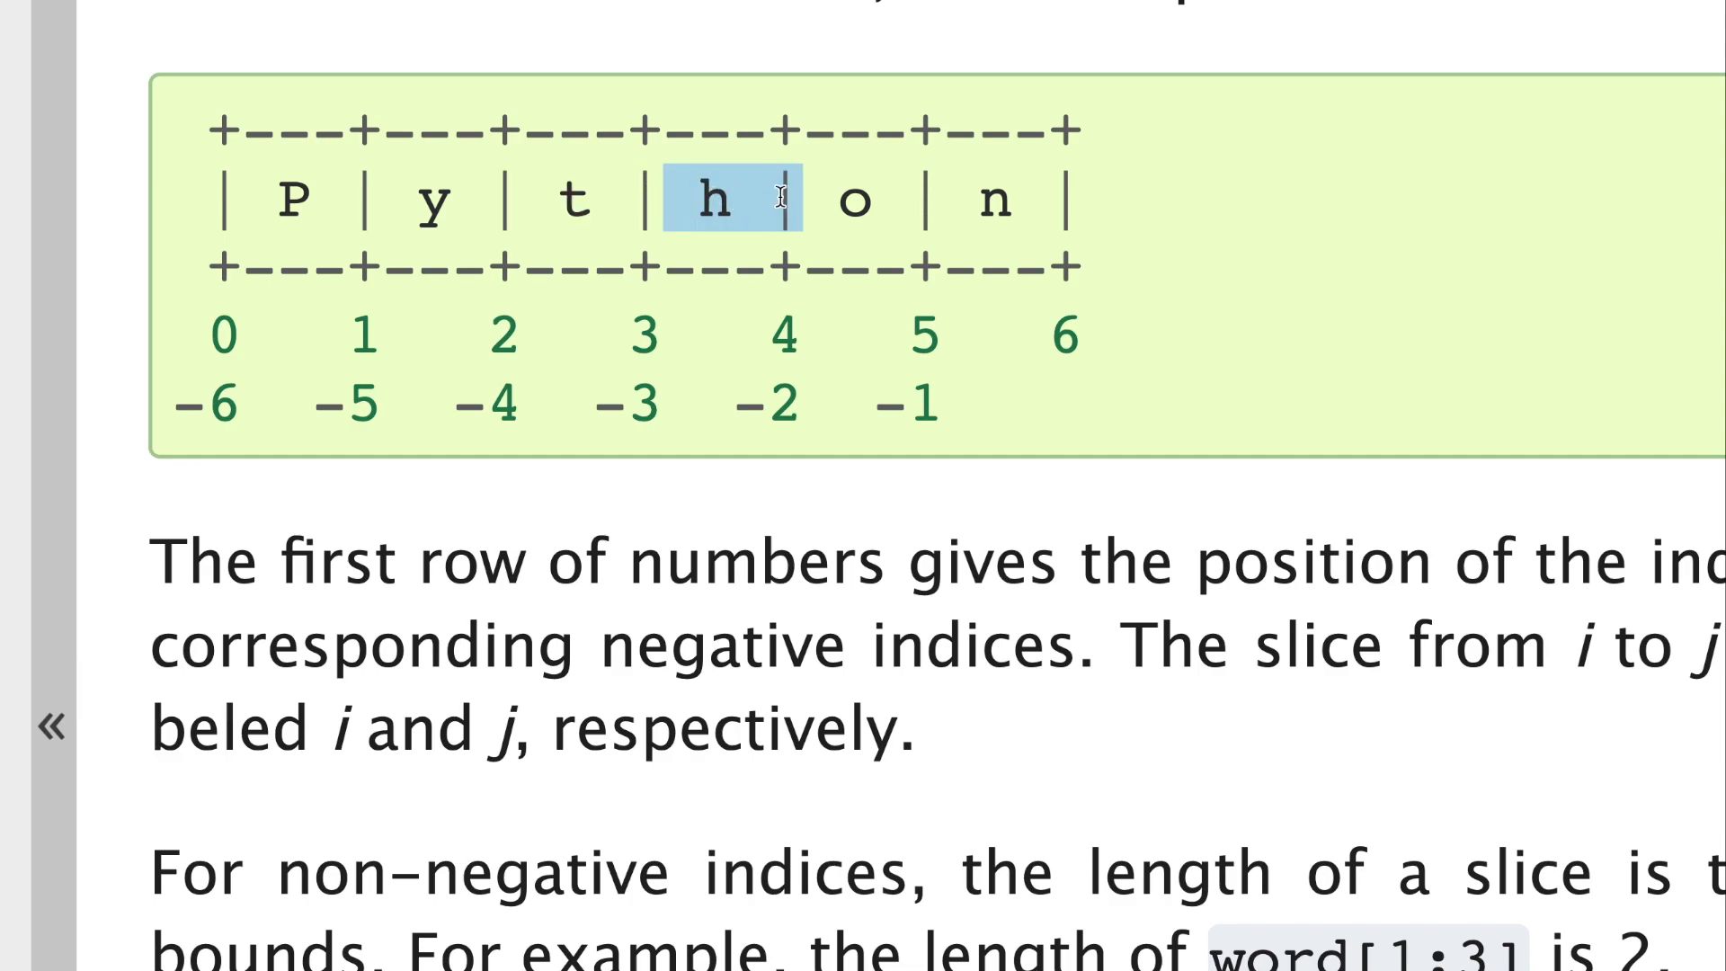
mouse_move(787, 336)
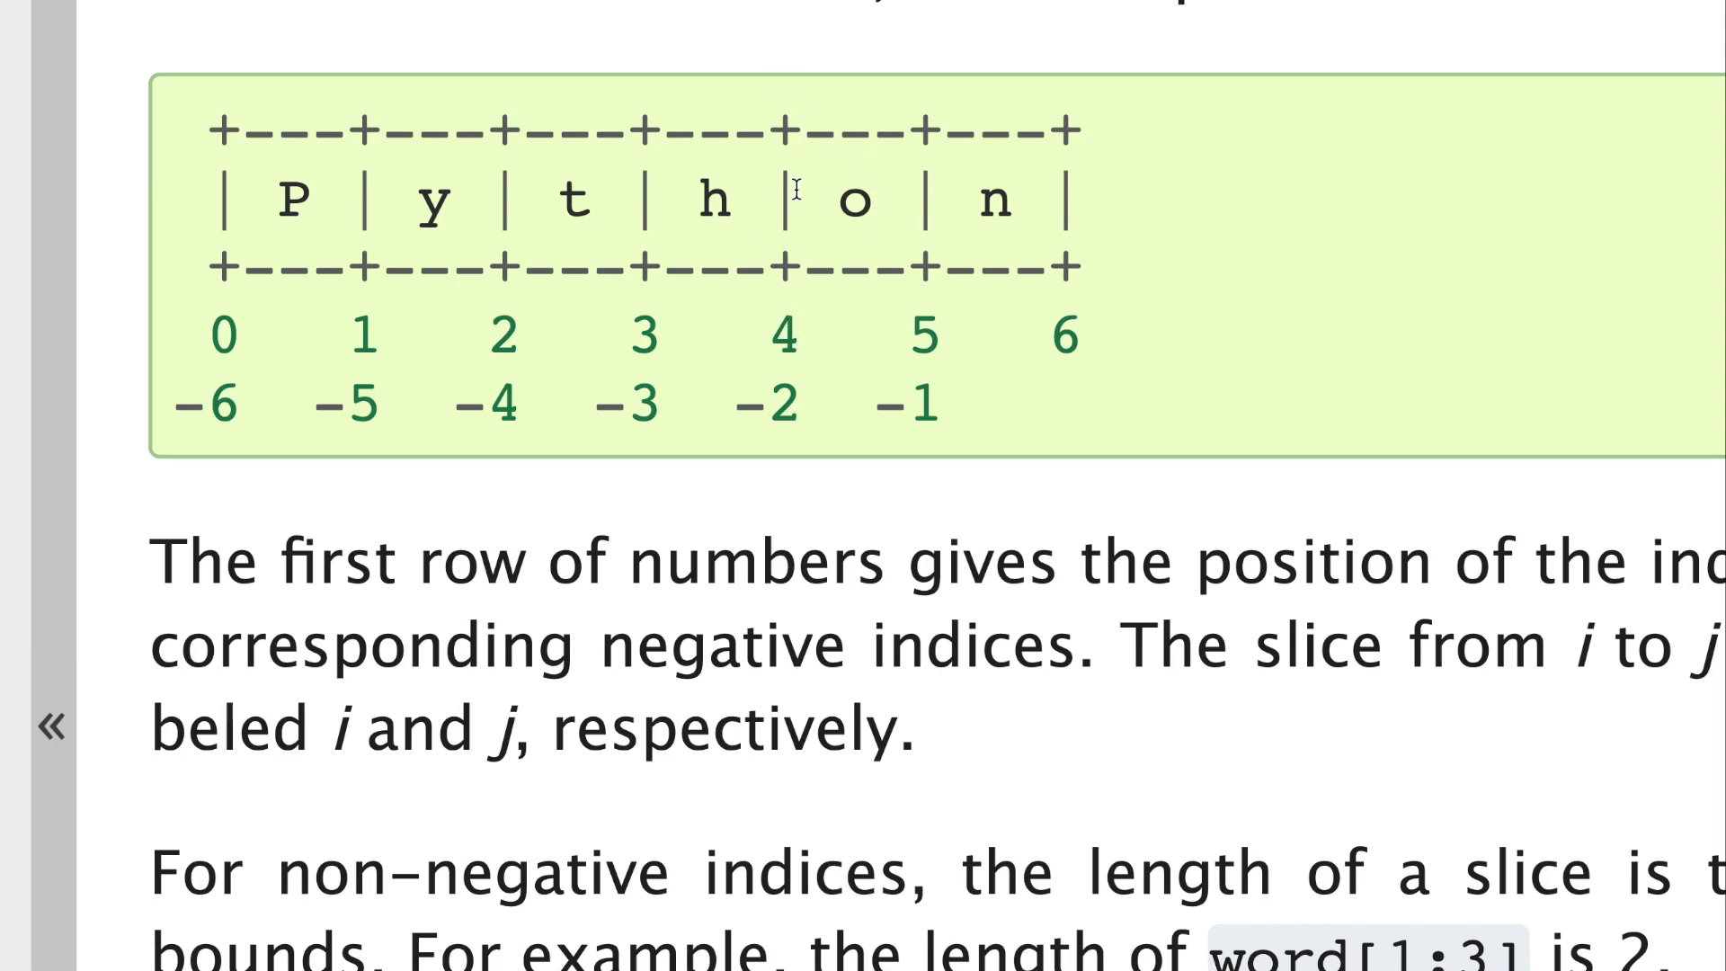
mouse_move(787, 209)
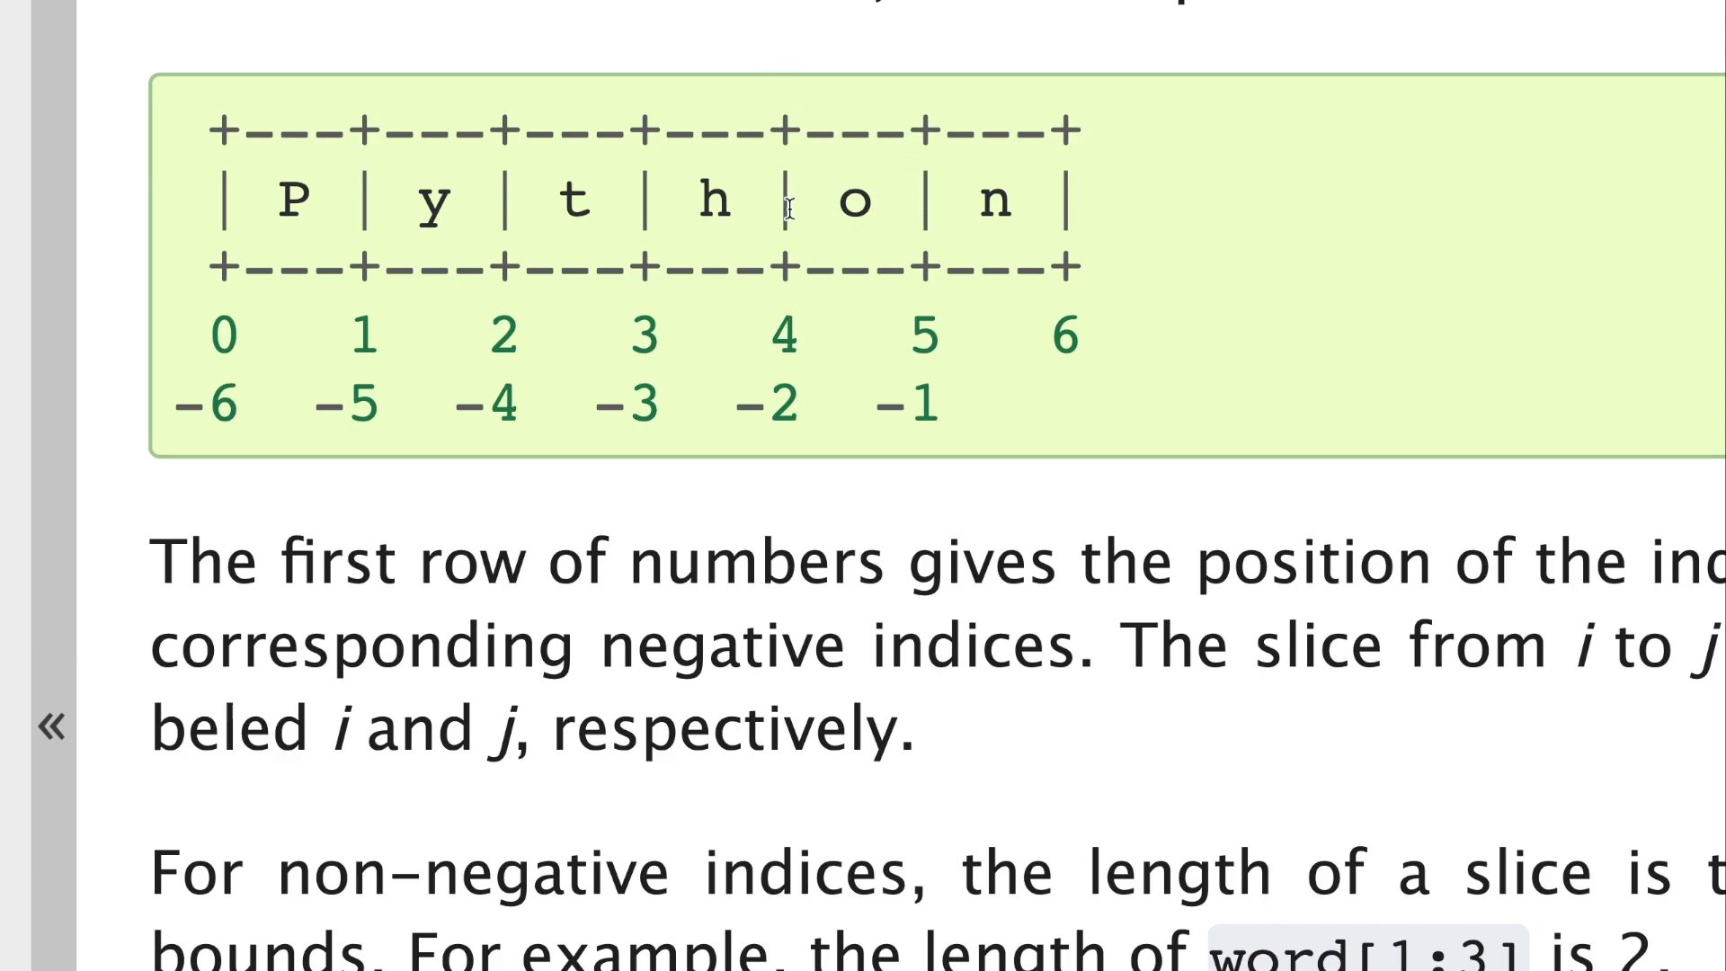